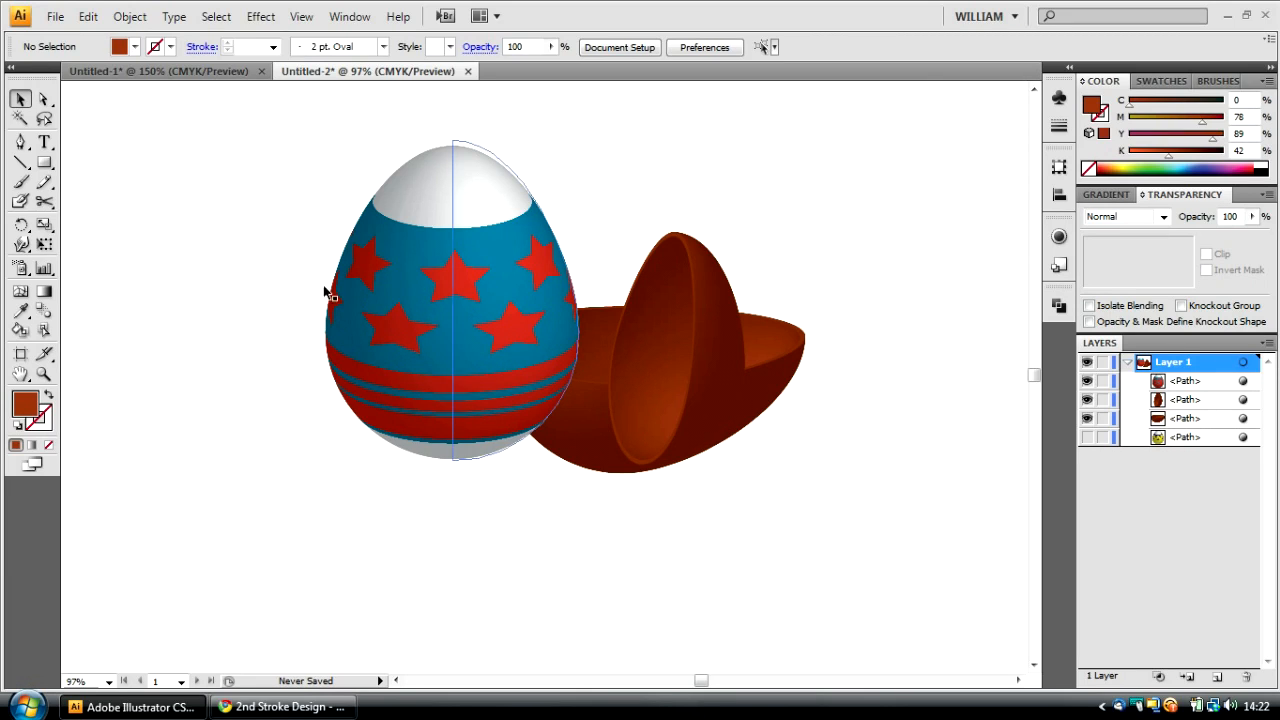
mouse_move(502, 222)
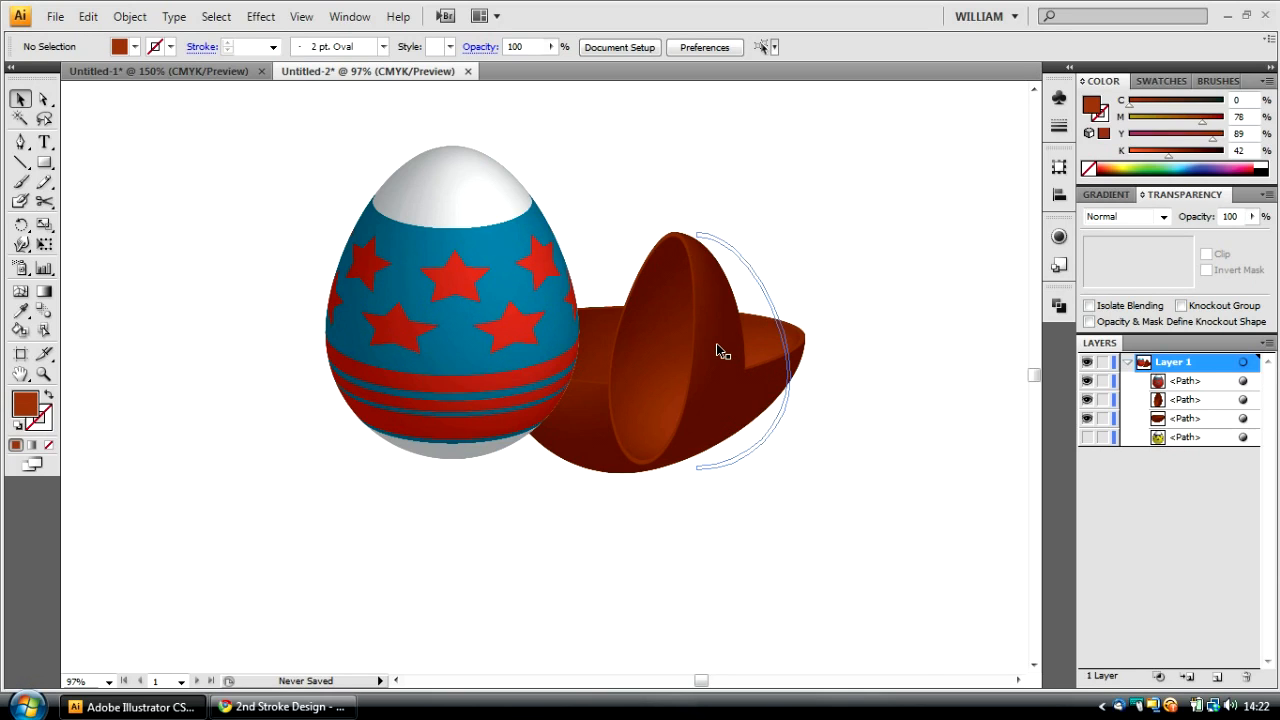
mouse_move(685, 300)
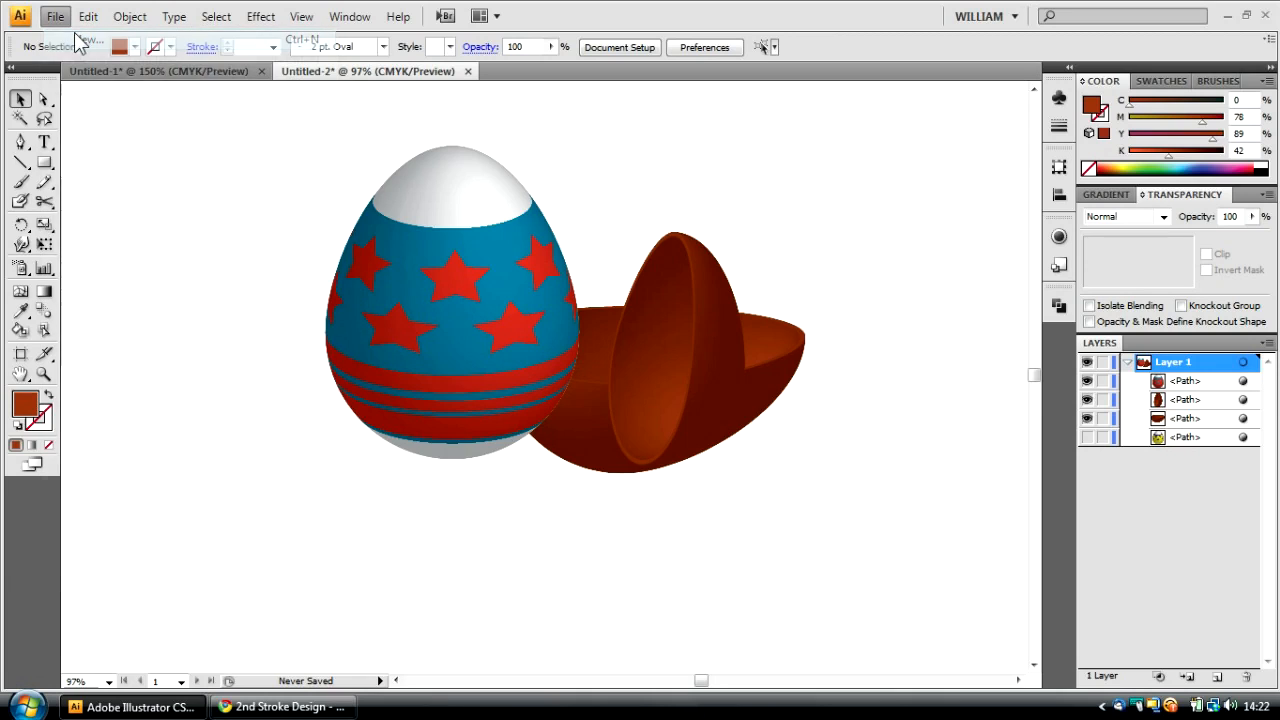
Step: Start a new blank document and choose the Ellipse Tool from the shape flyout
left_click(88, 17)
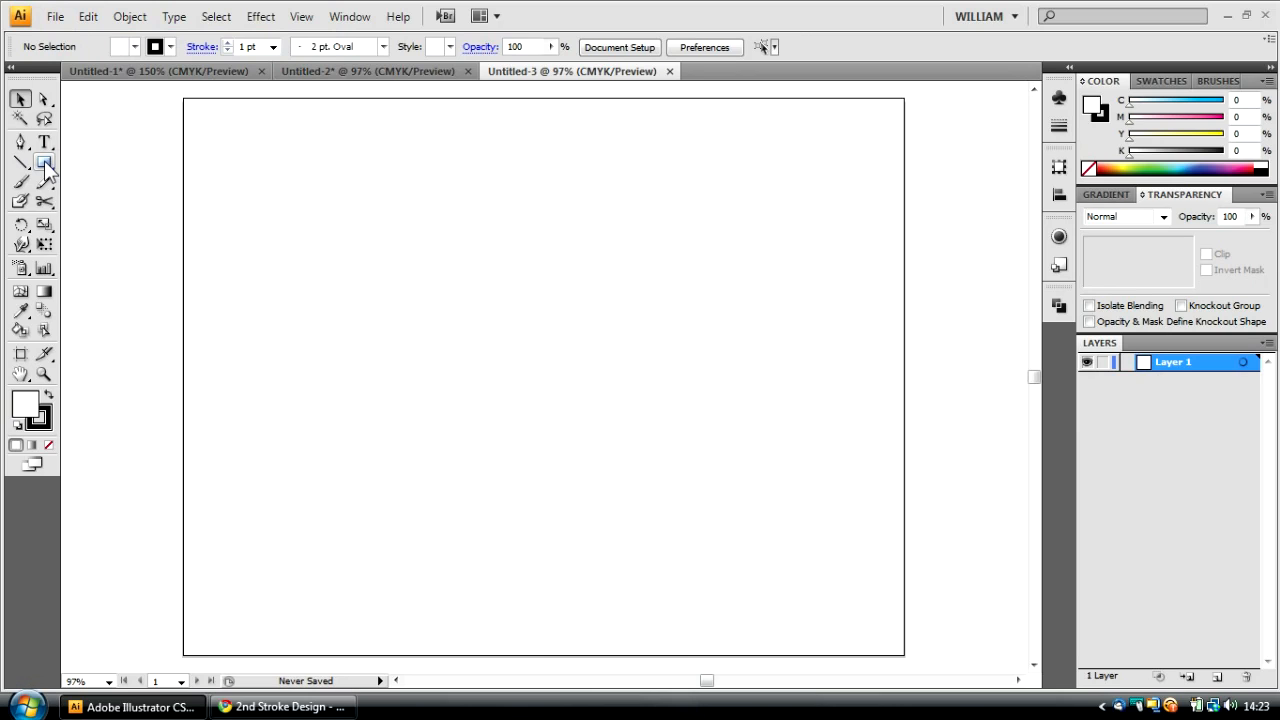
left_click(18, 160)
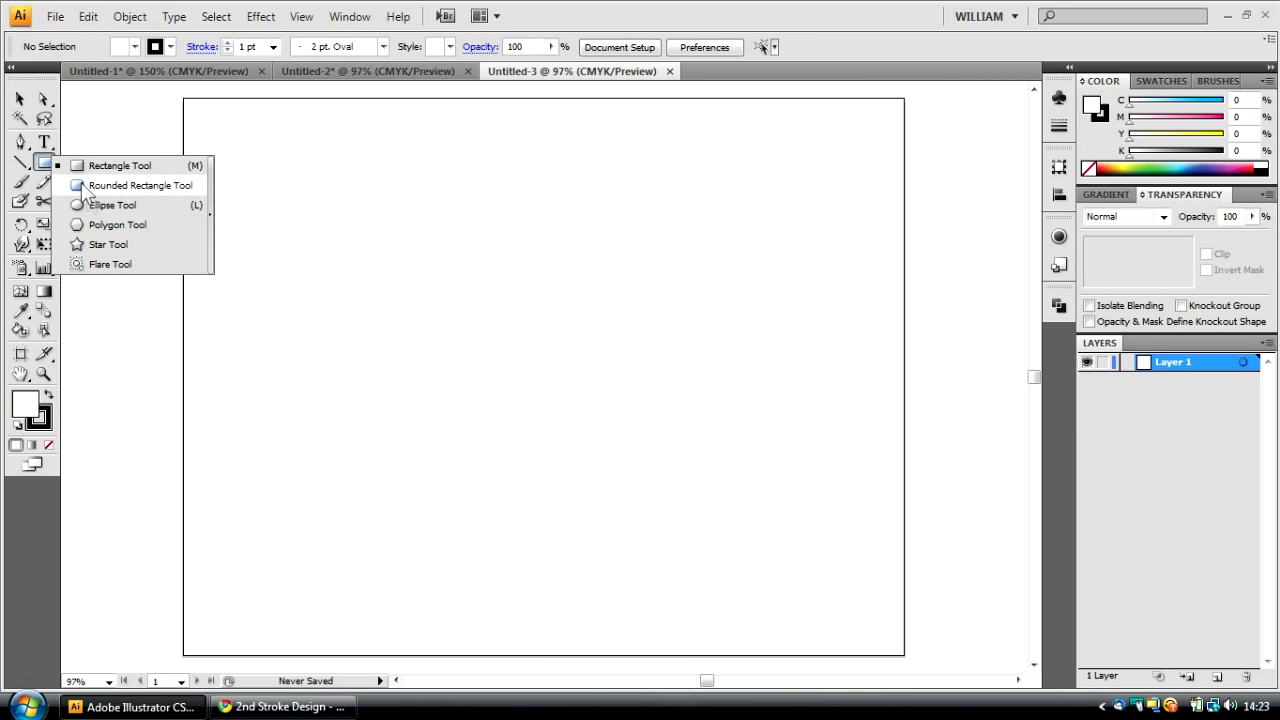
left_click(131, 186)
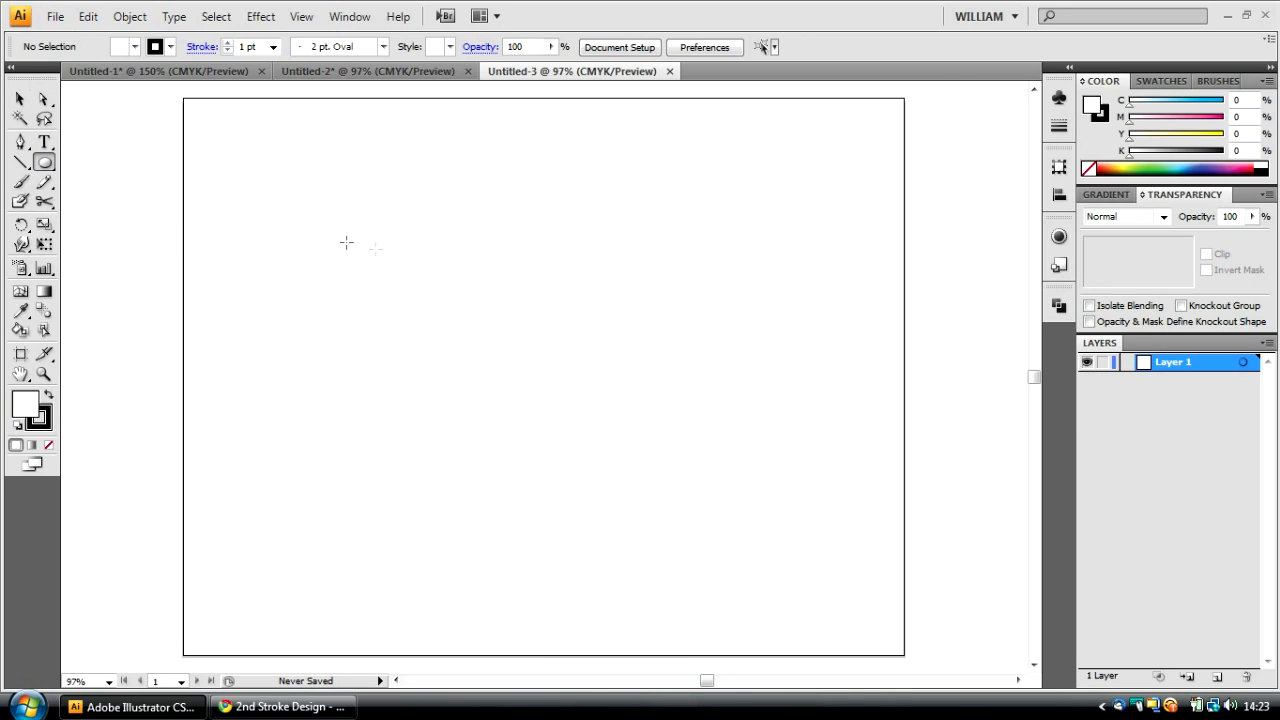
mouse_move(480, 253)
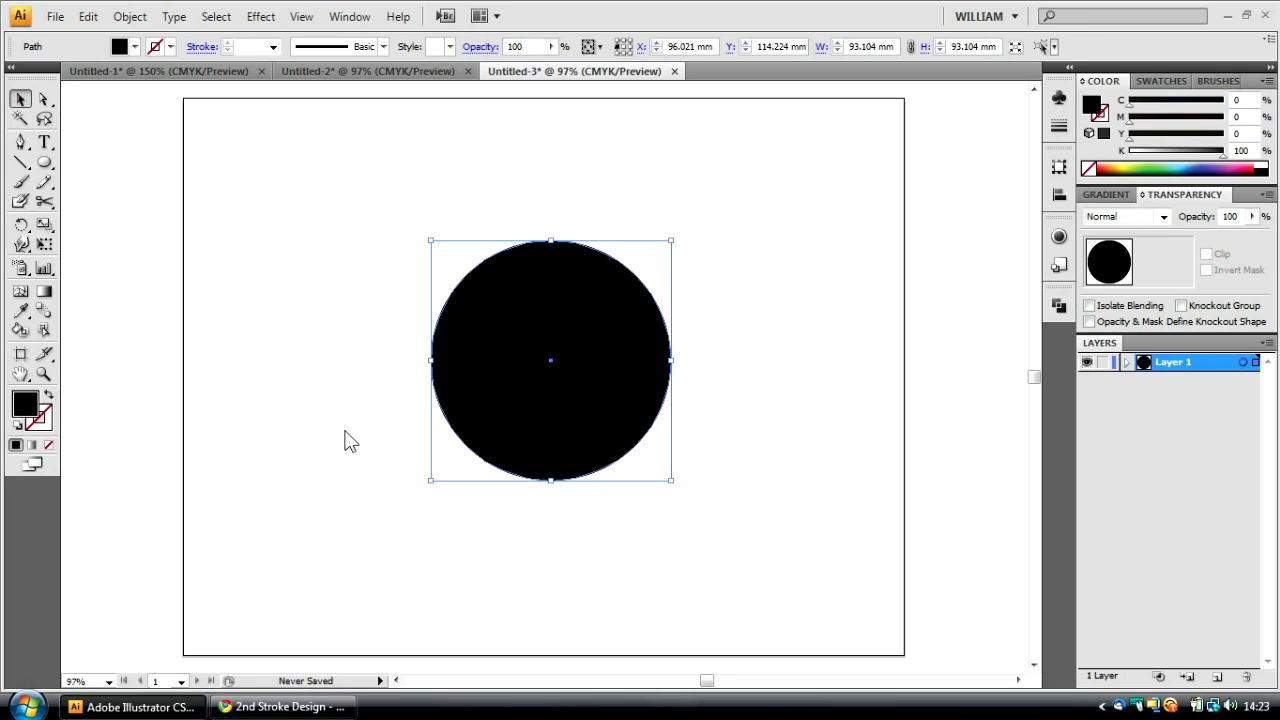
mouse_move(547, 381)
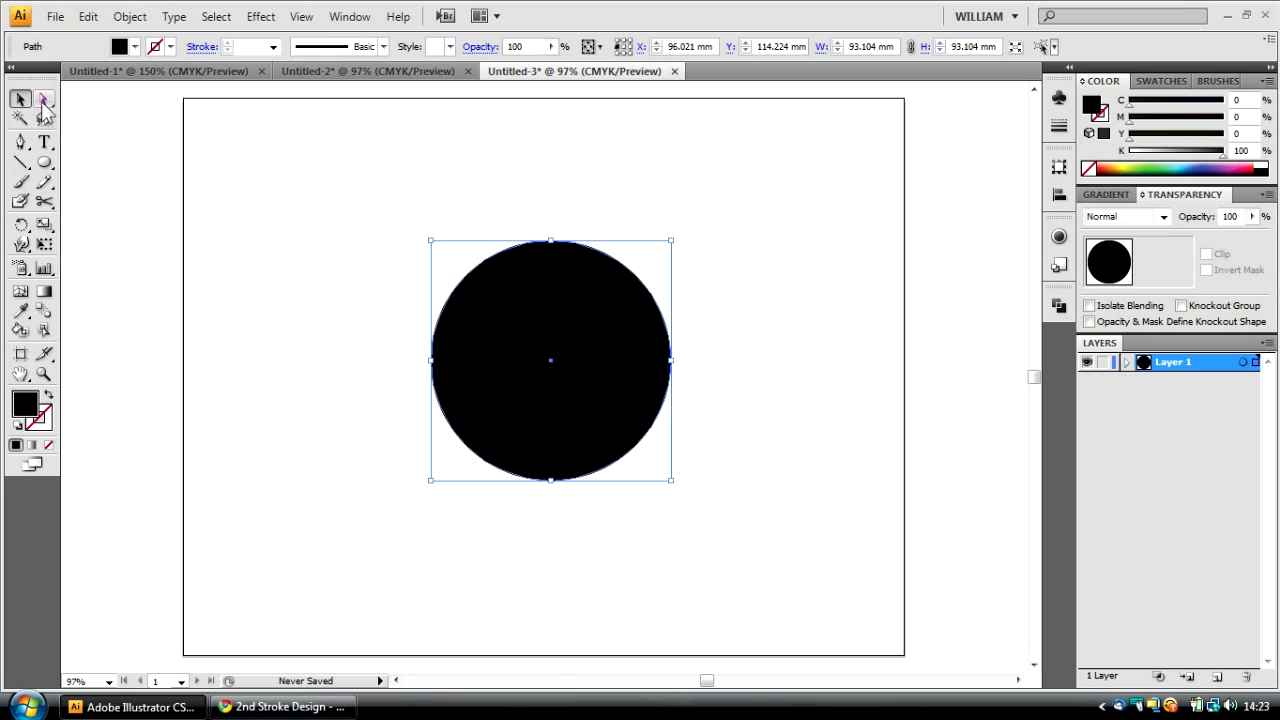
Step: Pull the circle's top anchor upward with Direct Selection into an egg outline
left_click(41, 98)
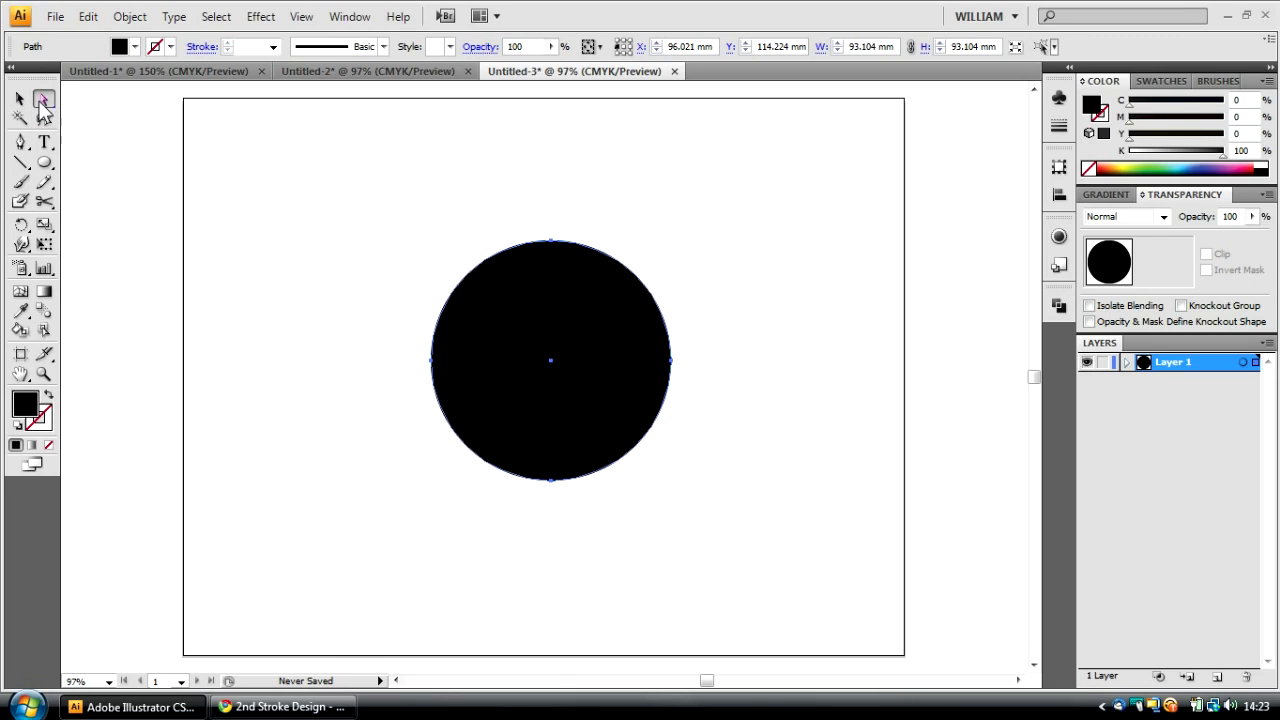
mouse_move(334, 172)
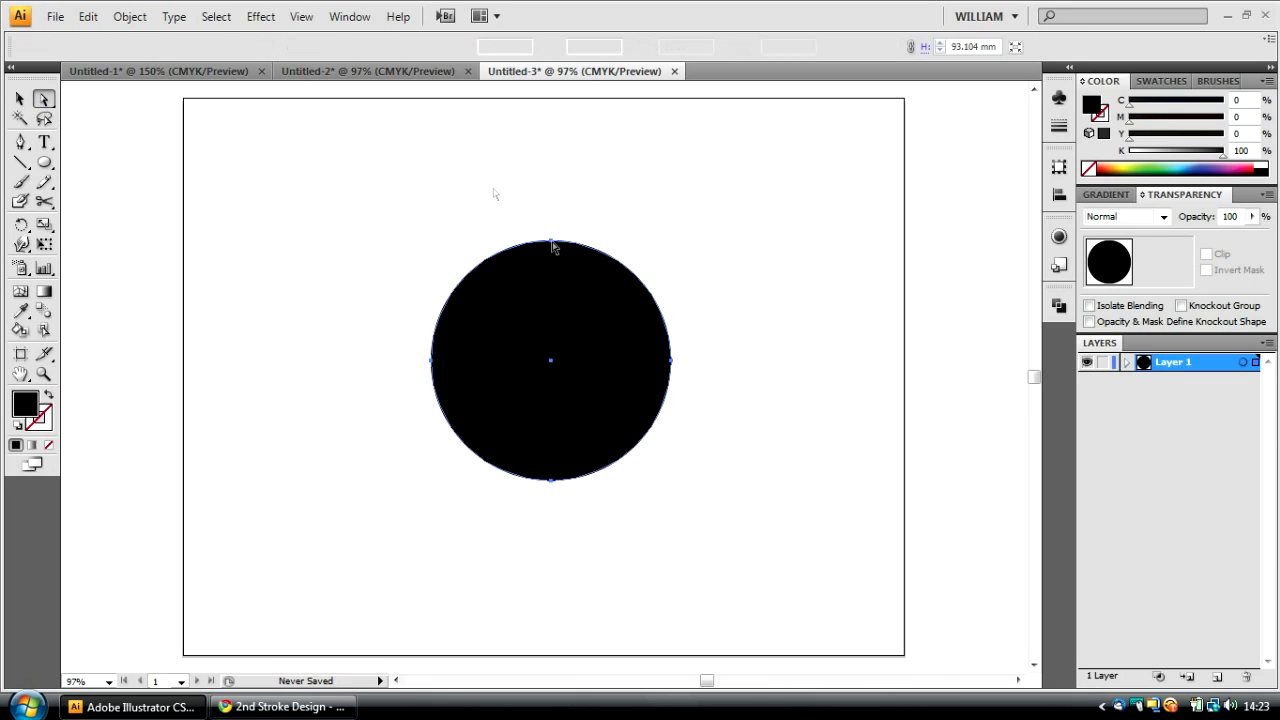
left_click(550, 245)
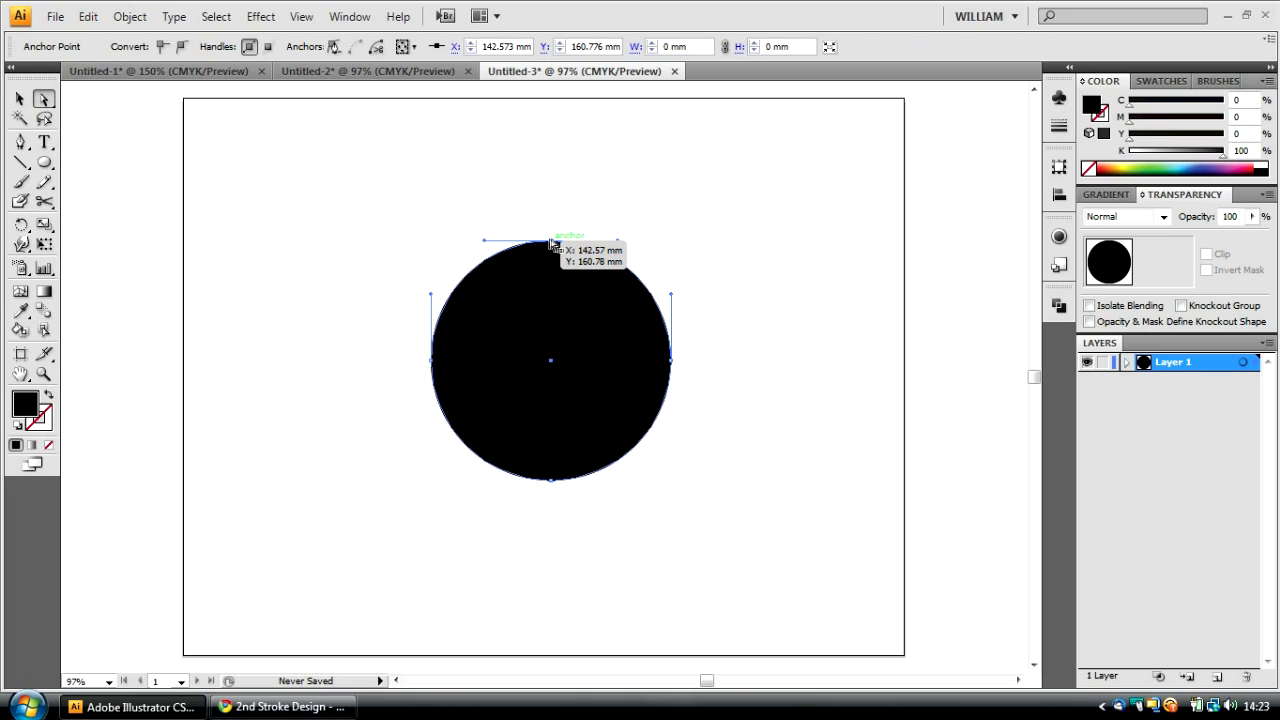
left_click_drag(550, 240, 550, 183)
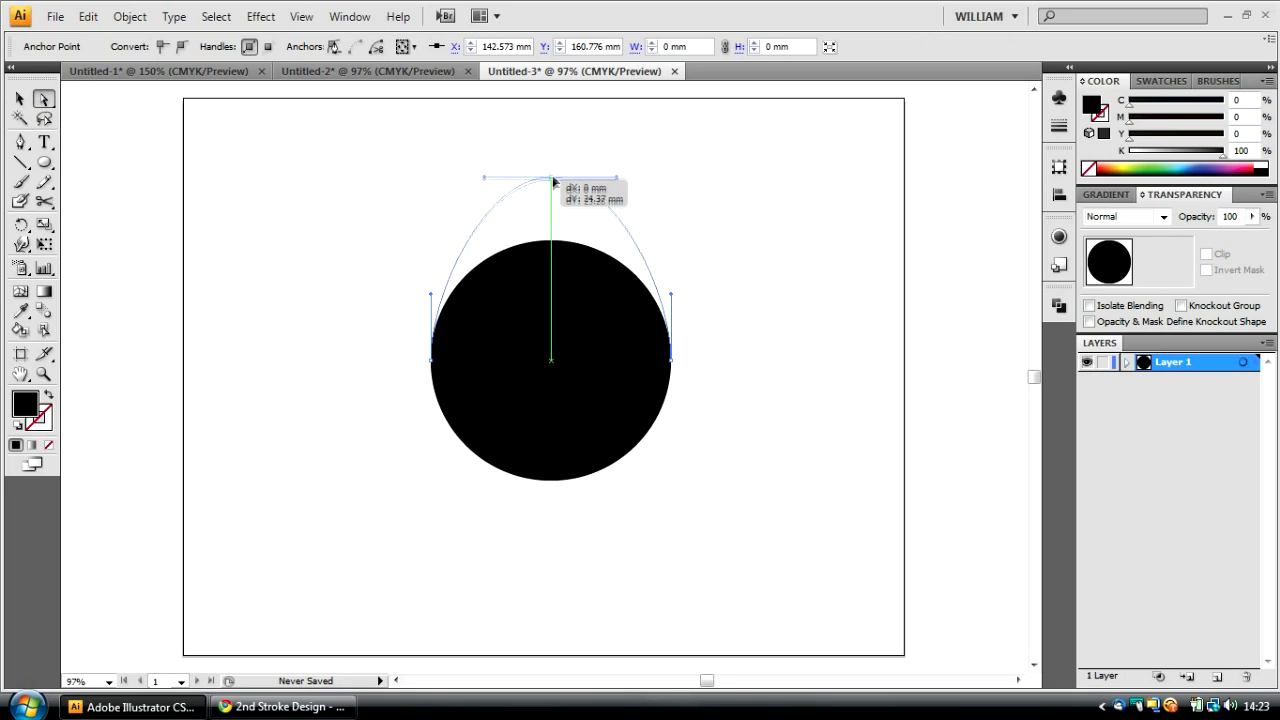
left_click_drag(550, 183, 550, 165)
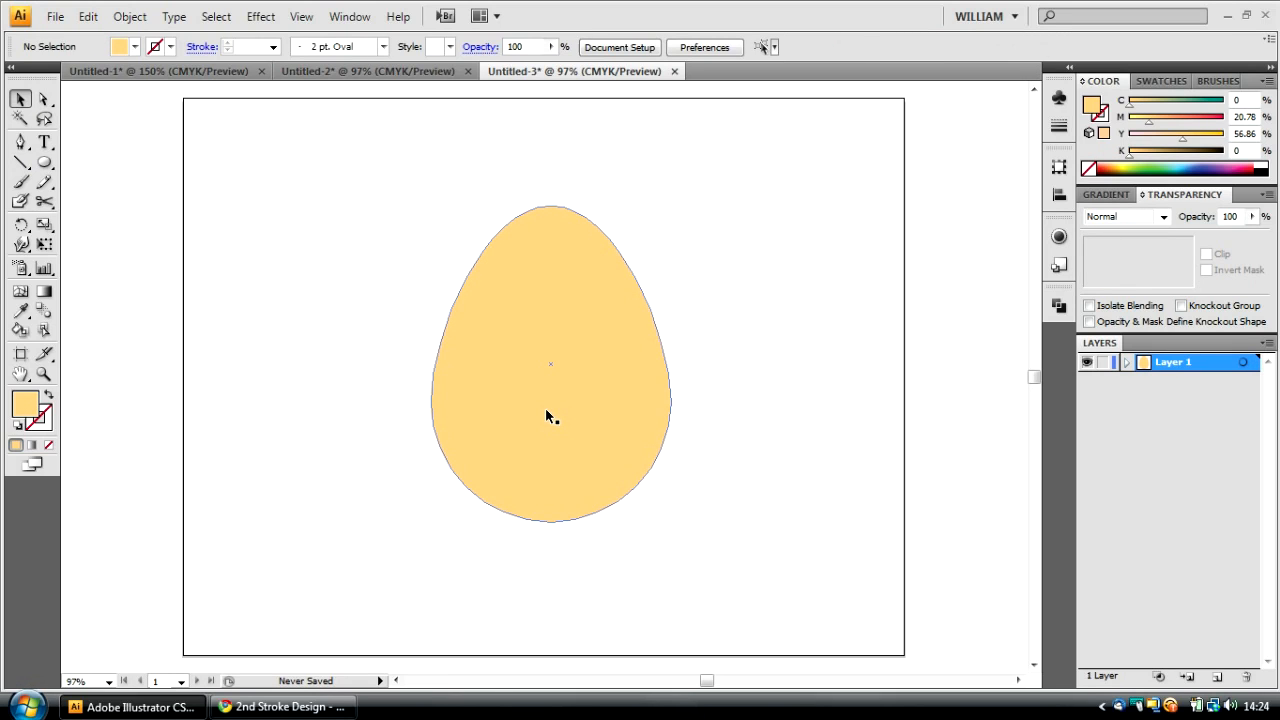
left_click(550, 417)
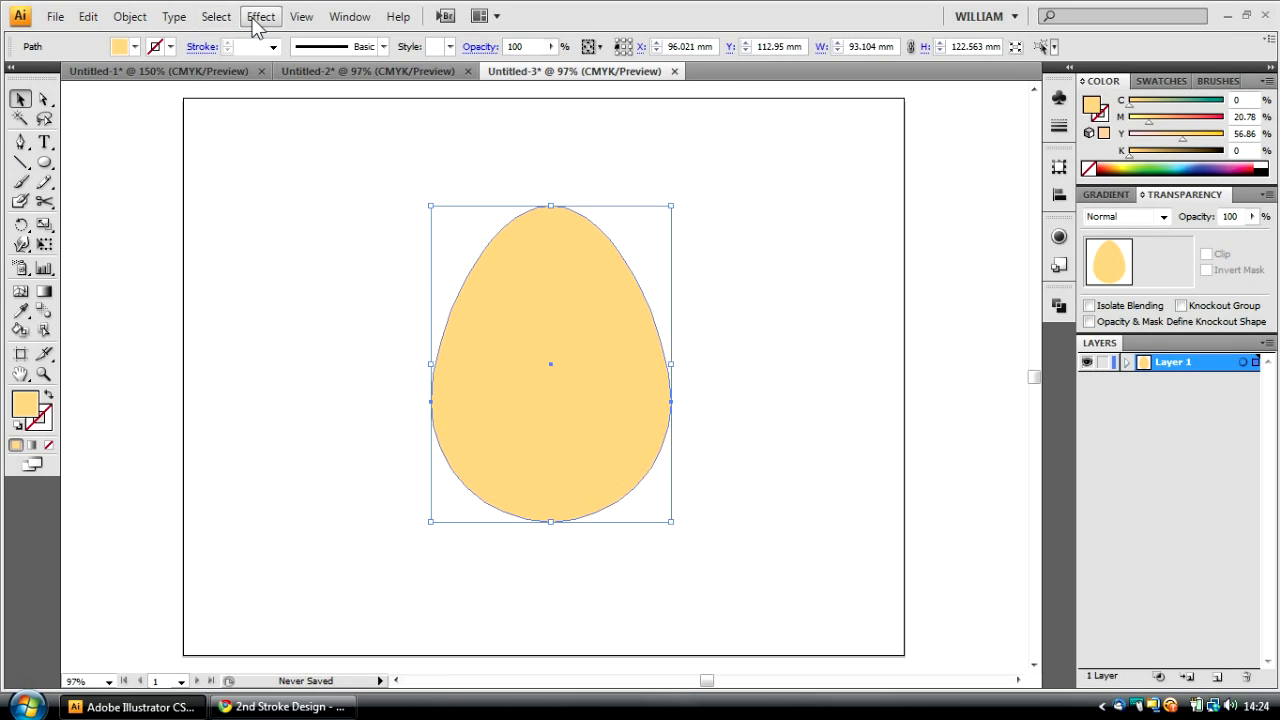
left_click(261, 17)
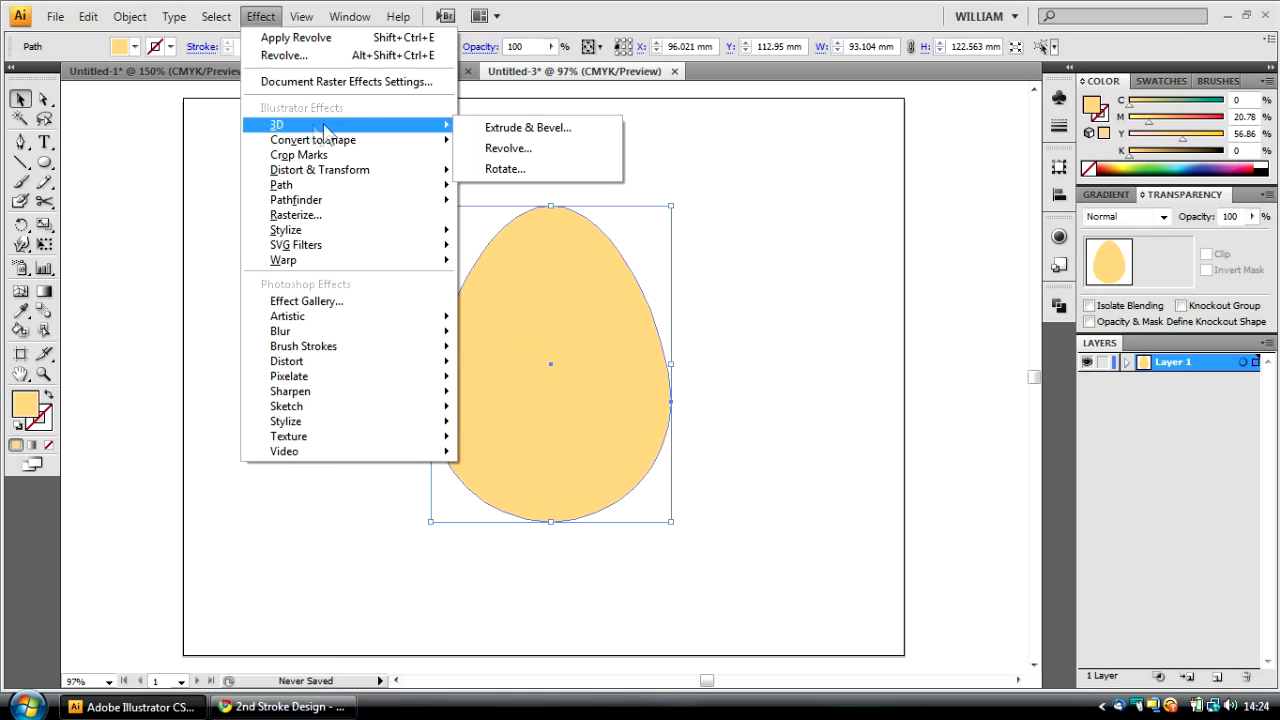
left_click(499, 147)
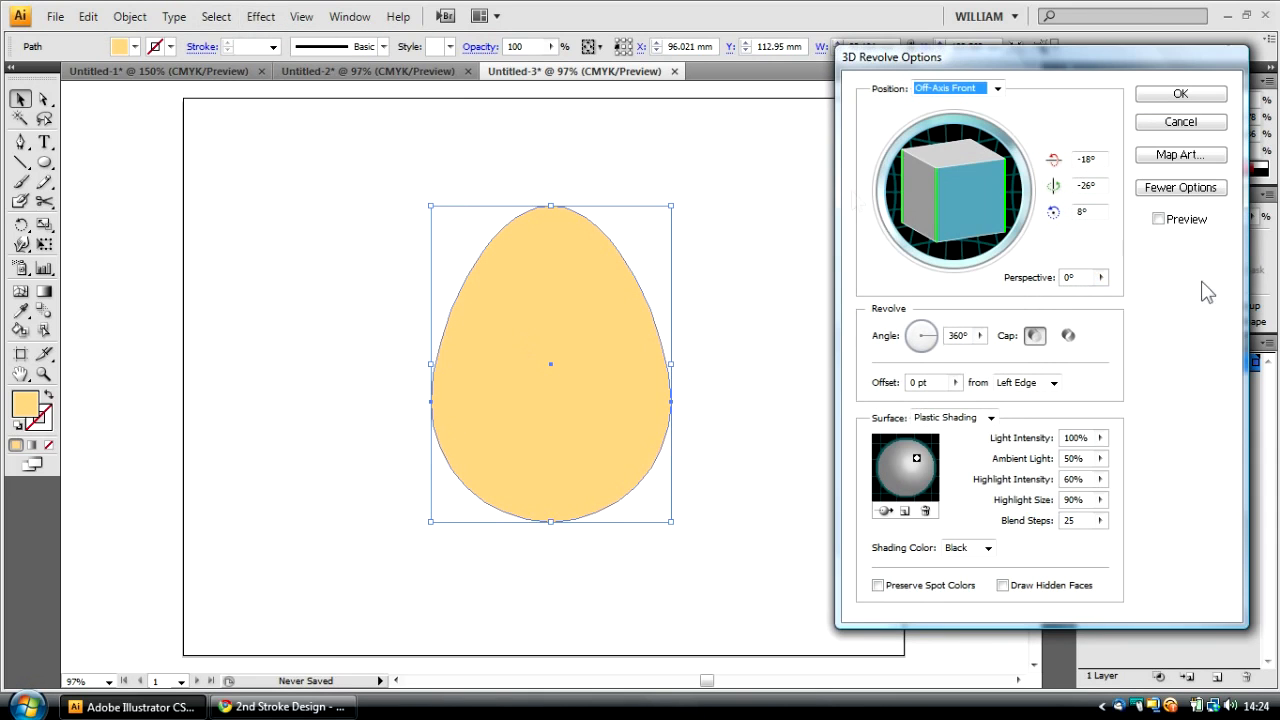
left_click(1158, 219)
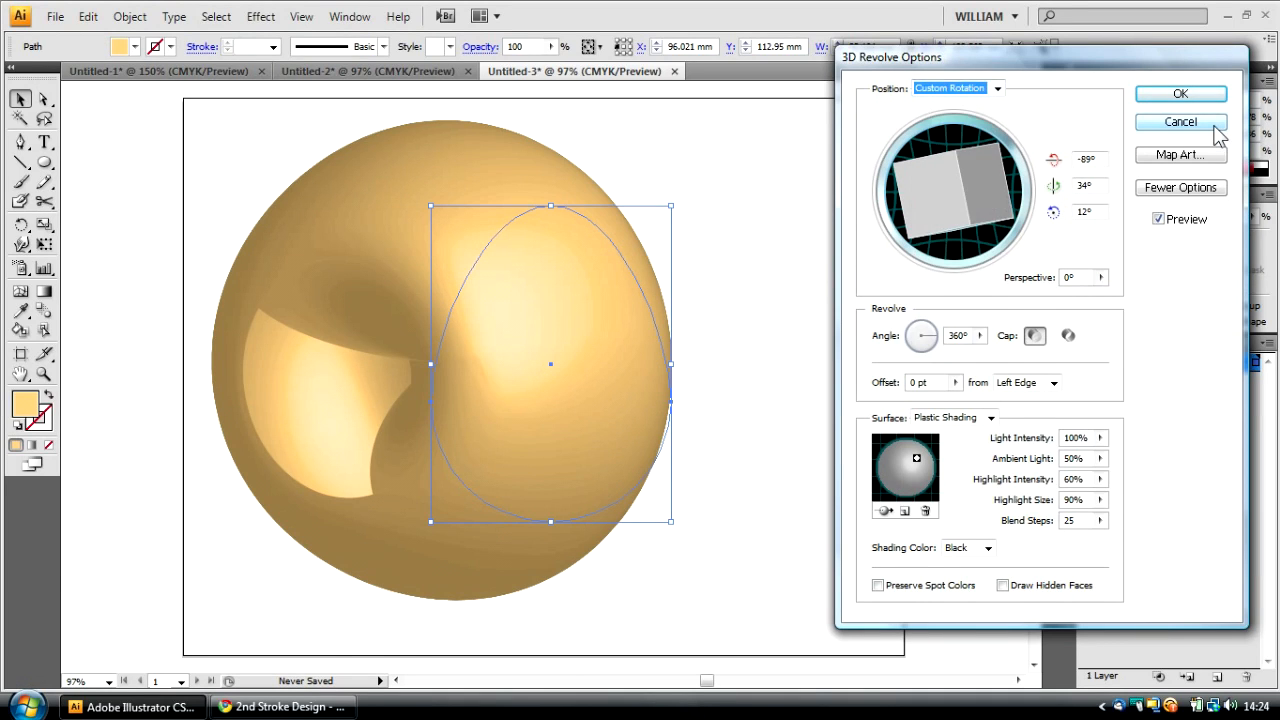
left_click(1192, 121)
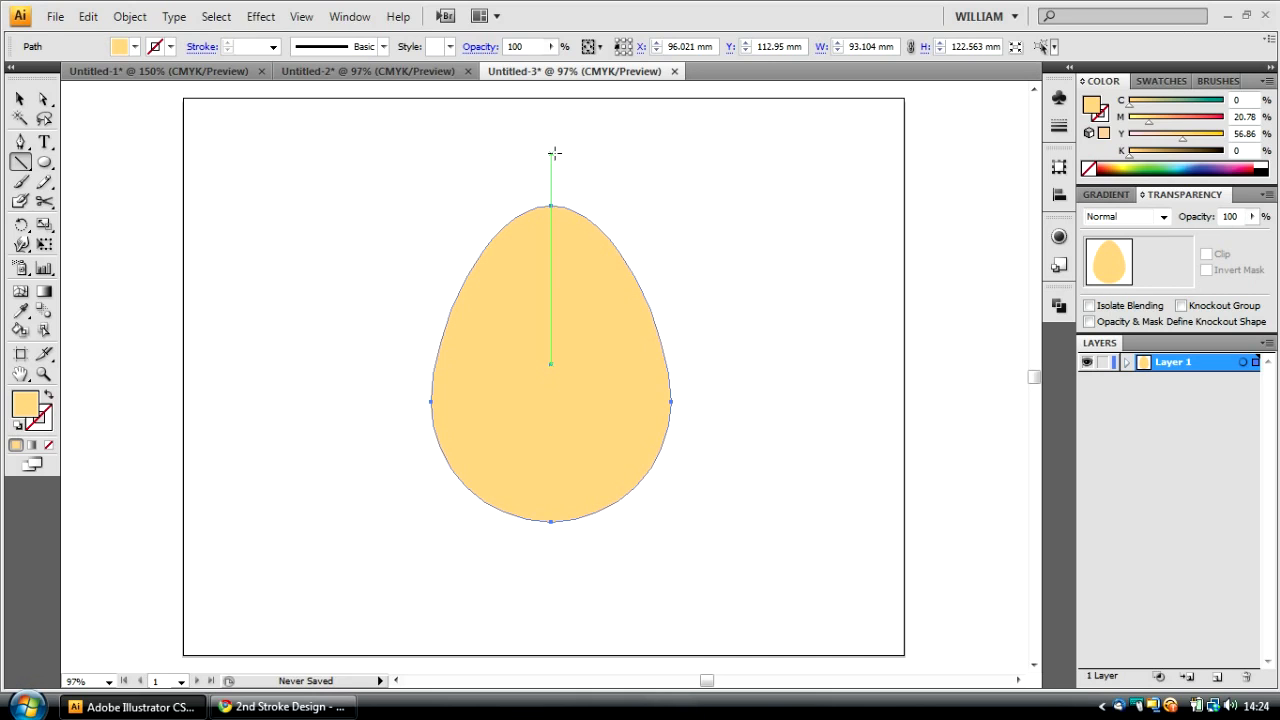
Step: Begin drawing the vertical line through the egg's centre
left_click(306, 17)
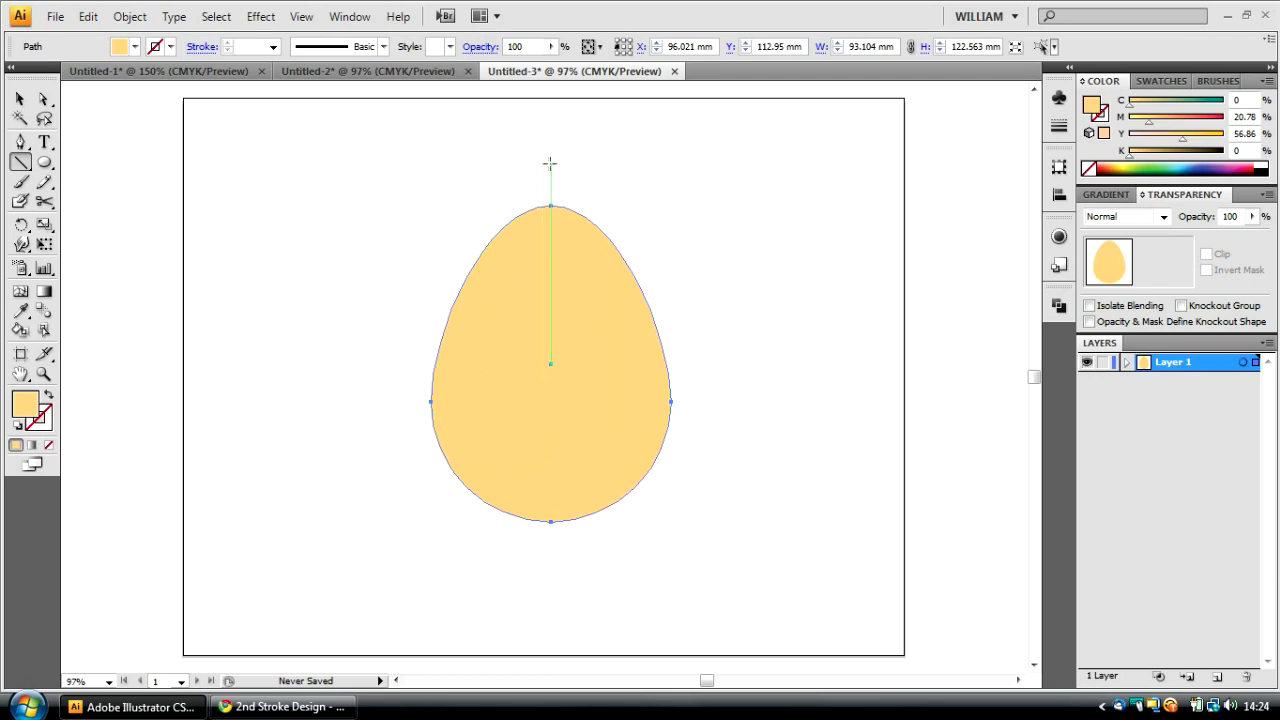
mouse_move(550, 160)
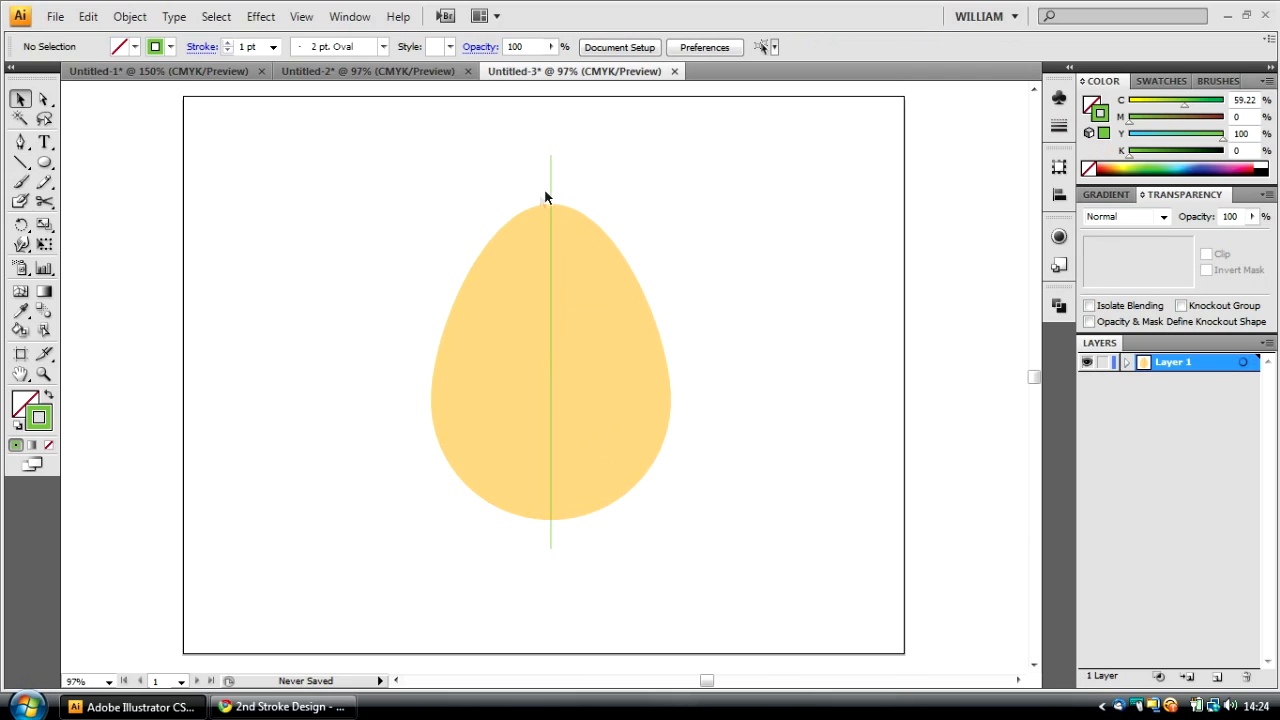
mouse_move(780, 464)
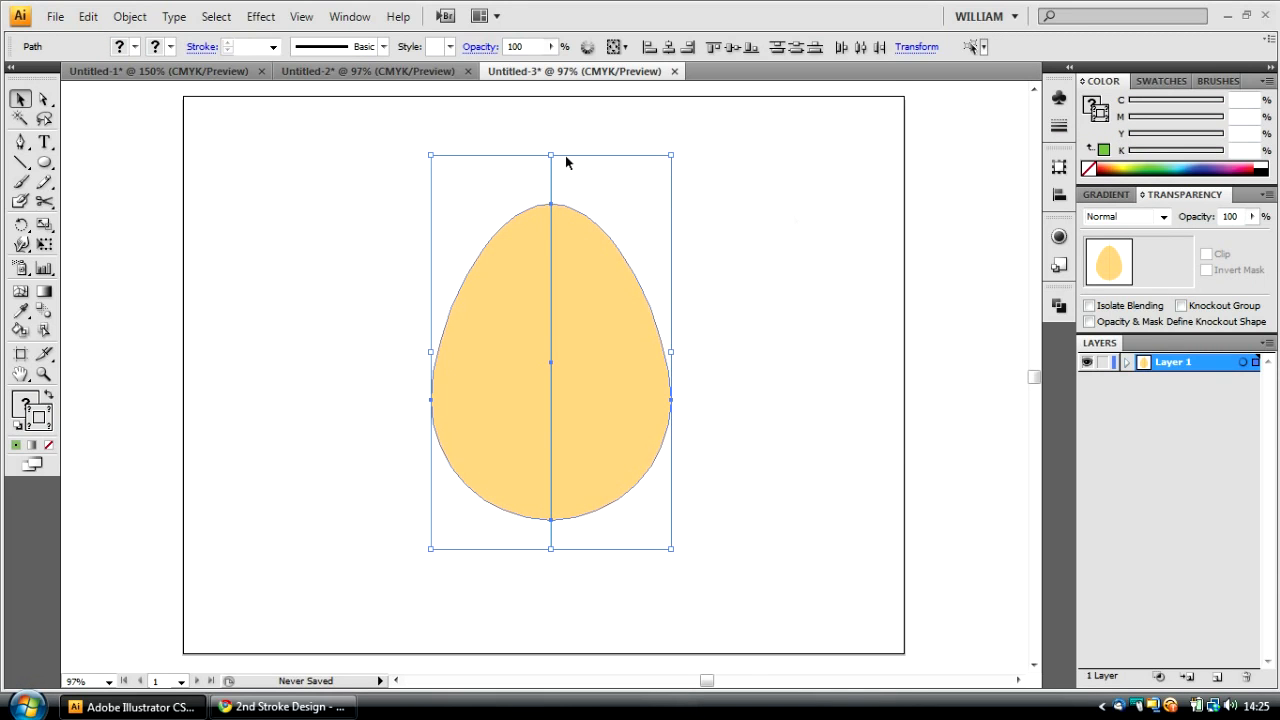
Step: Use Pathfinder Divide along the centre line, keeping only the egg's right half
left_click(349, 16)
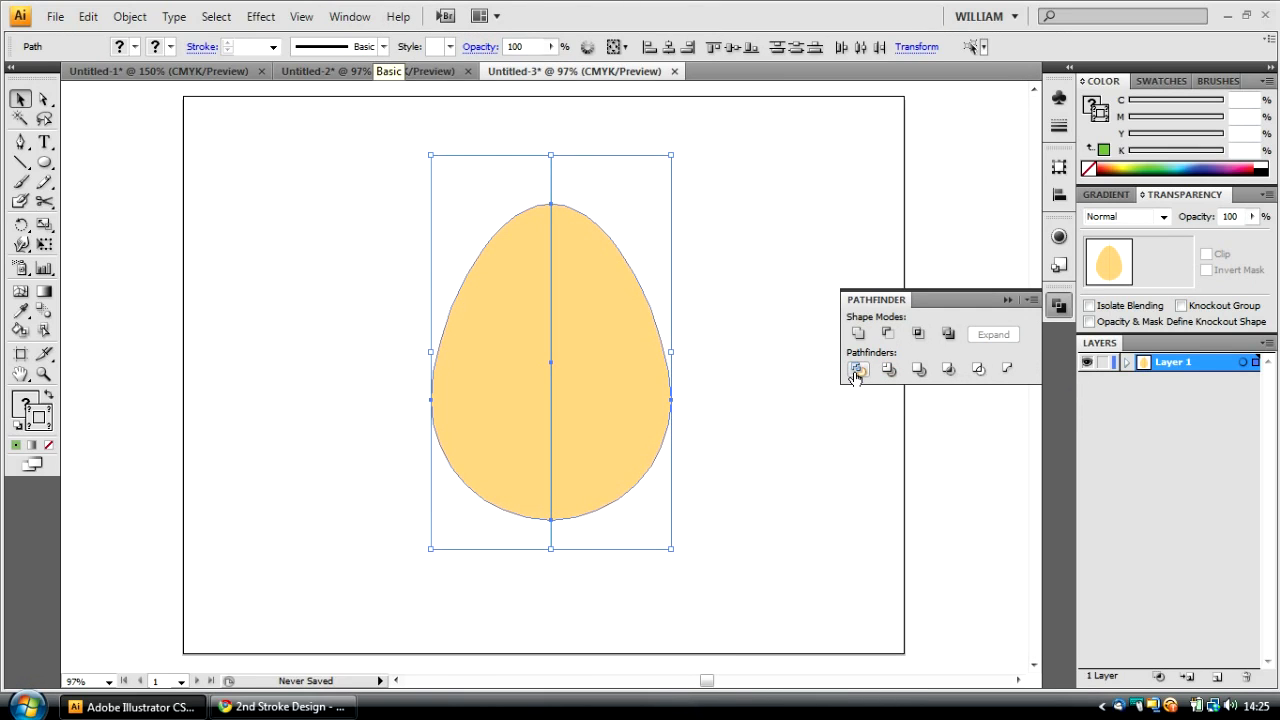
left_click(857, 369)
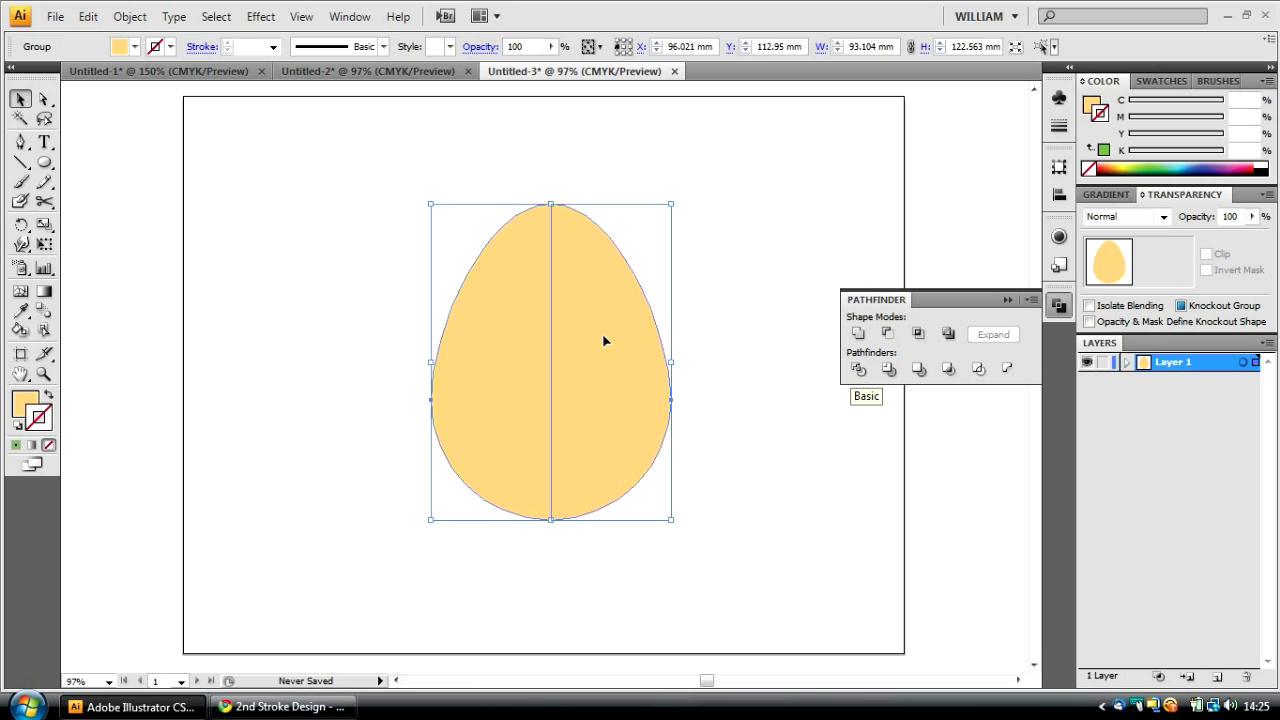
mouse_move(597, 306)
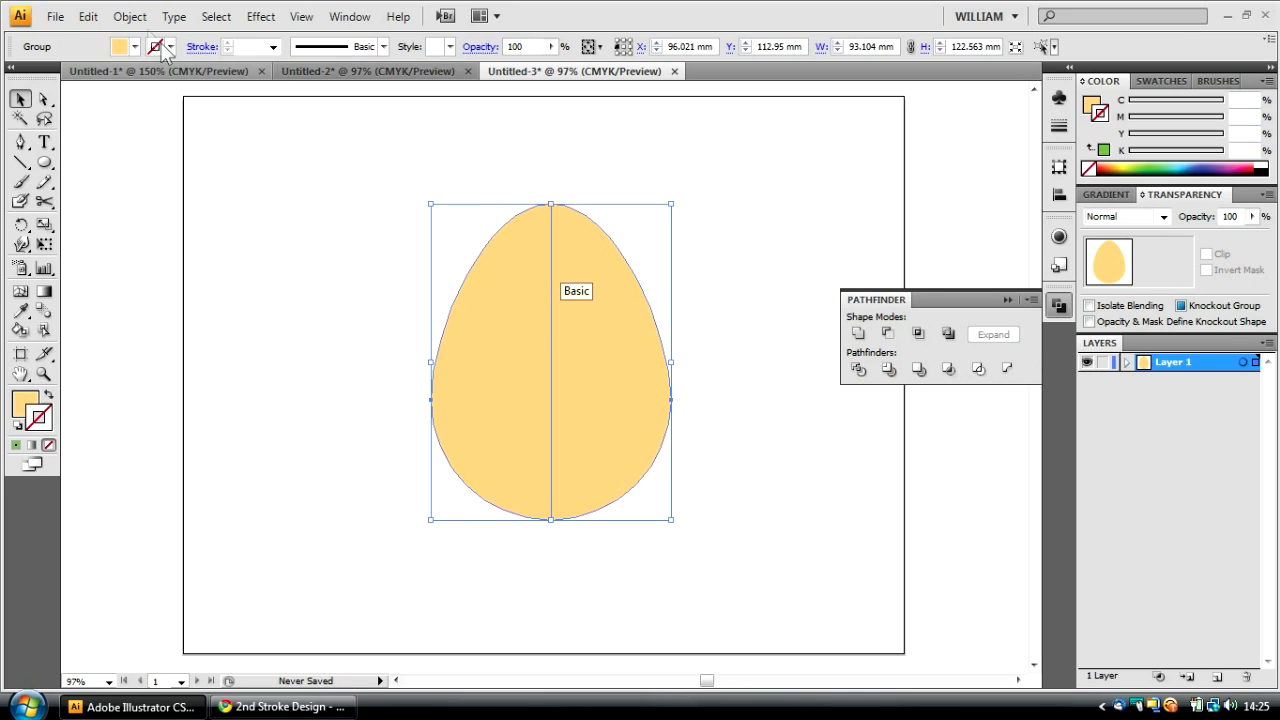
left_click(142, 17)
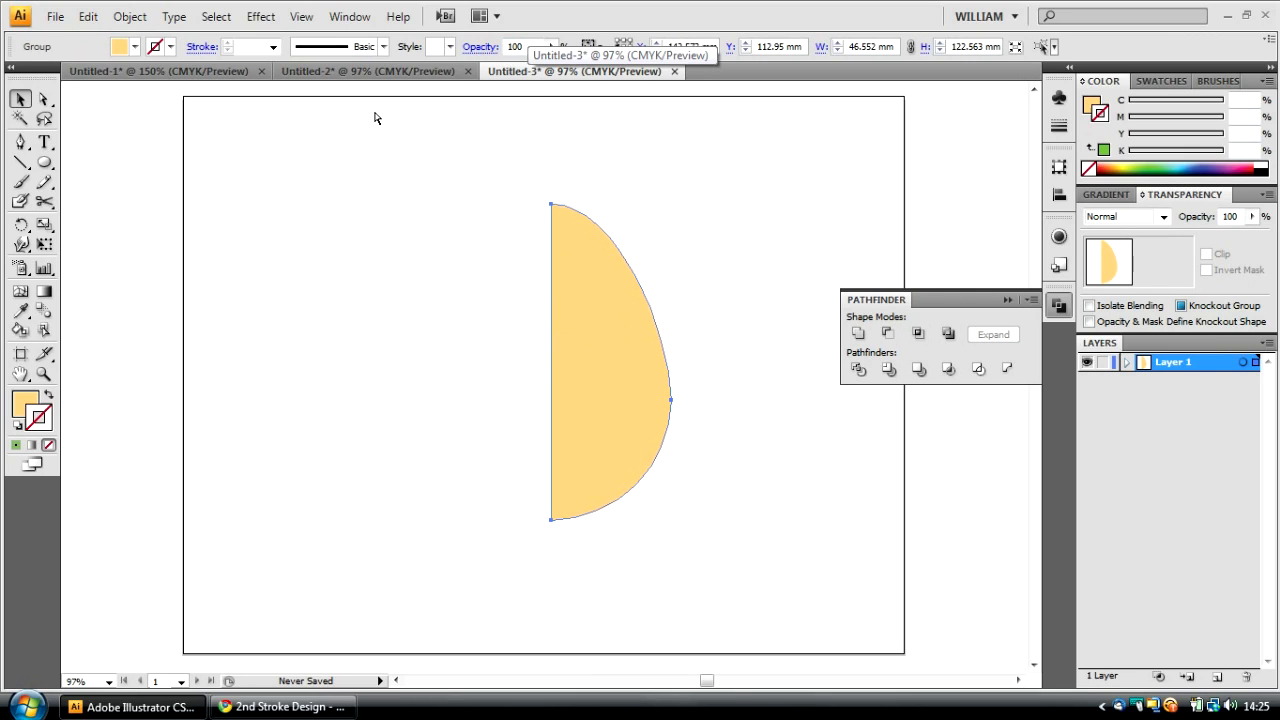
Step: Apply Effect > 3D > Revolve with Preview and tilt the egg slightly
left_click(297, 16)
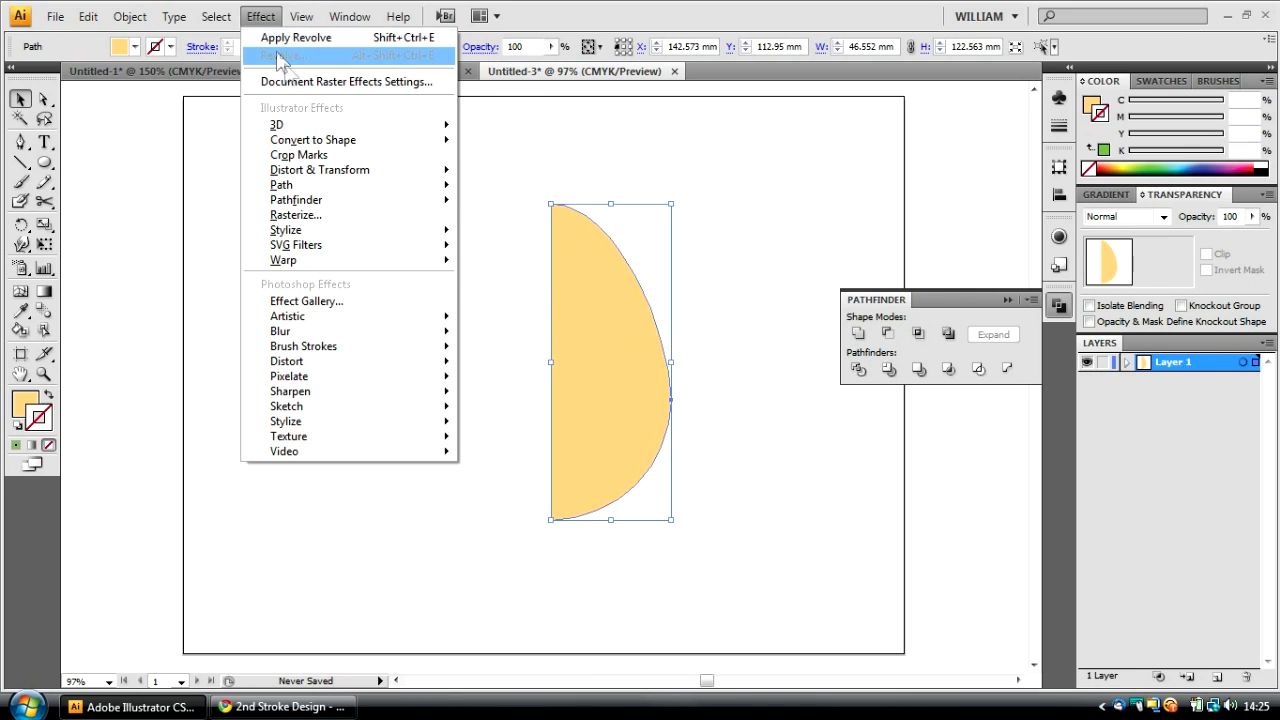
mouse_move(277, 124)
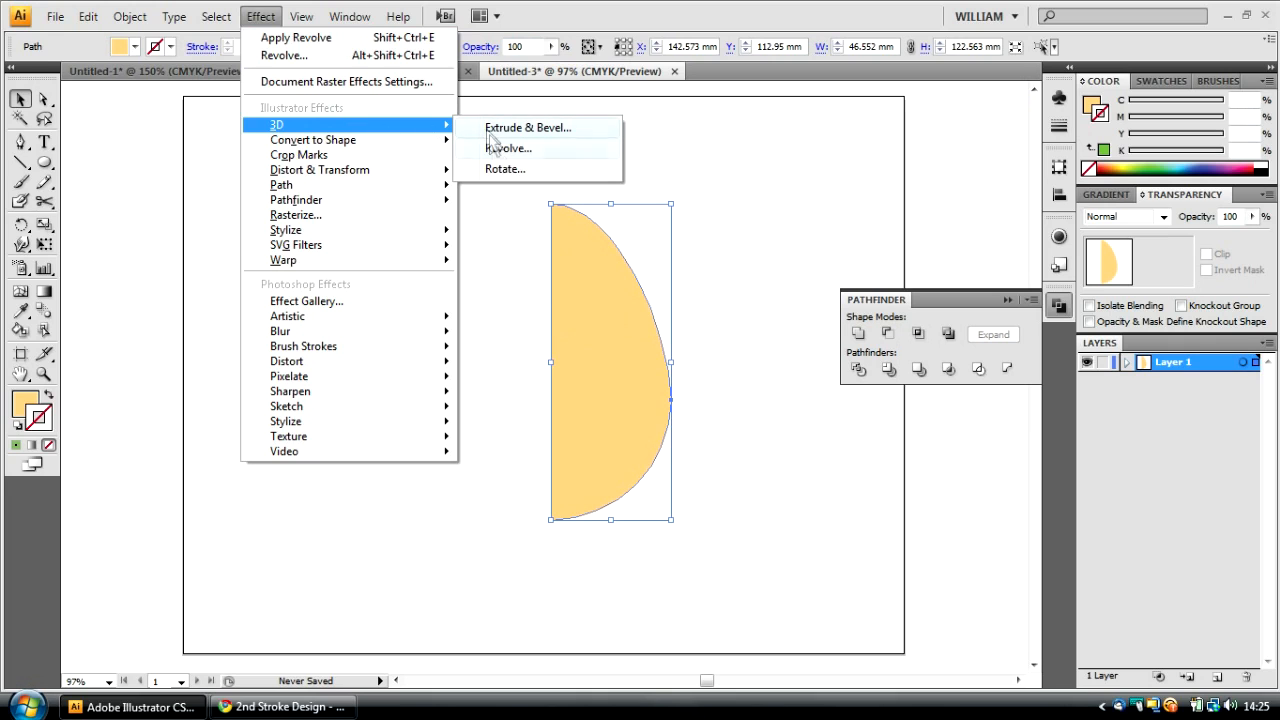
mouse_move(531, 130)
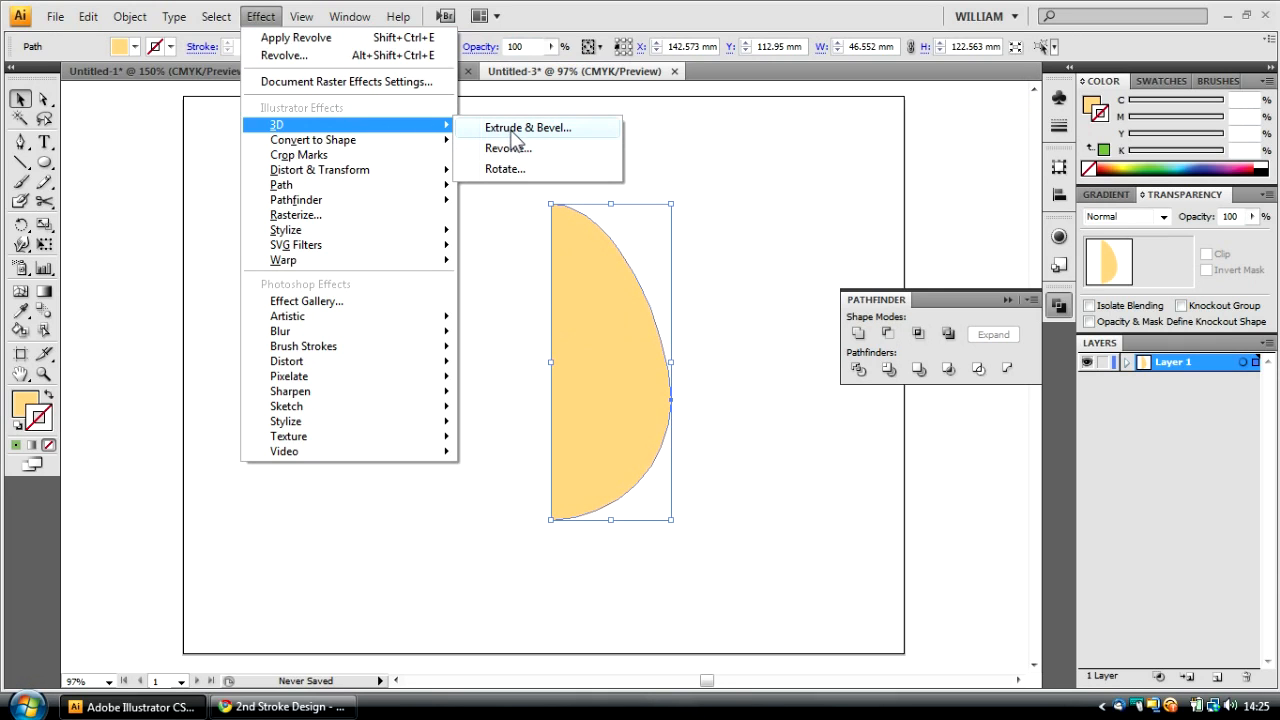
left_click(506, 147)
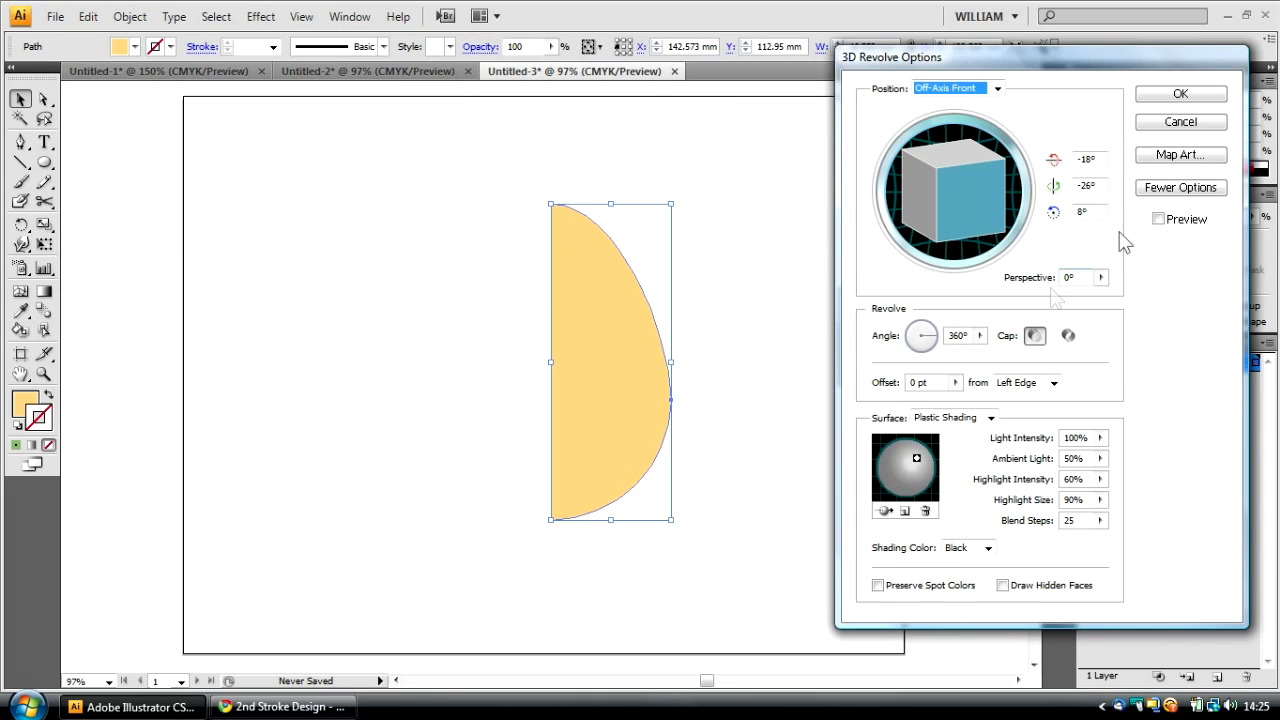
left_click(1158, 218)
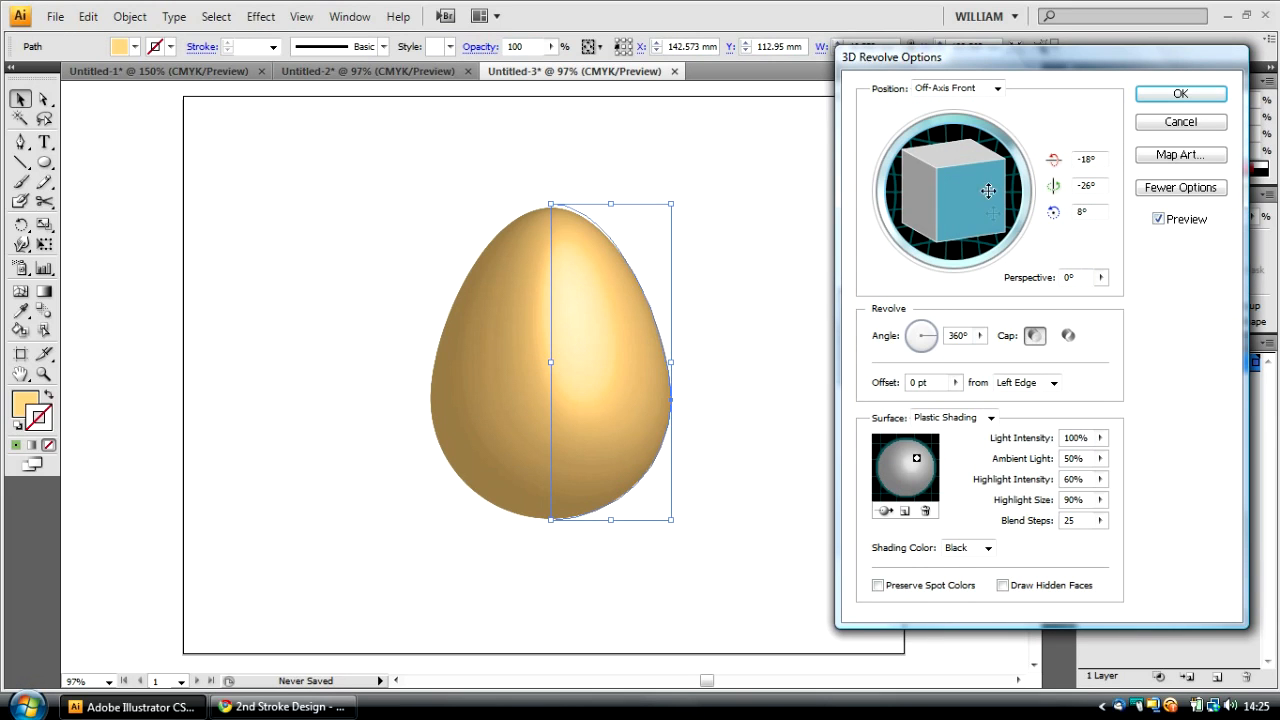
left_click_drag(988, 191, 972, 210)
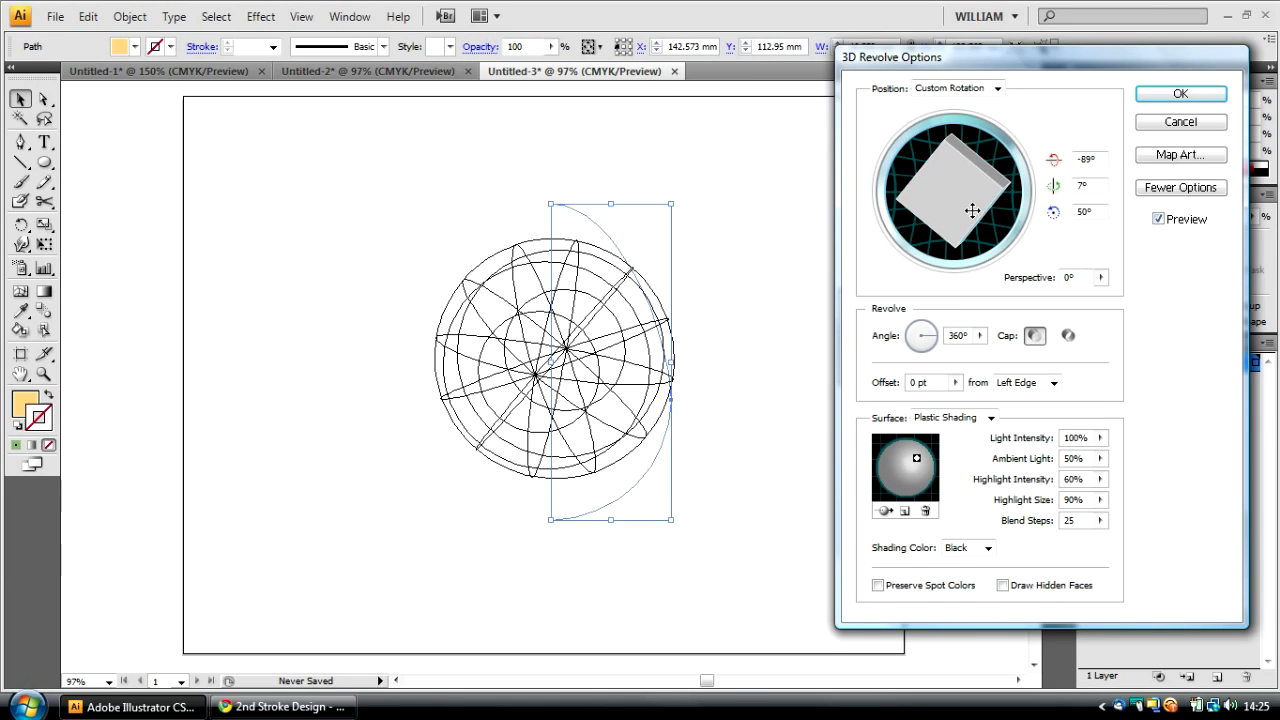
left_click_drag(970, 210, 940, 135)
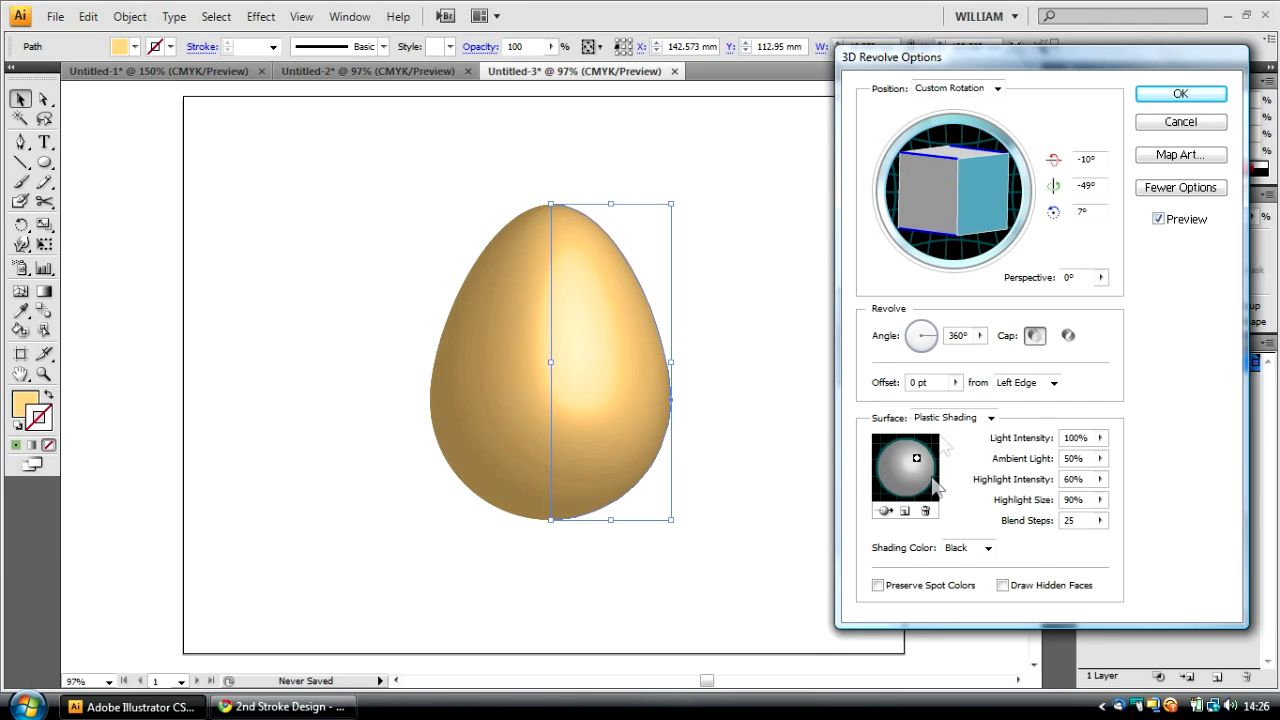
mouse_move(1000, 370)
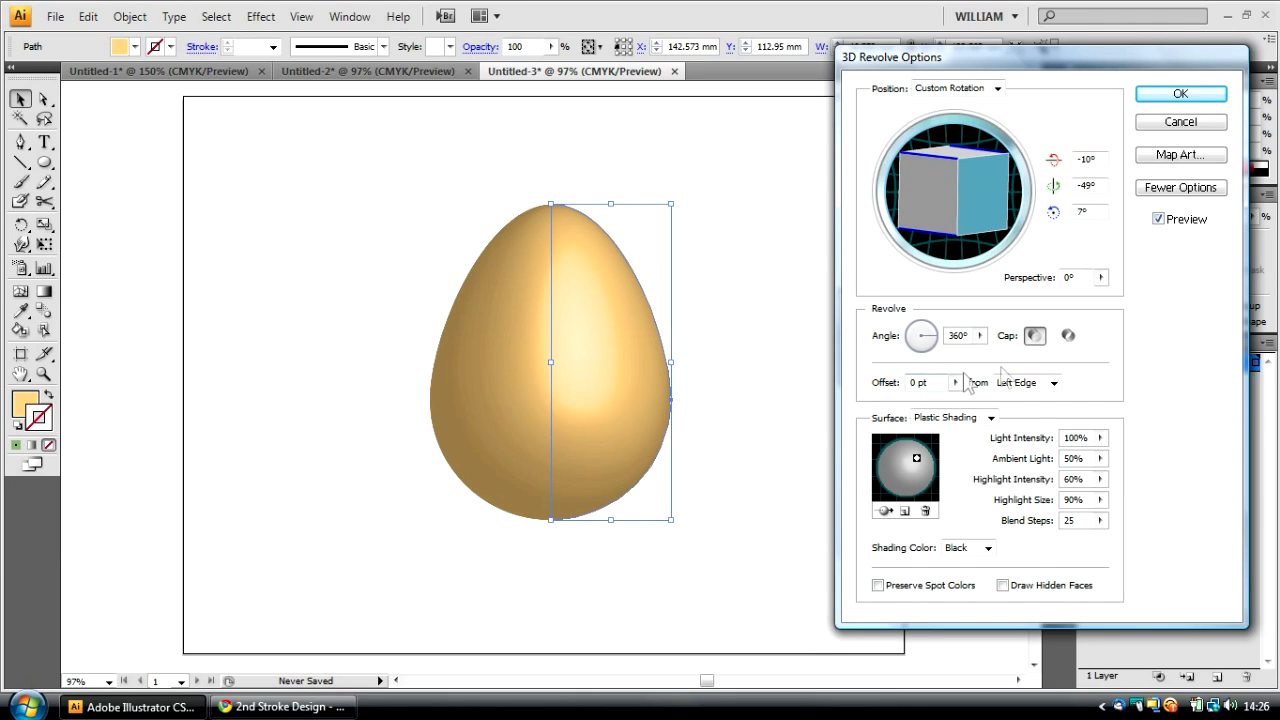
mouse_move(920, 345)
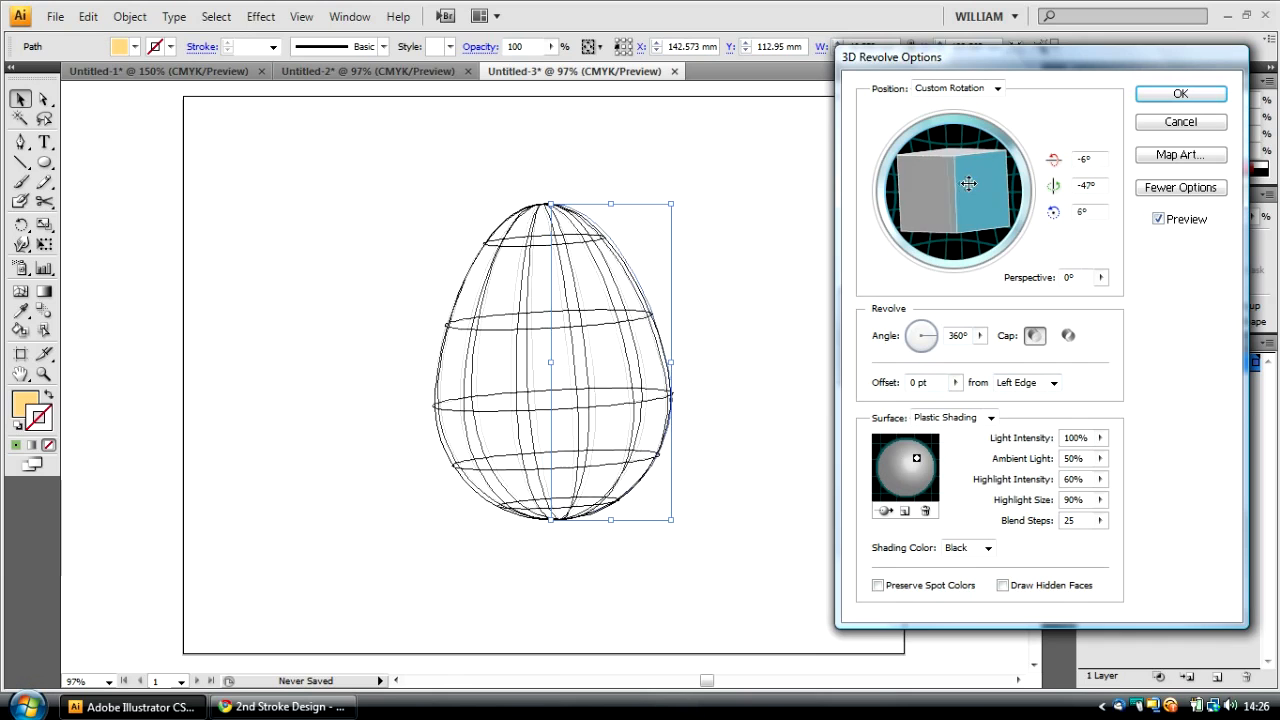
Step: Refine the egg's tilt and set the surface to Diffuse Shading
left_click_drag(968, 183, 935, 196)
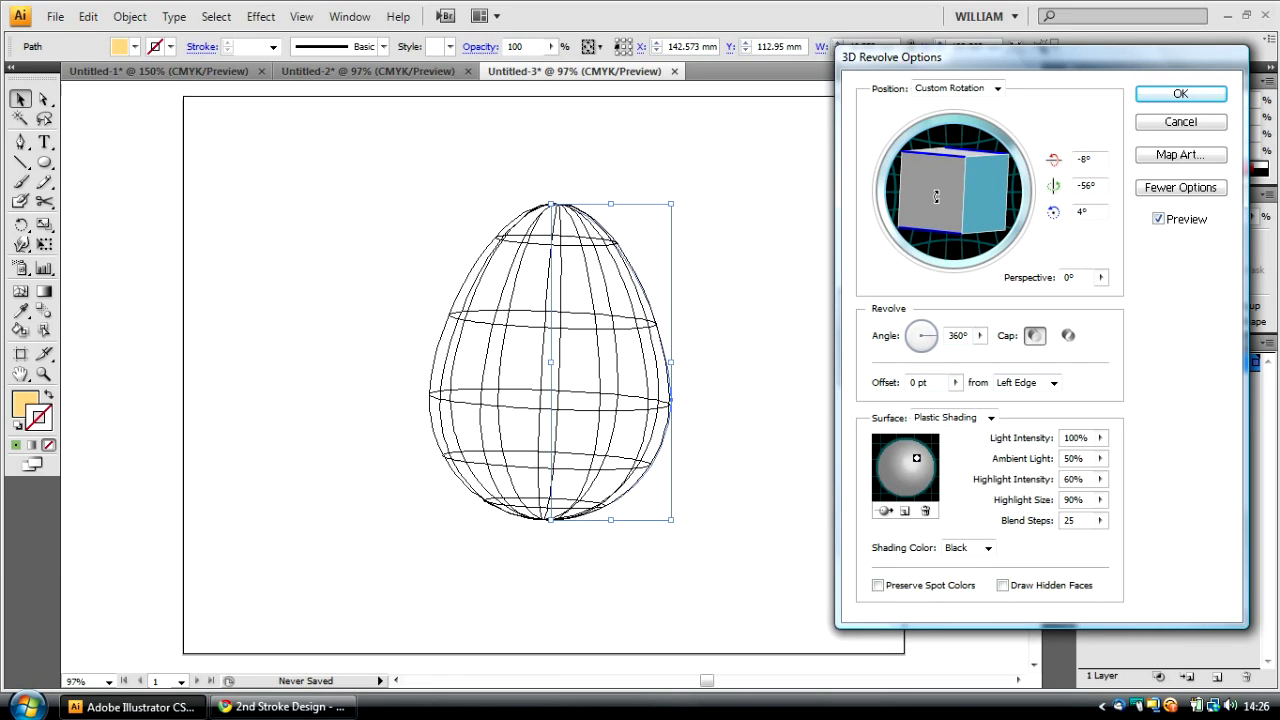
left_click(1181, 187)
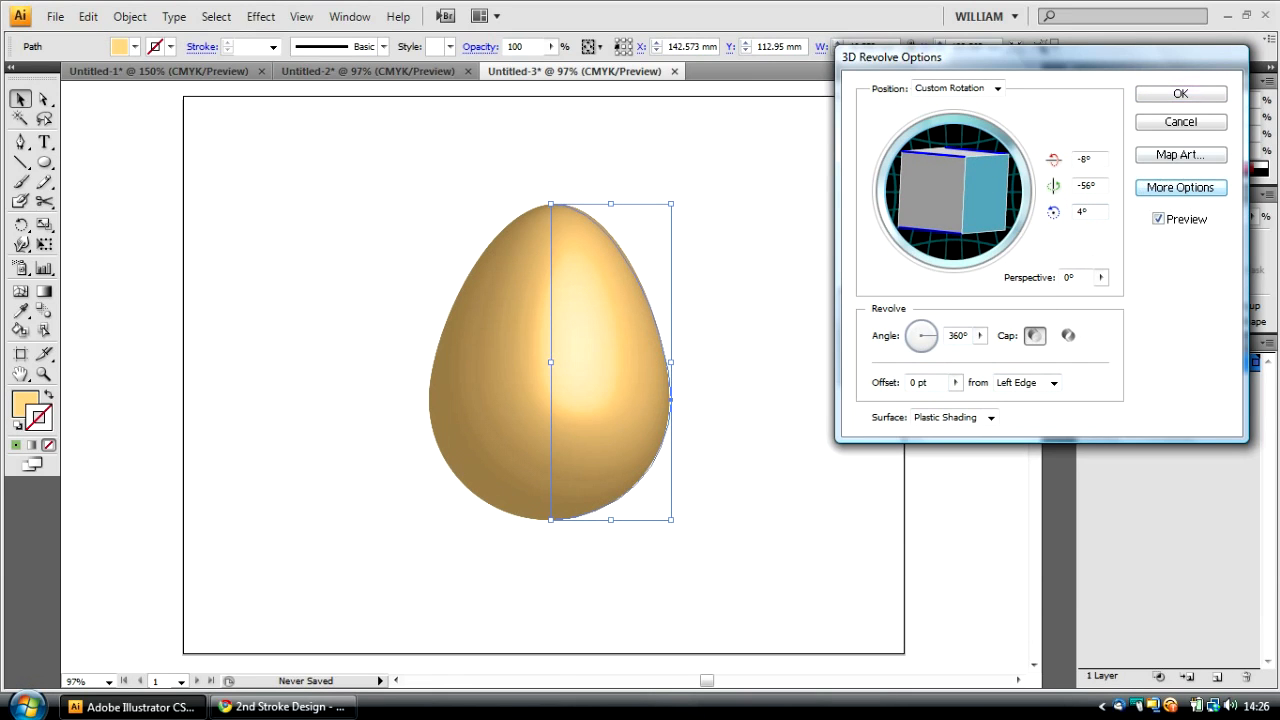
left_click(1180, 187)
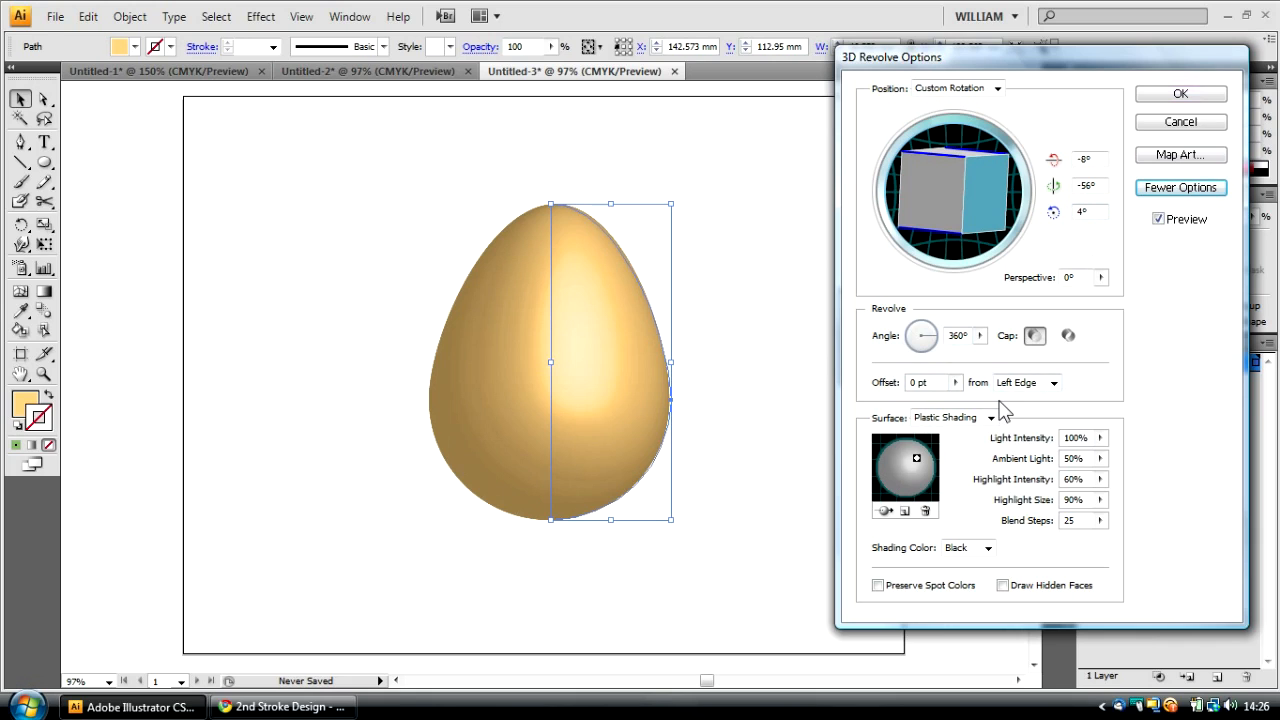
left_click(992, 417)
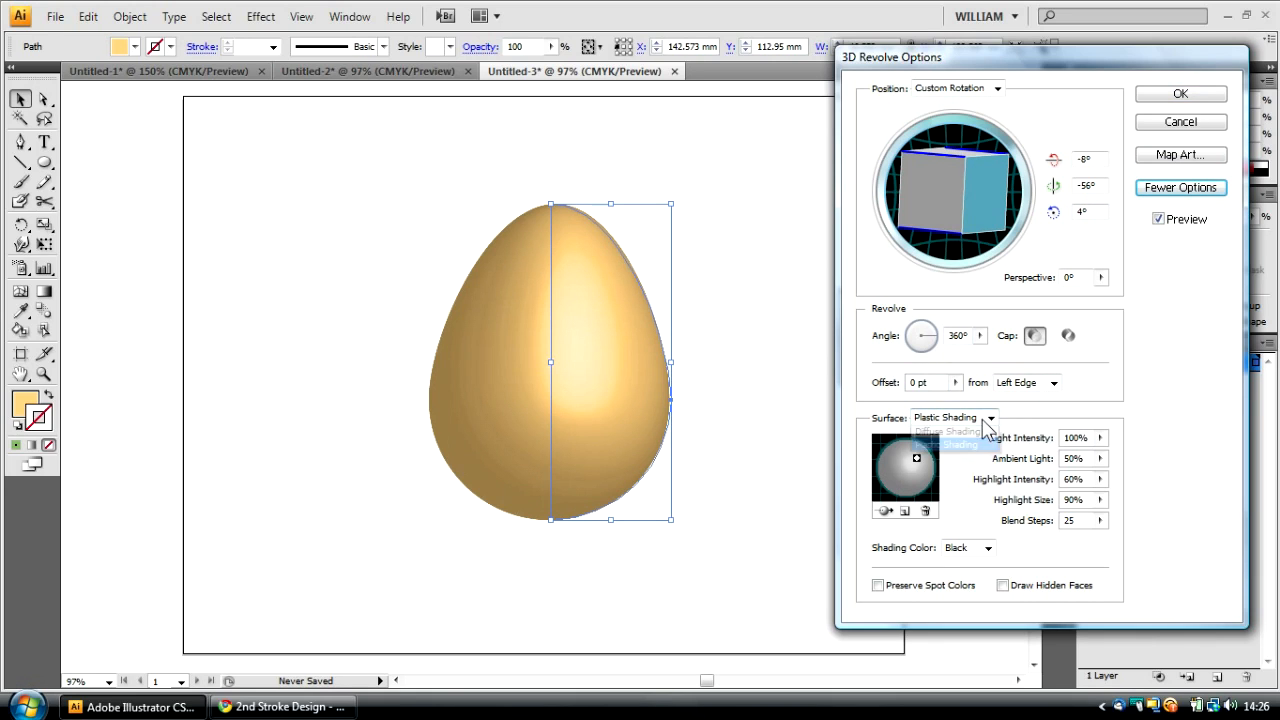
left_click(954, 432)
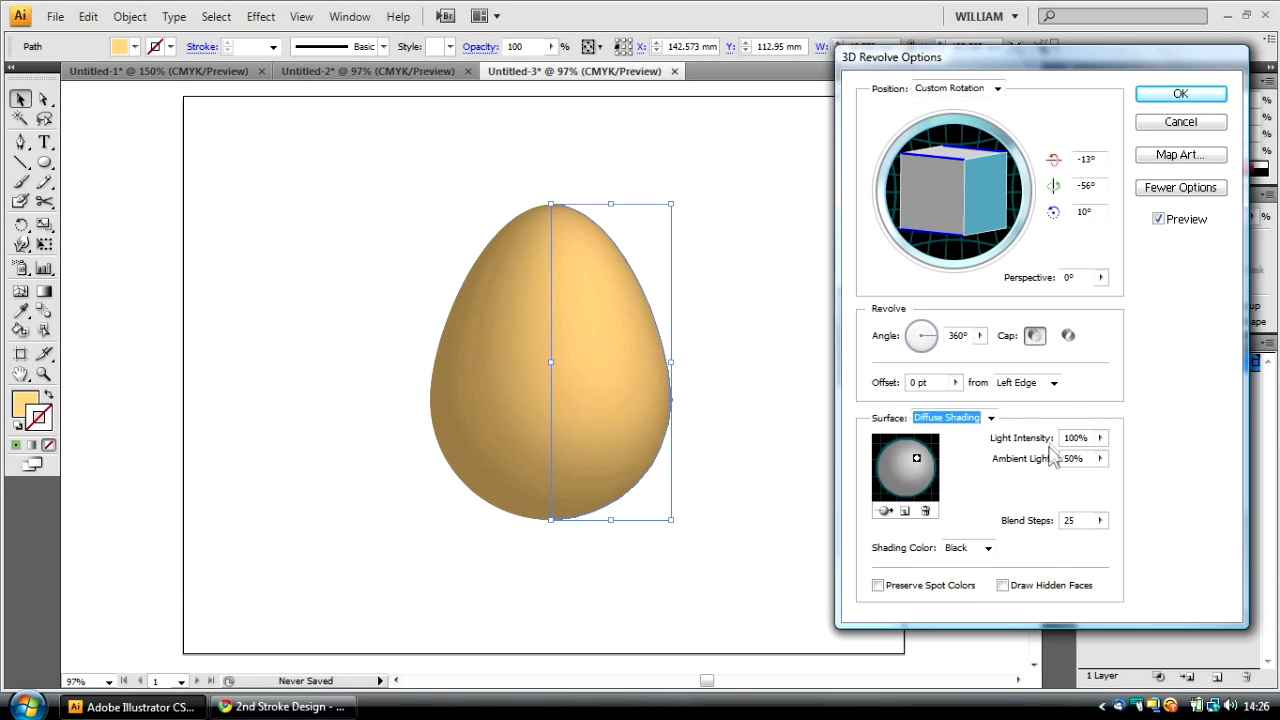
mouse_move(761, 420)
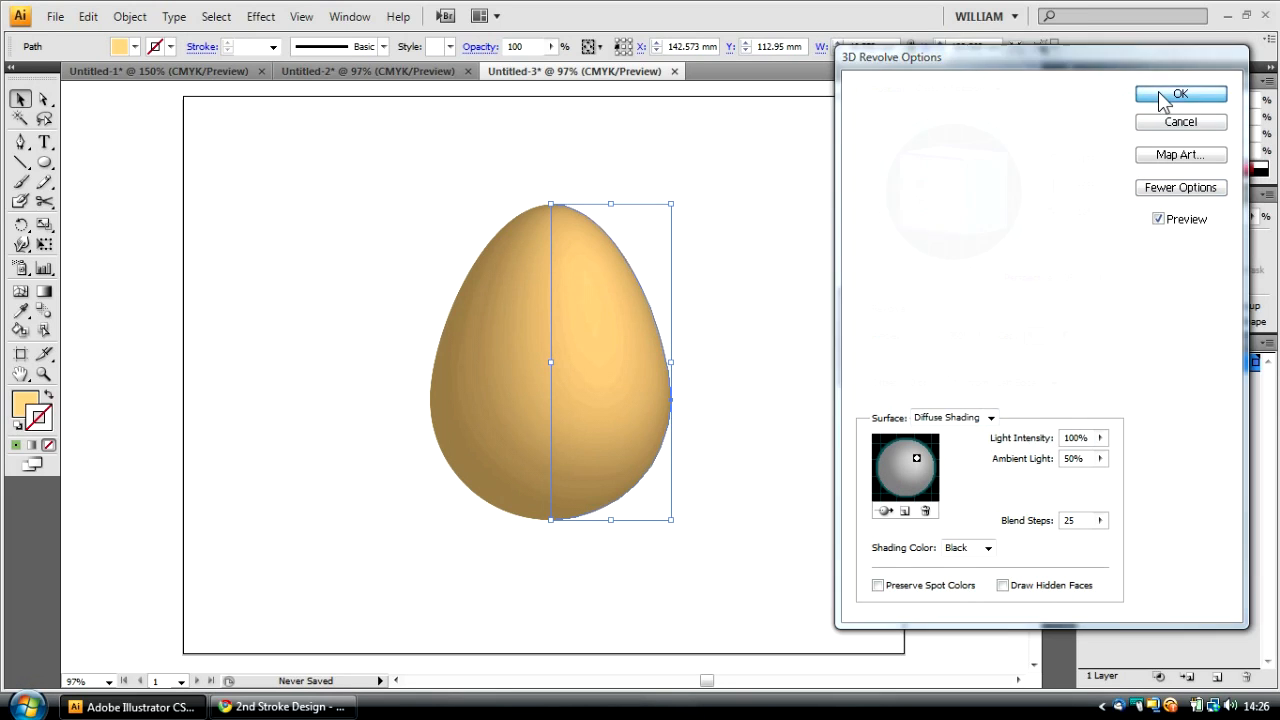
Step: Confirm the 3D Revolve so the egg renders white with soft grey shading
left_click(1180, 94)
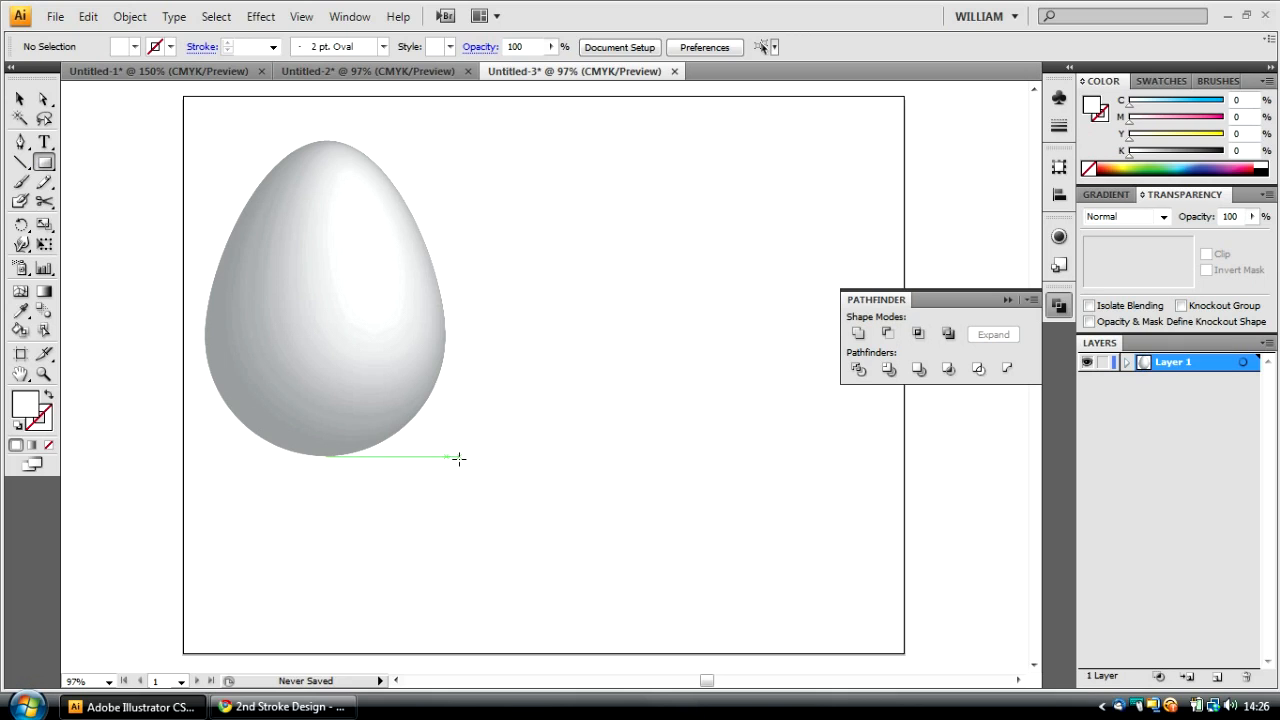
Step: Draw a magenta rectangle below the egg with a light pink star at top-left
left_click_drag(451, 443, 884, 600)
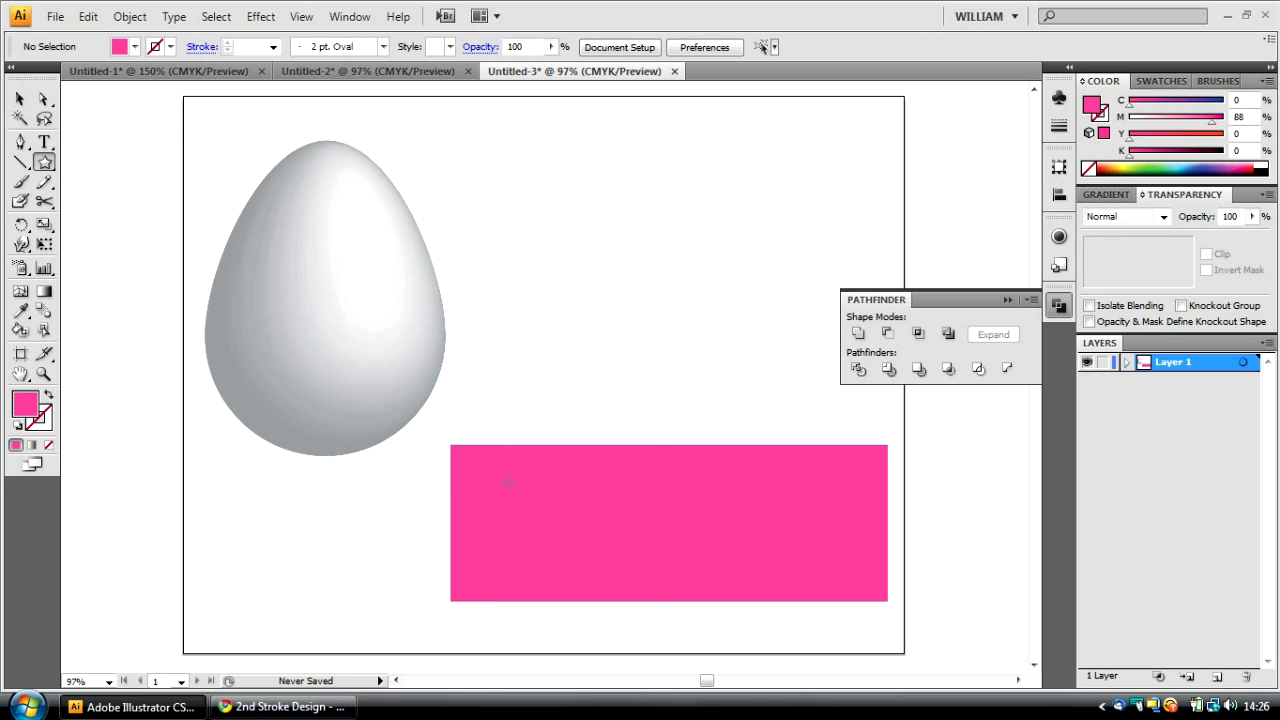
left_click_drag(465, 455, 515, 500)
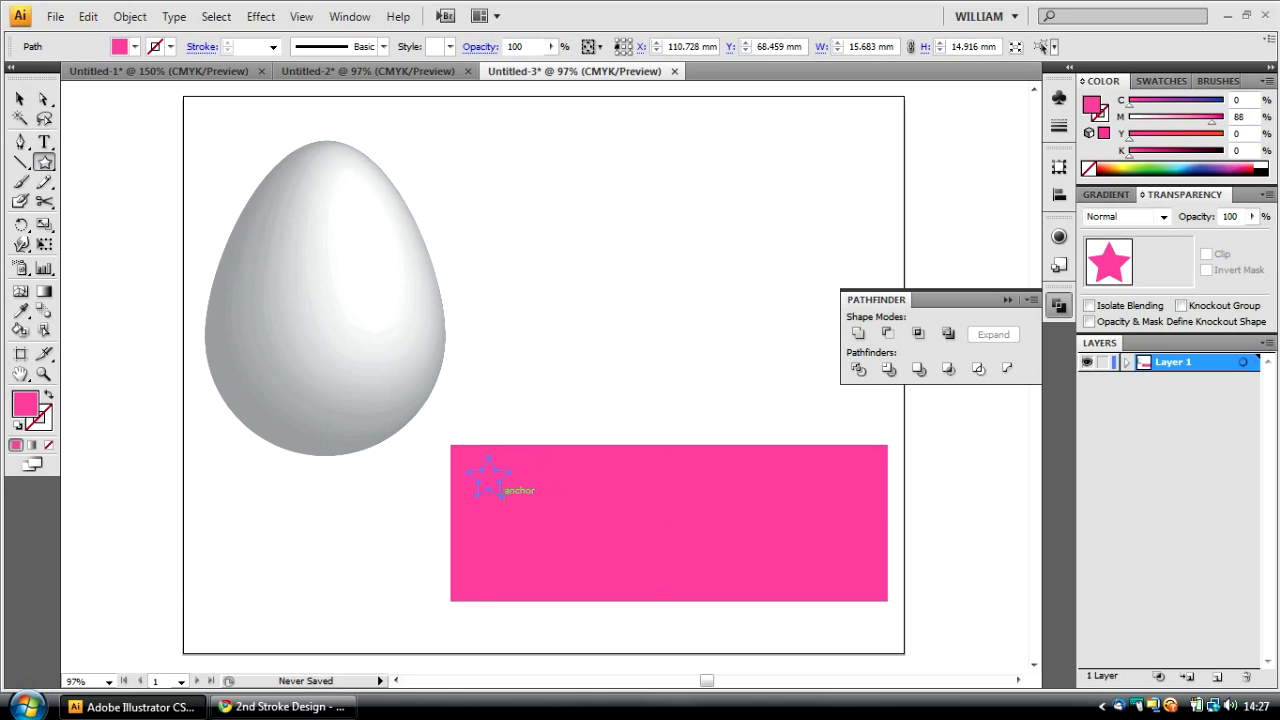
left_click(488, 481)
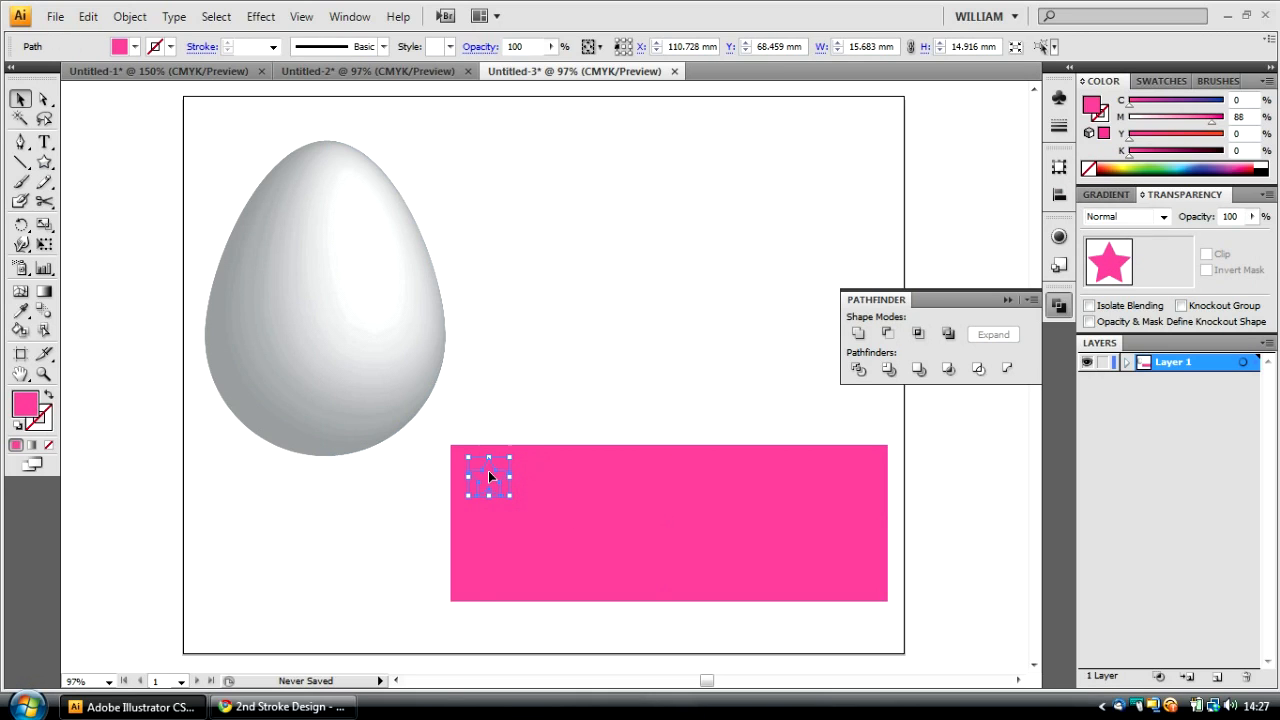
mouse_move(1160, 127)
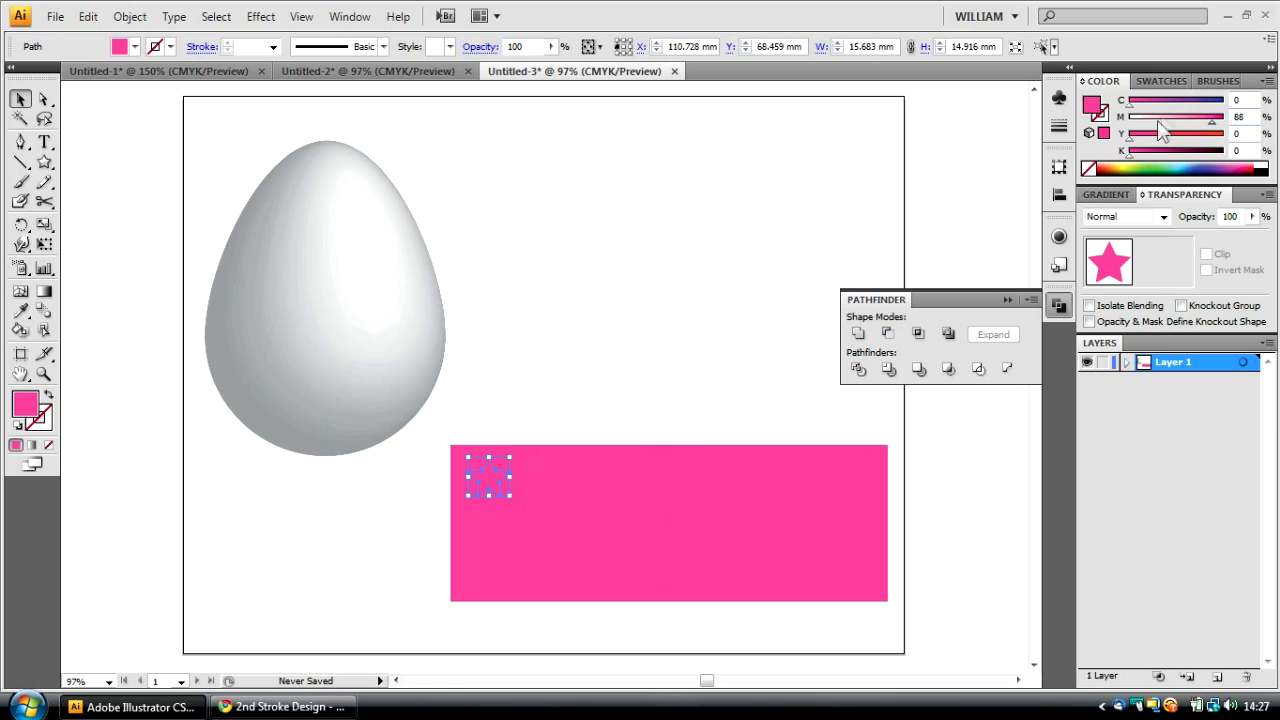
left_click(670, 525)
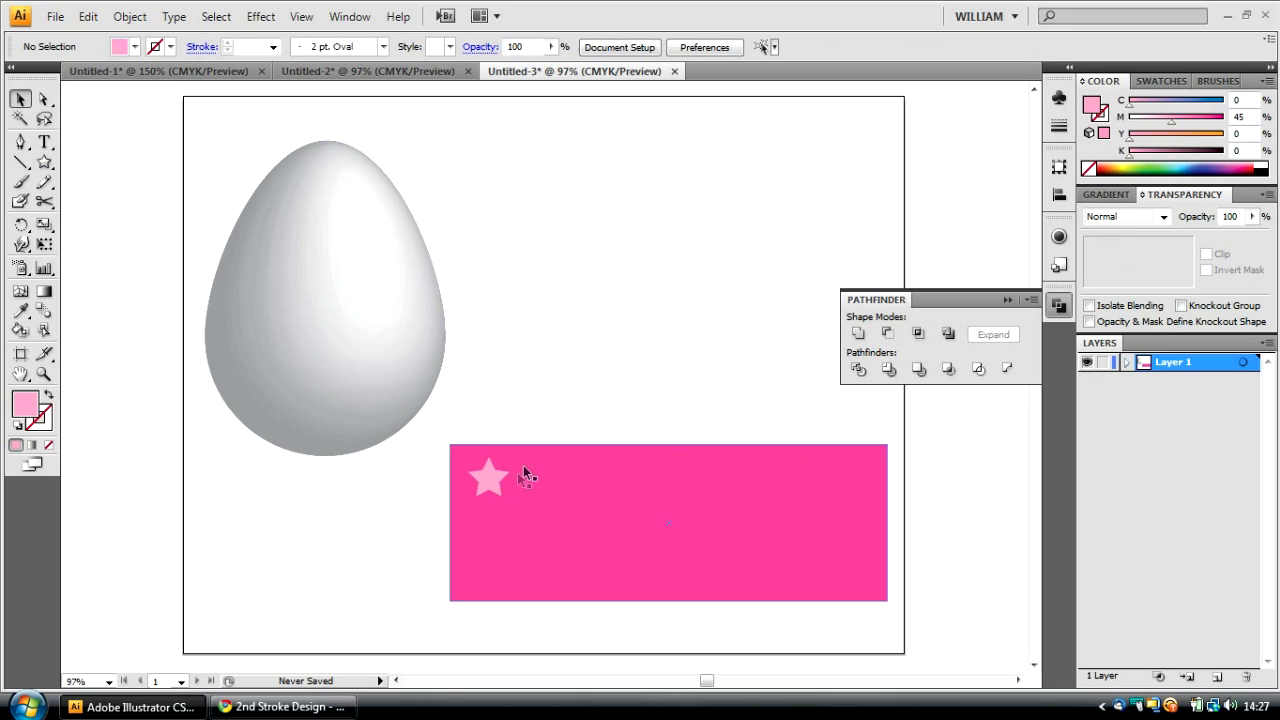
Step: Alt-drag copies of the star into a row of eight across the rectangle's top
left_click(489, 482)
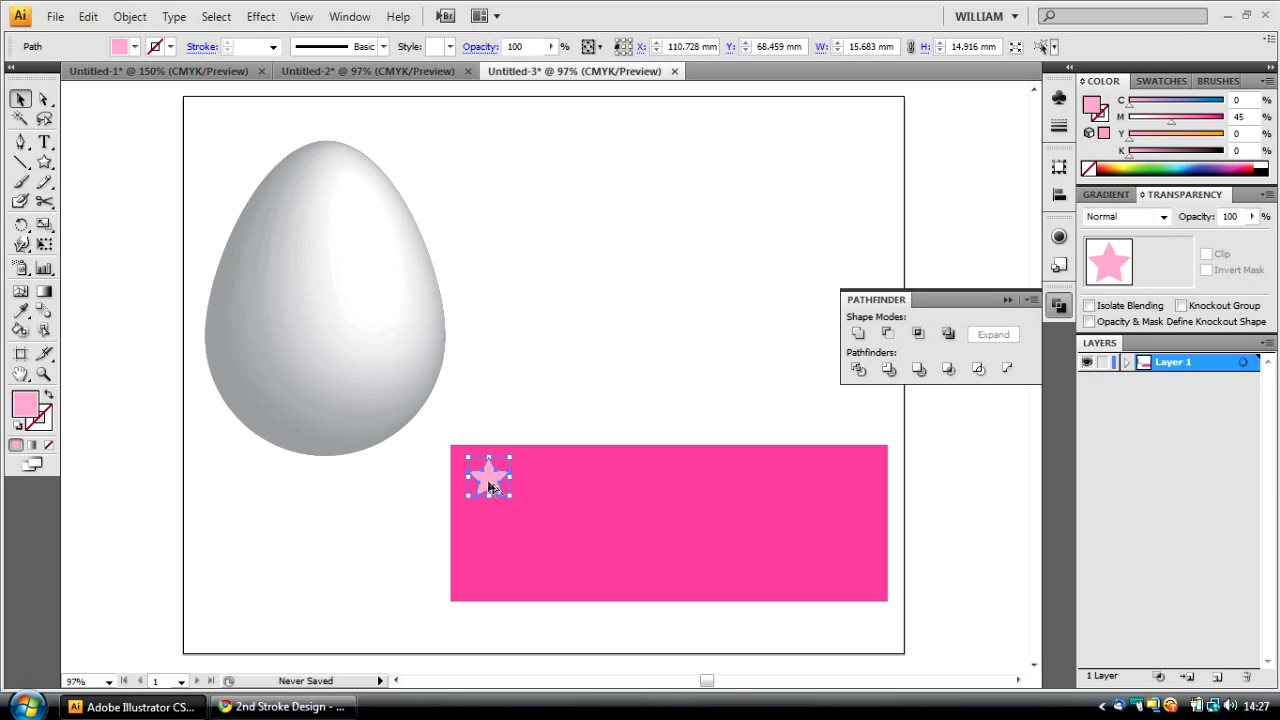
left_click_drag(488, 475, 543, 475)
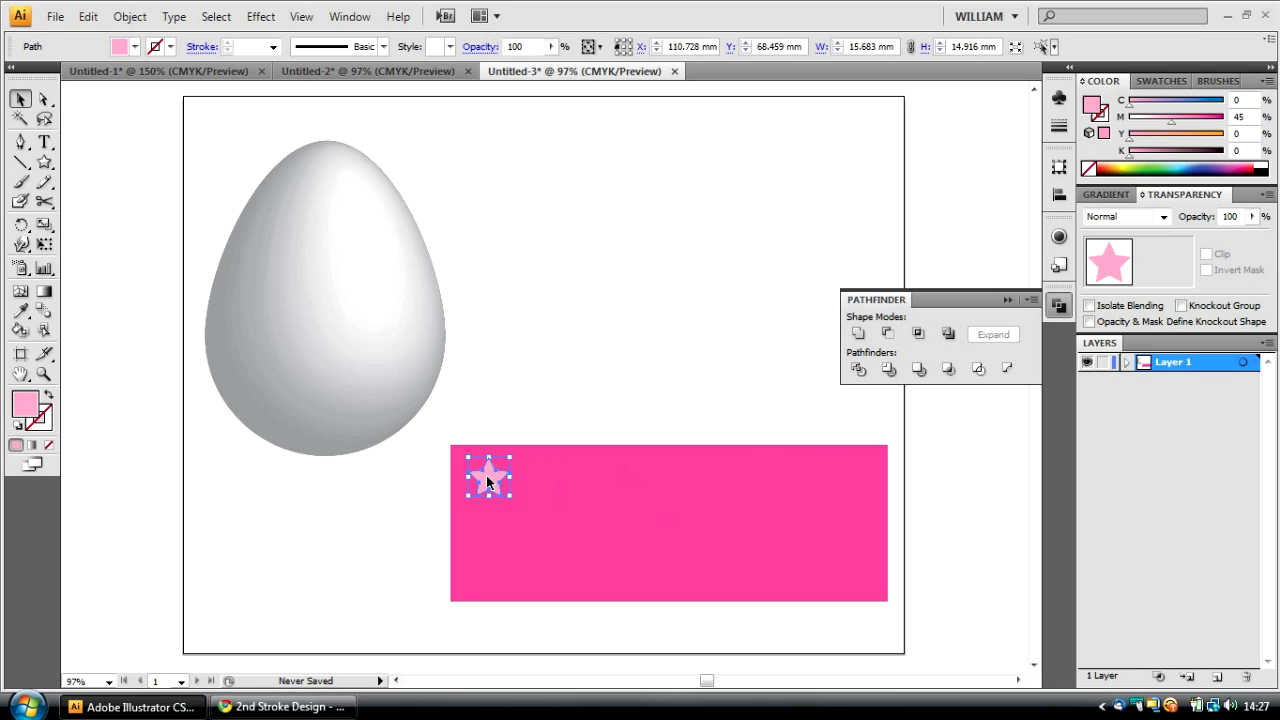
left_click_drag(488, 477, 500, 525)
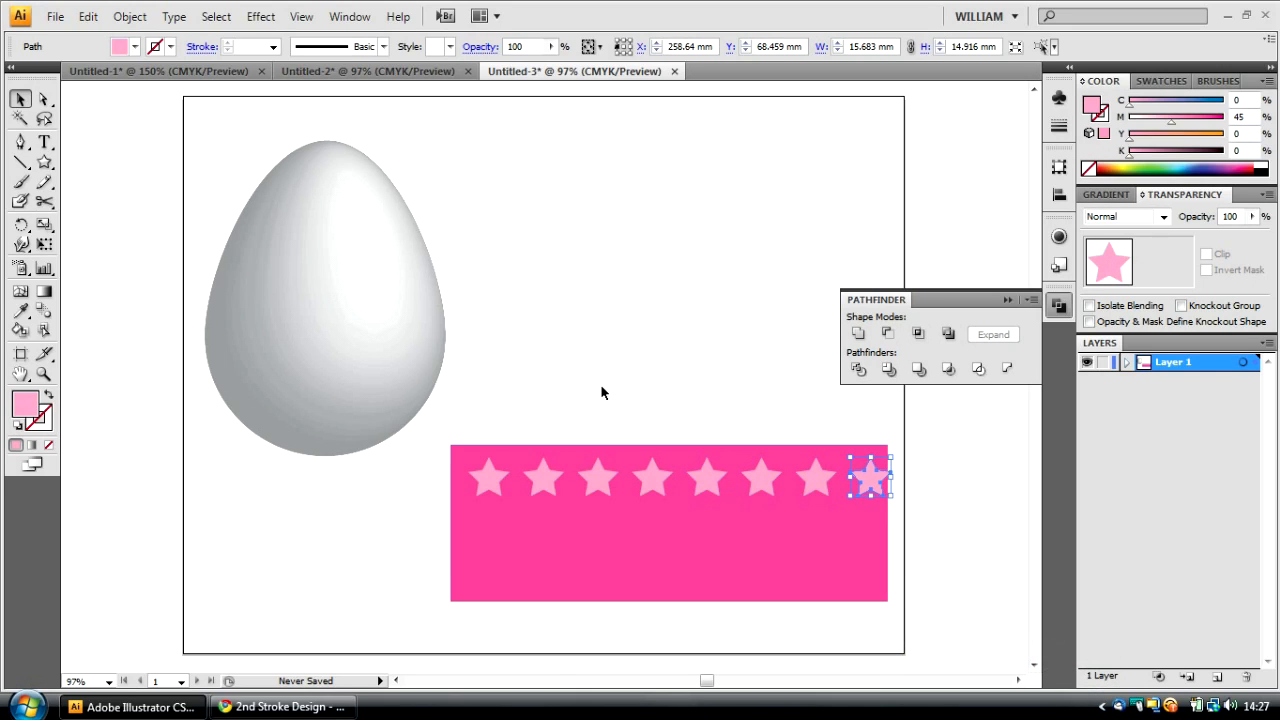
left_click(637, 572)
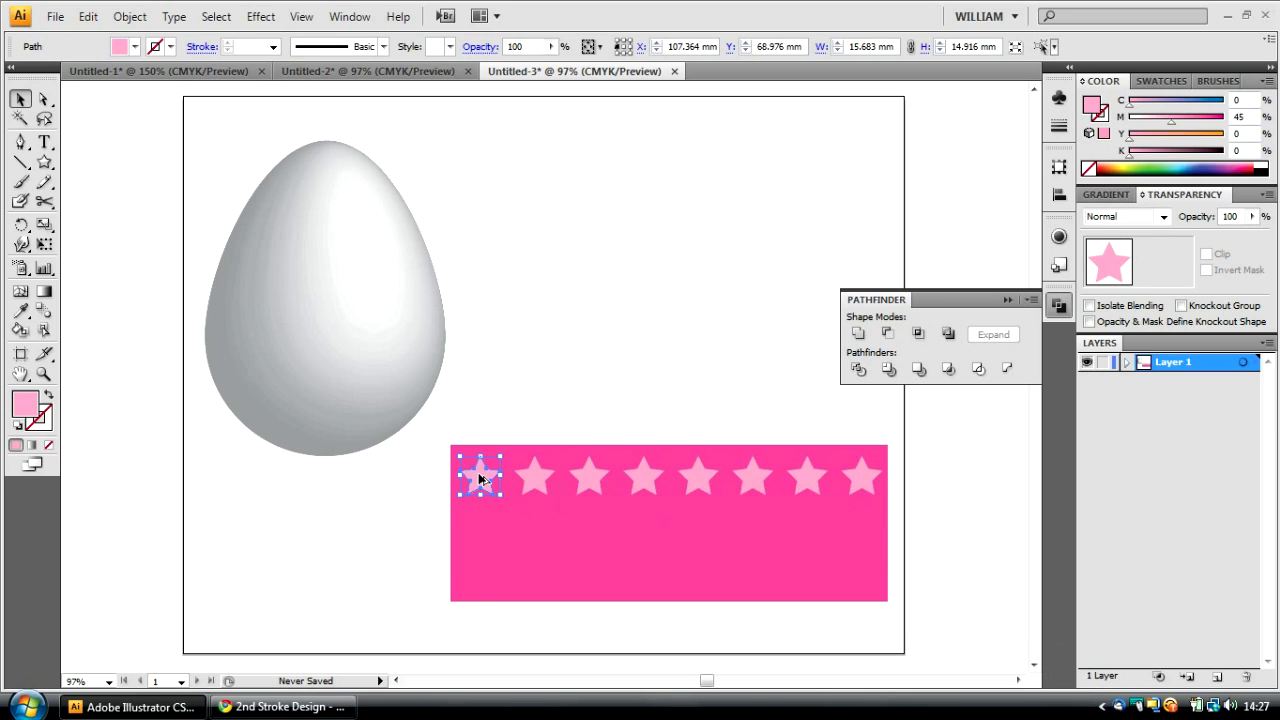
Step: Add an offset row of smaller star copies below and distribute all stars evenly
left_click_drag(479, 475, 508, 520)
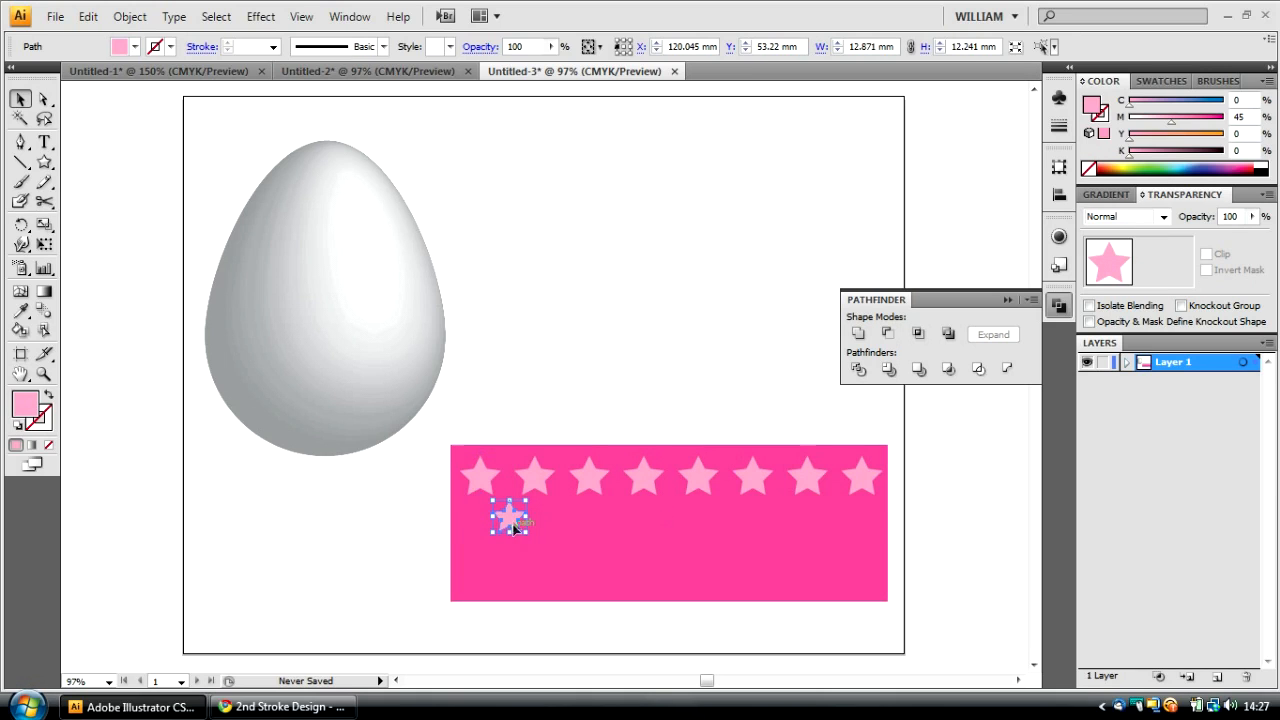
left_click_drag(510, 517, 500, 512)
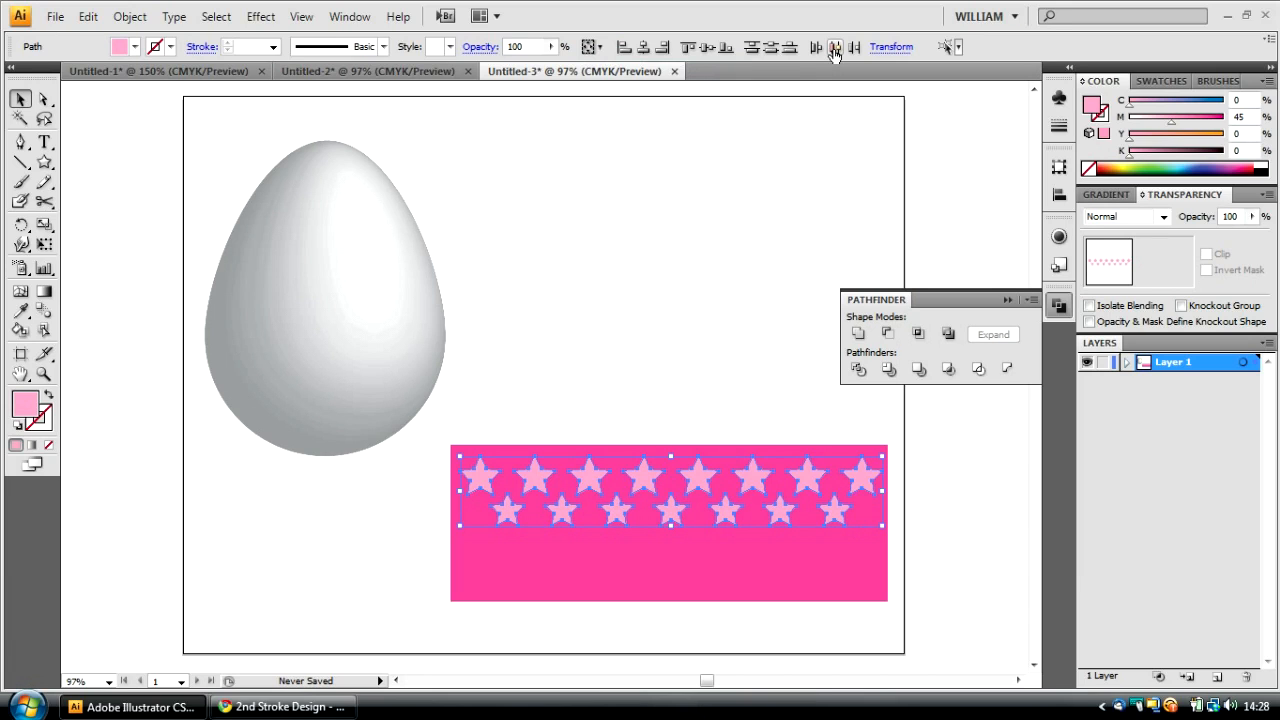
left_click(579, 406)
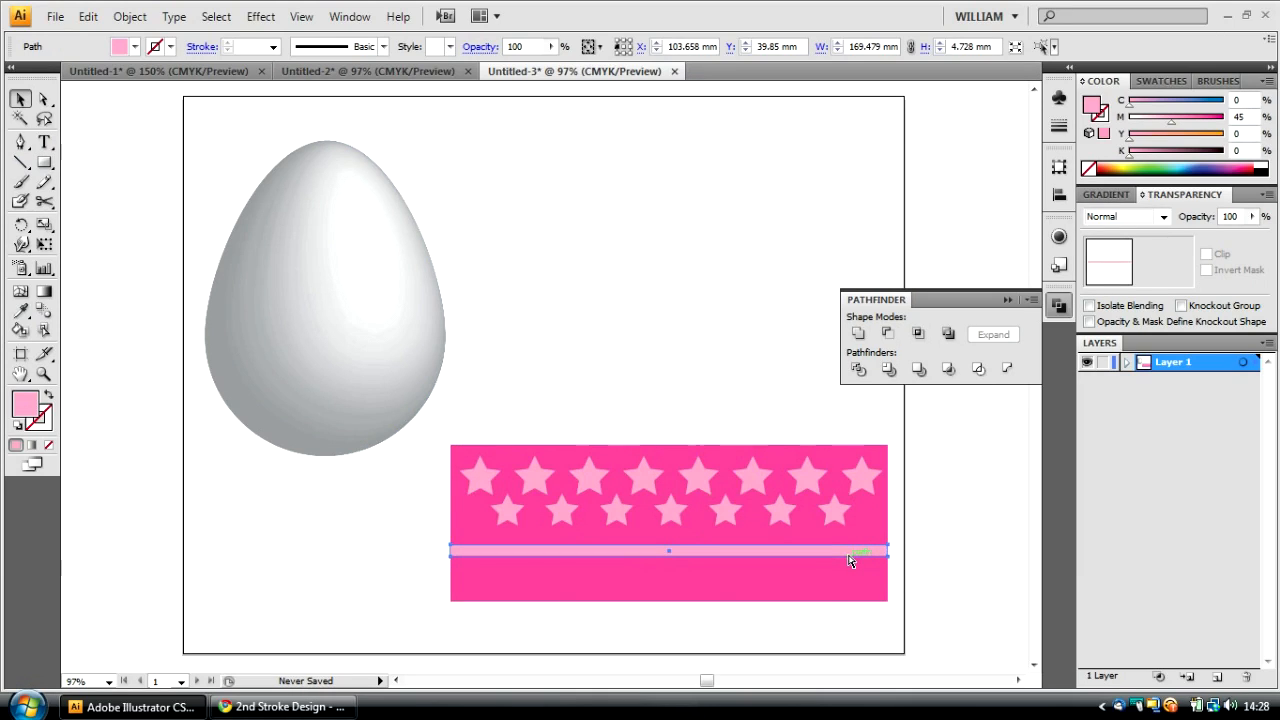
Step: Copy the pale pink stripe below, stretch it taller, and reselect the wrapper
left_click_drag(668, 551, 668, 559)
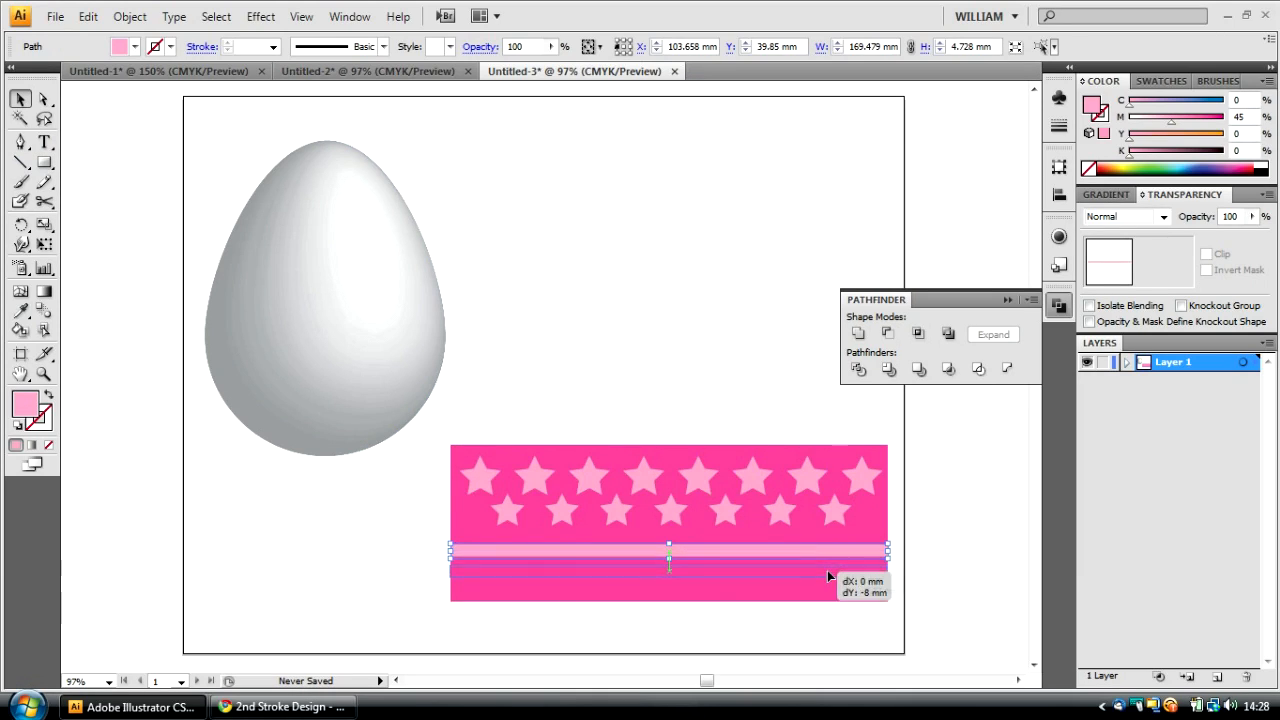
left_click_drag(669, 557, 669, 590)
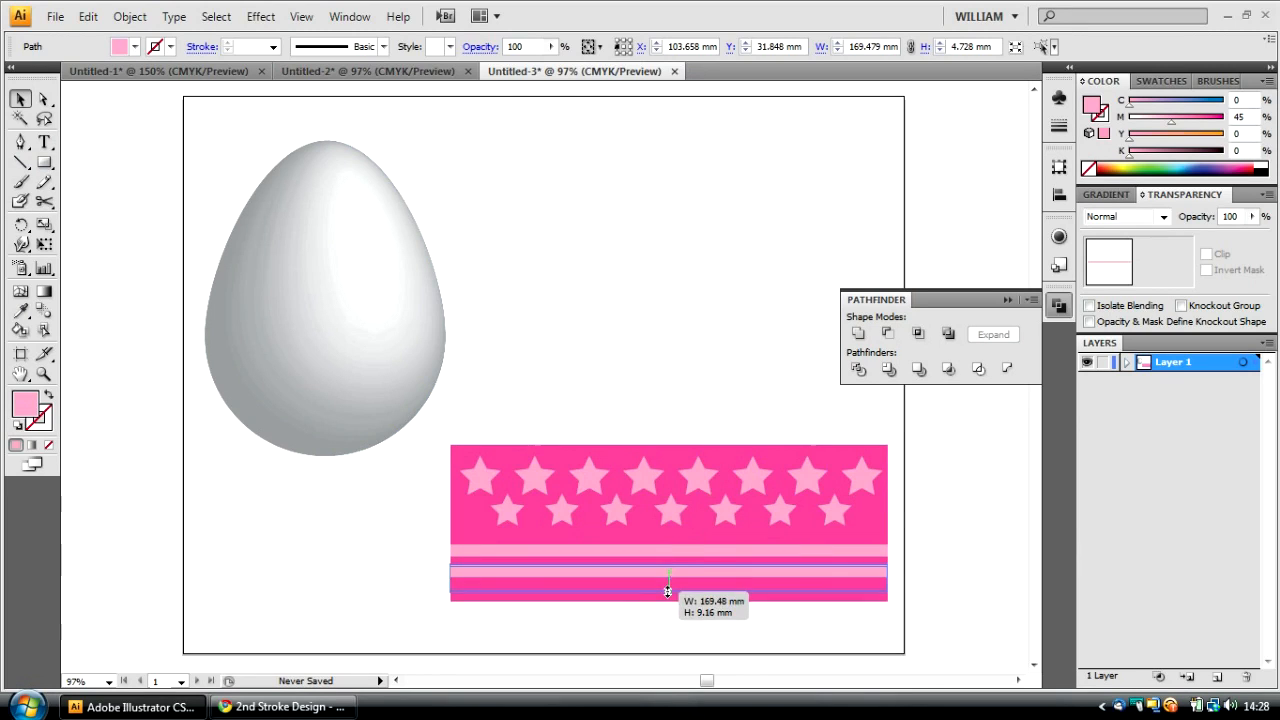
left_click(967, 540)
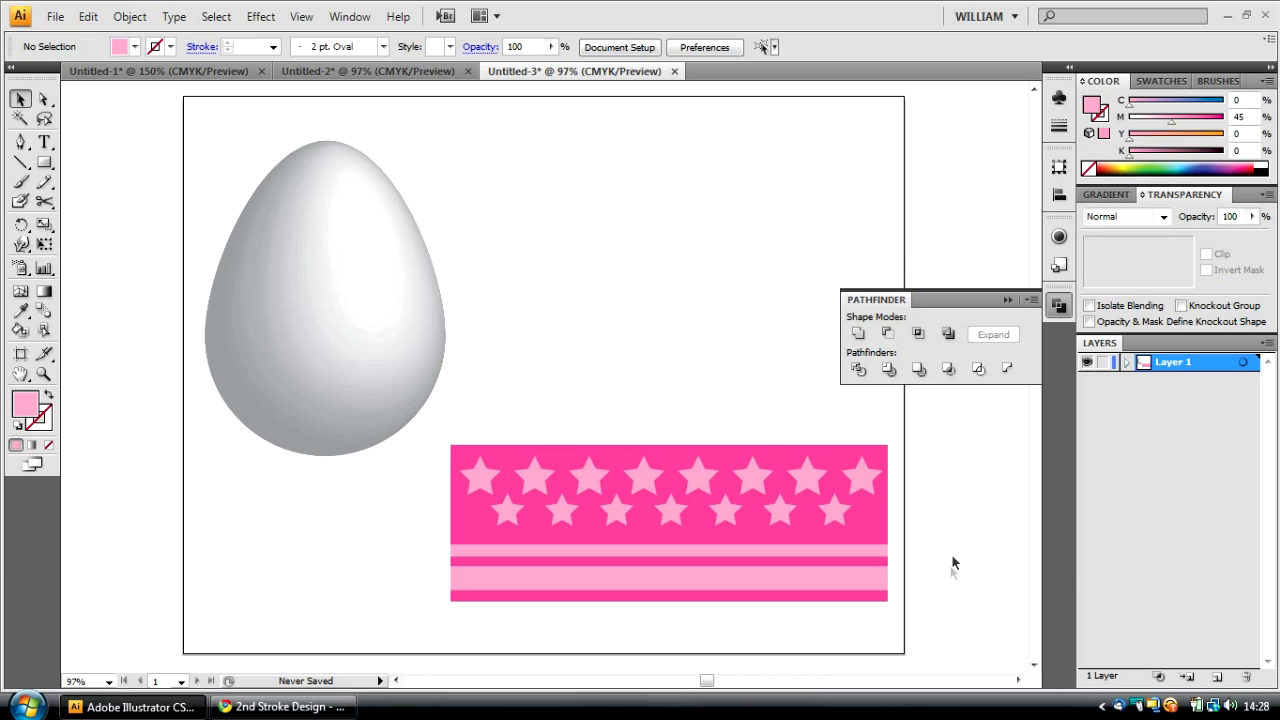
mouse_move(950, 578)
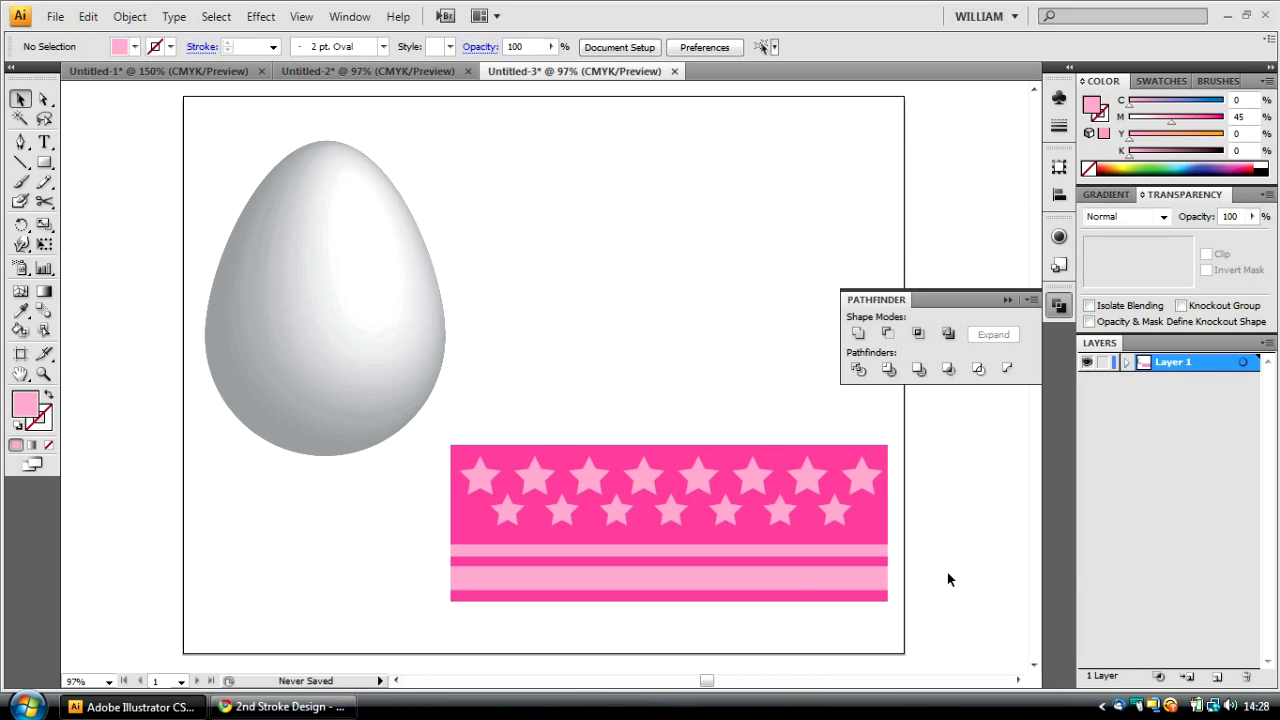
left_click(667, 540)
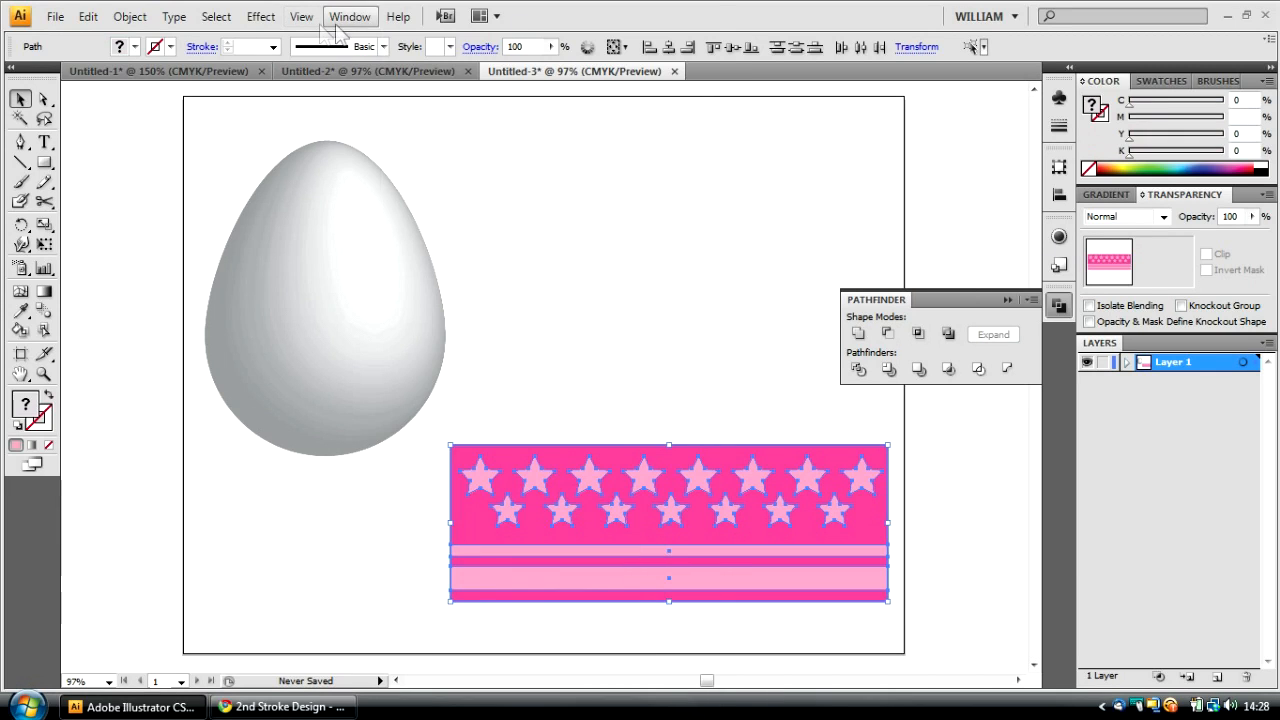
Step: Make the wrapper a Graphic symbol named 'Eastr Egg Wrapper' in the Symbols panel
left_click(348, 16)
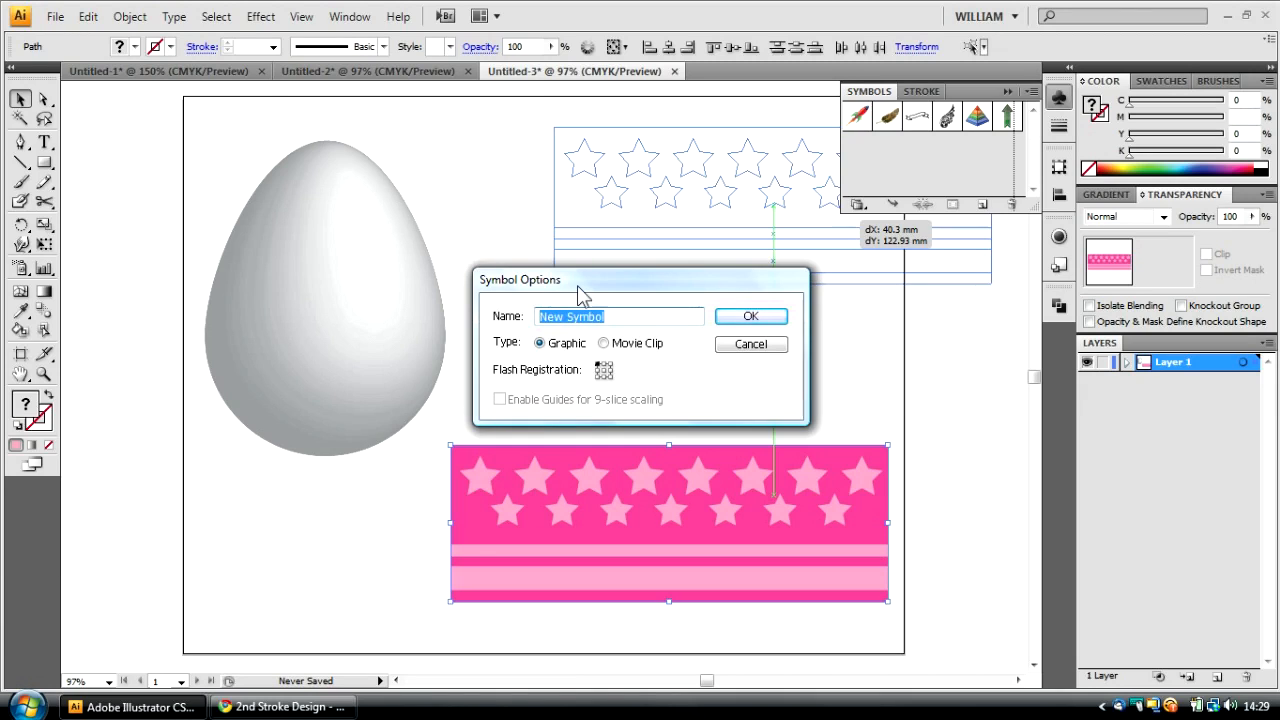
type("Eastr Egg Wrapper")
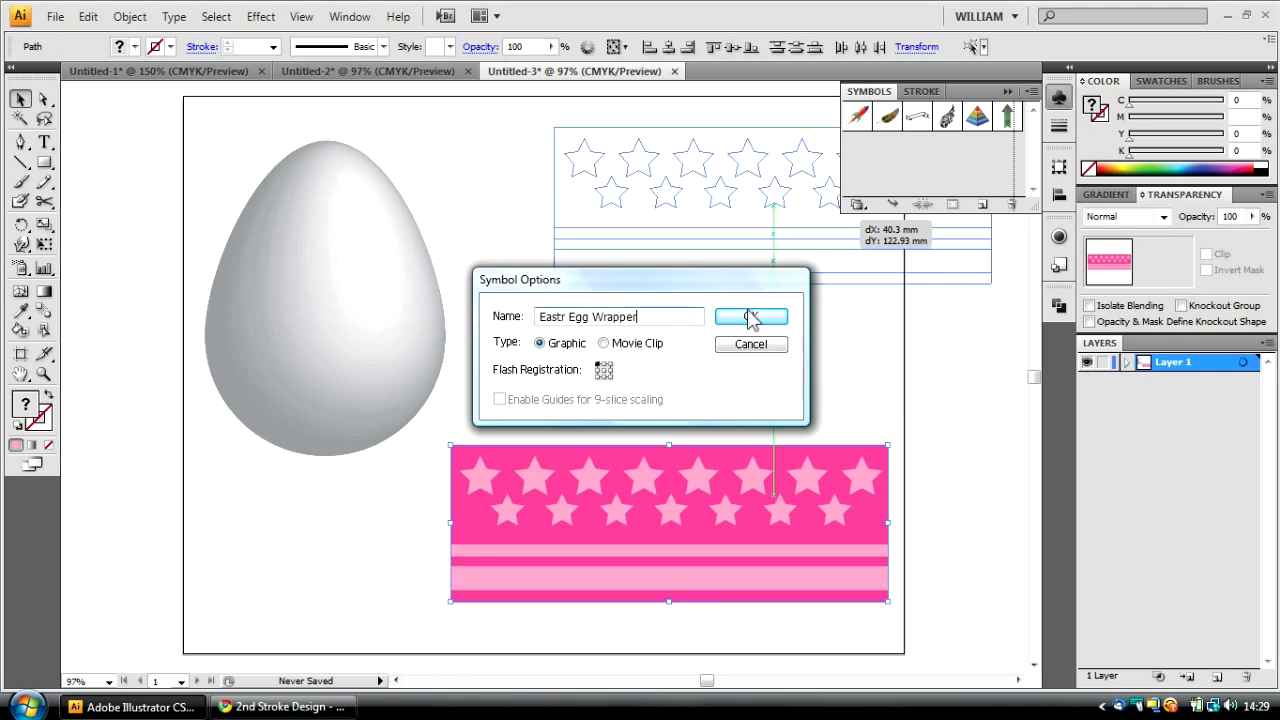
left_click(751, 316)
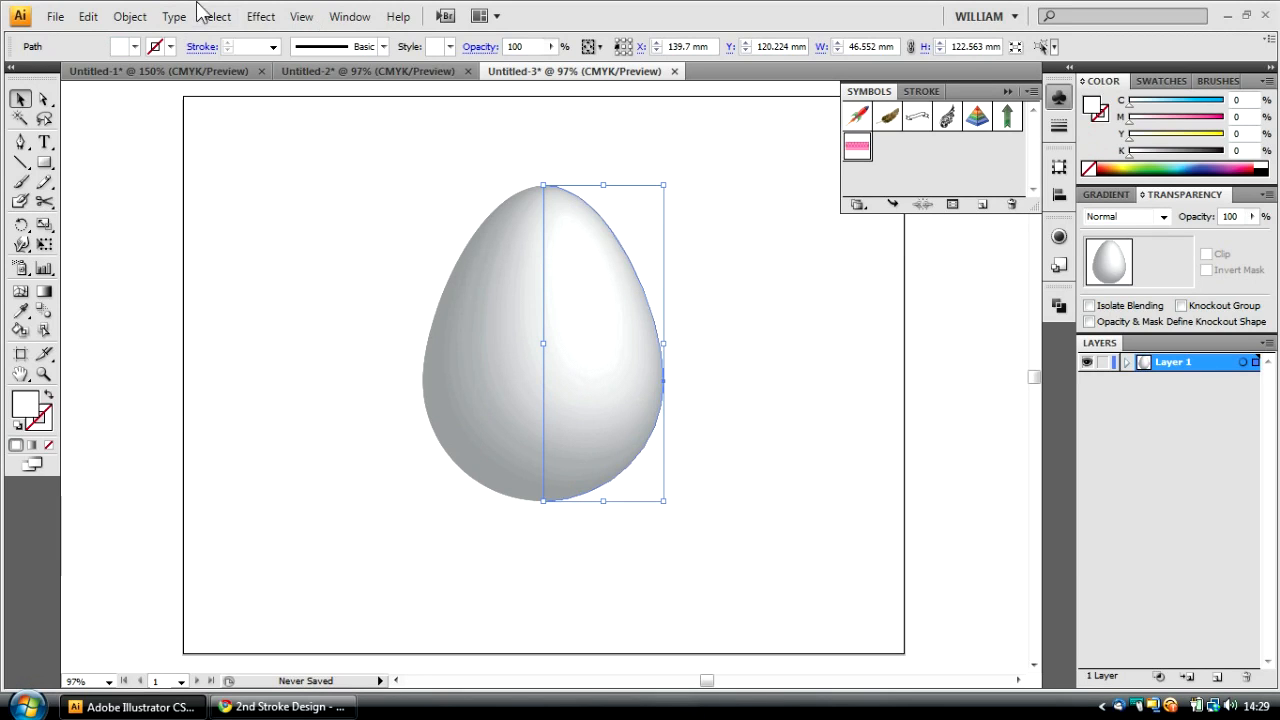
Step: Cancel the duplicate 3D warning, then reopen the egg's 3D Revolve with Preview and Map Art
left_click(257, 16)
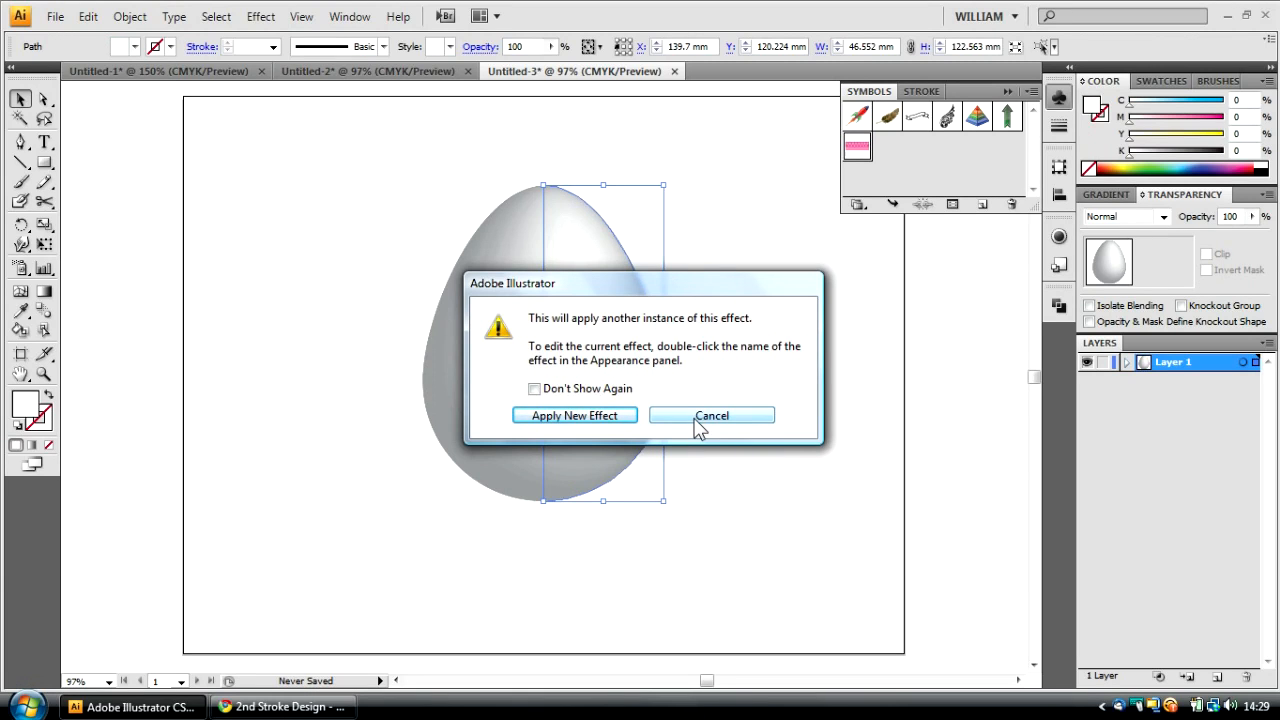
left_click(712, 415)
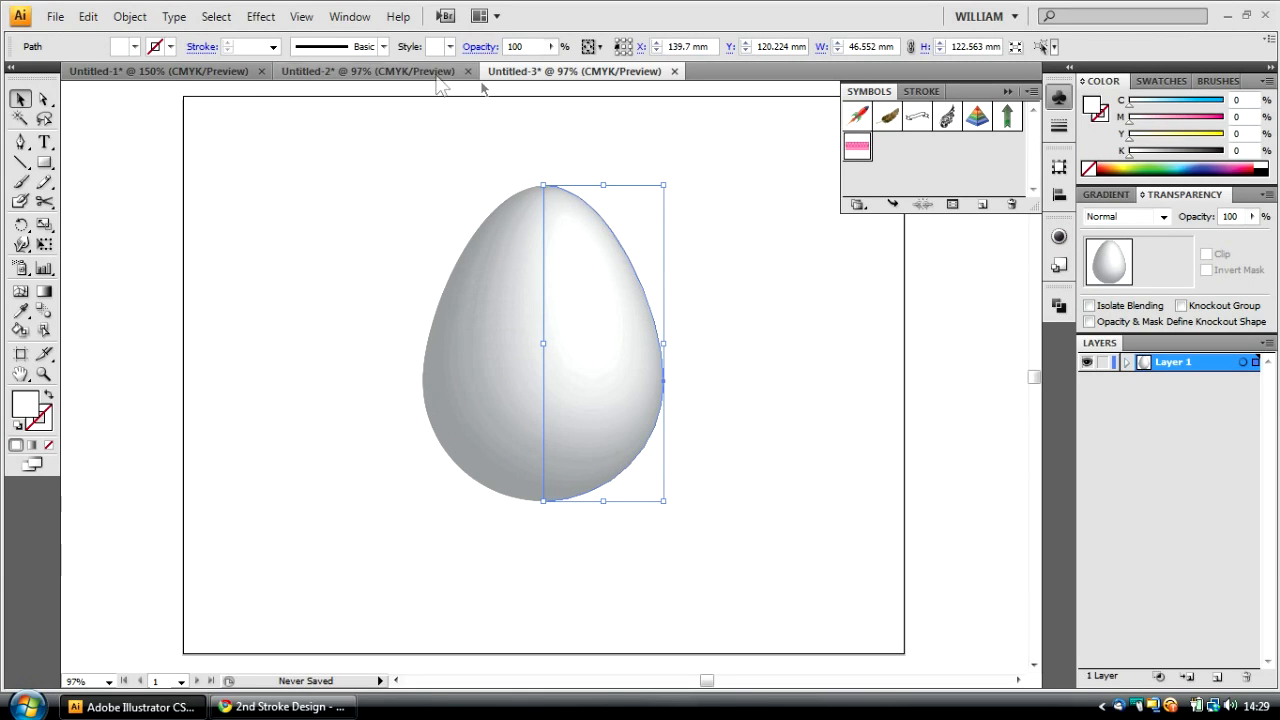
left_click(318, 17)
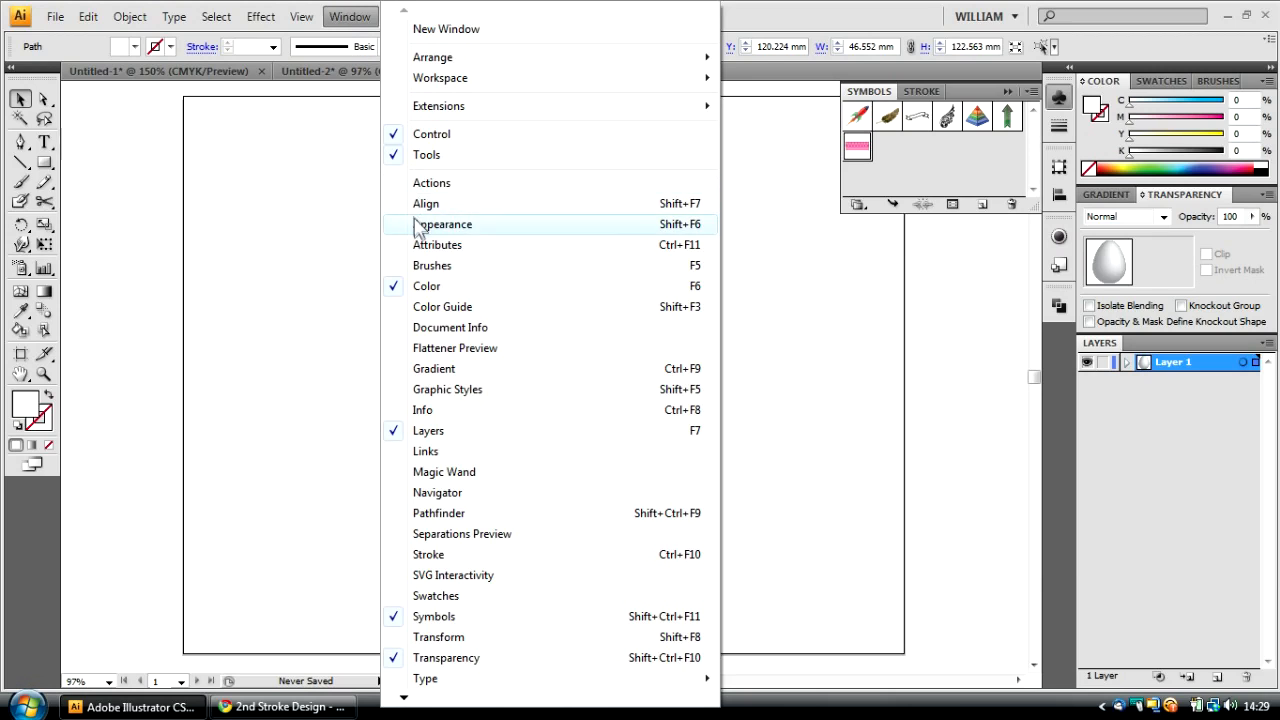
left_click(445, 224)
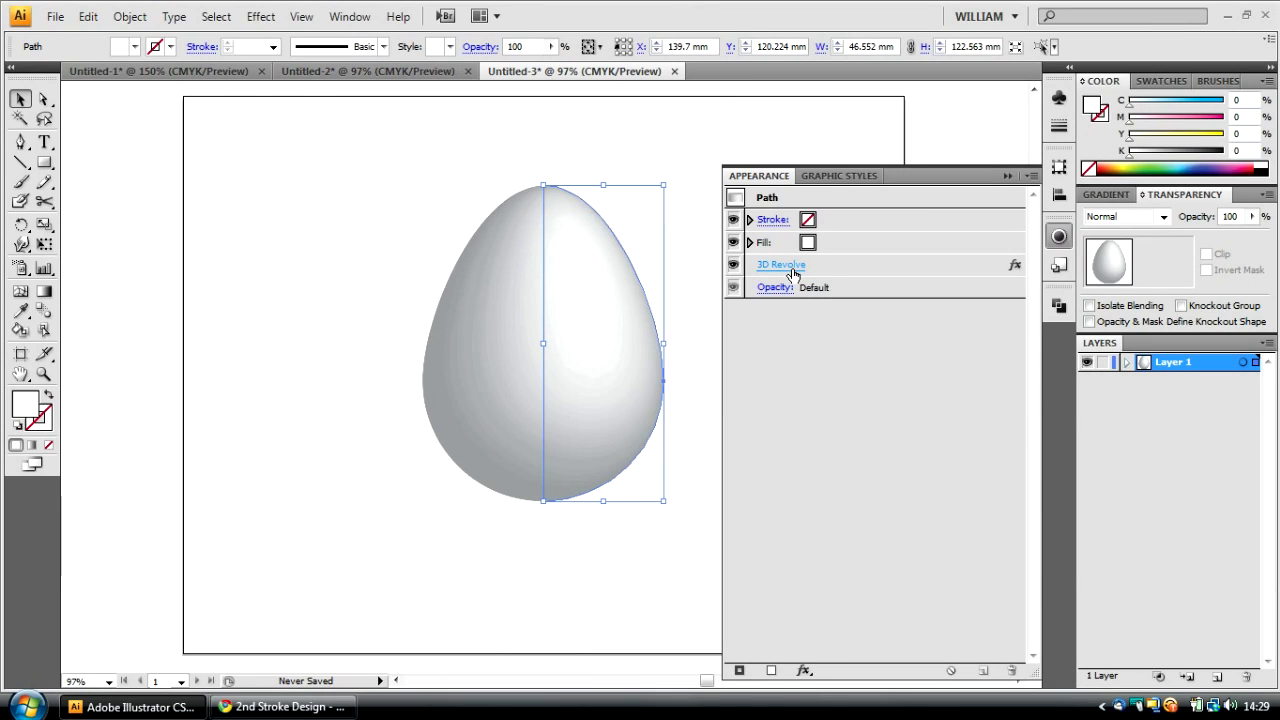
double_click(781, 264)
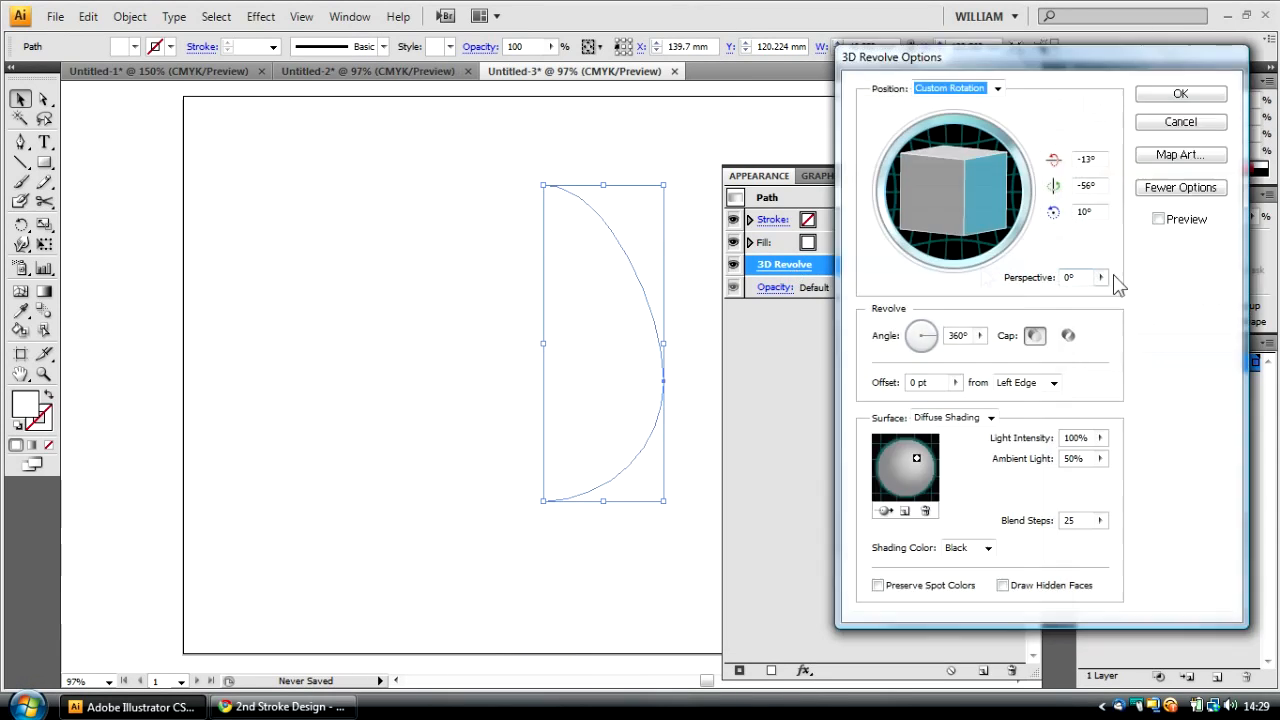
left_click(1155, 218)
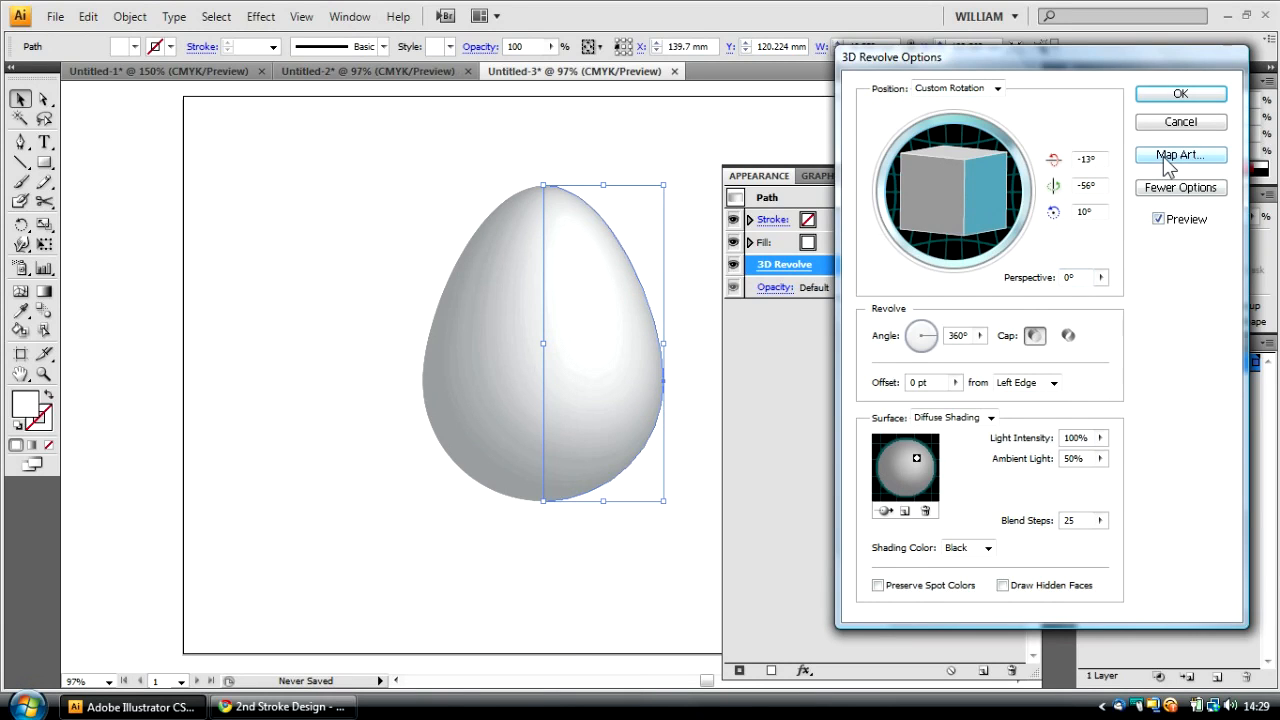
left_click(1181, 155)
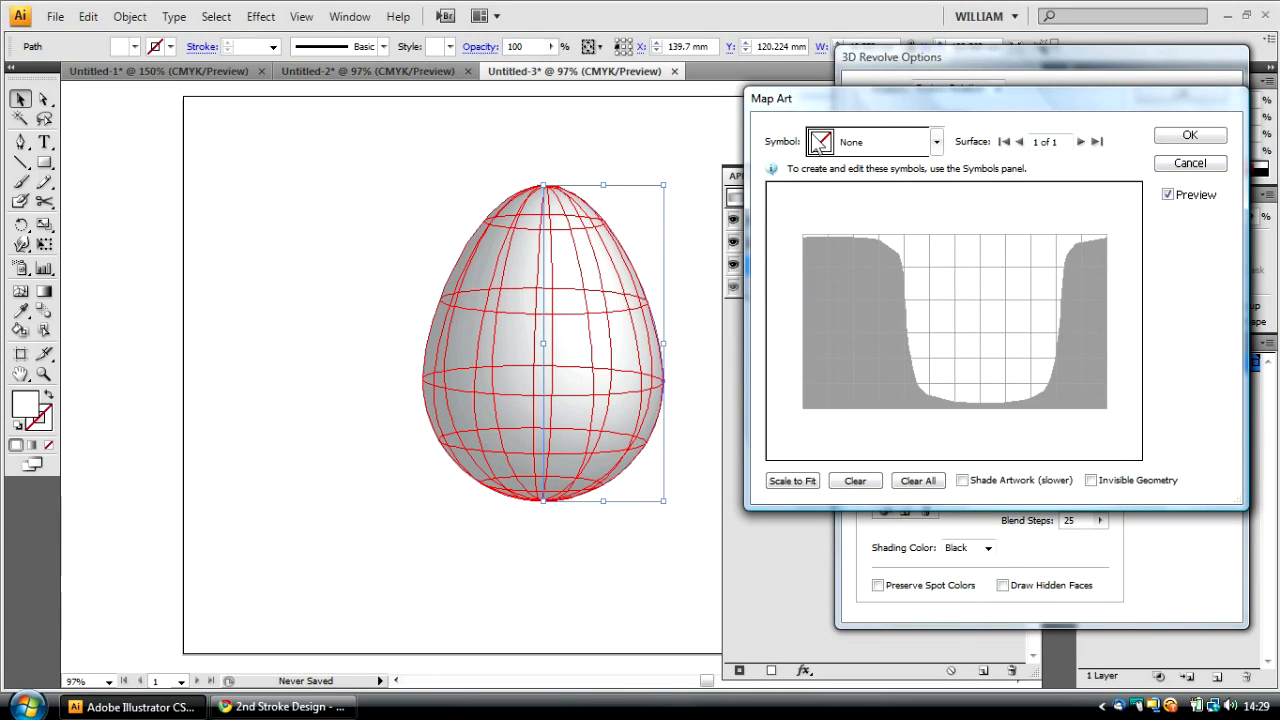
mouse_move(910, 130)
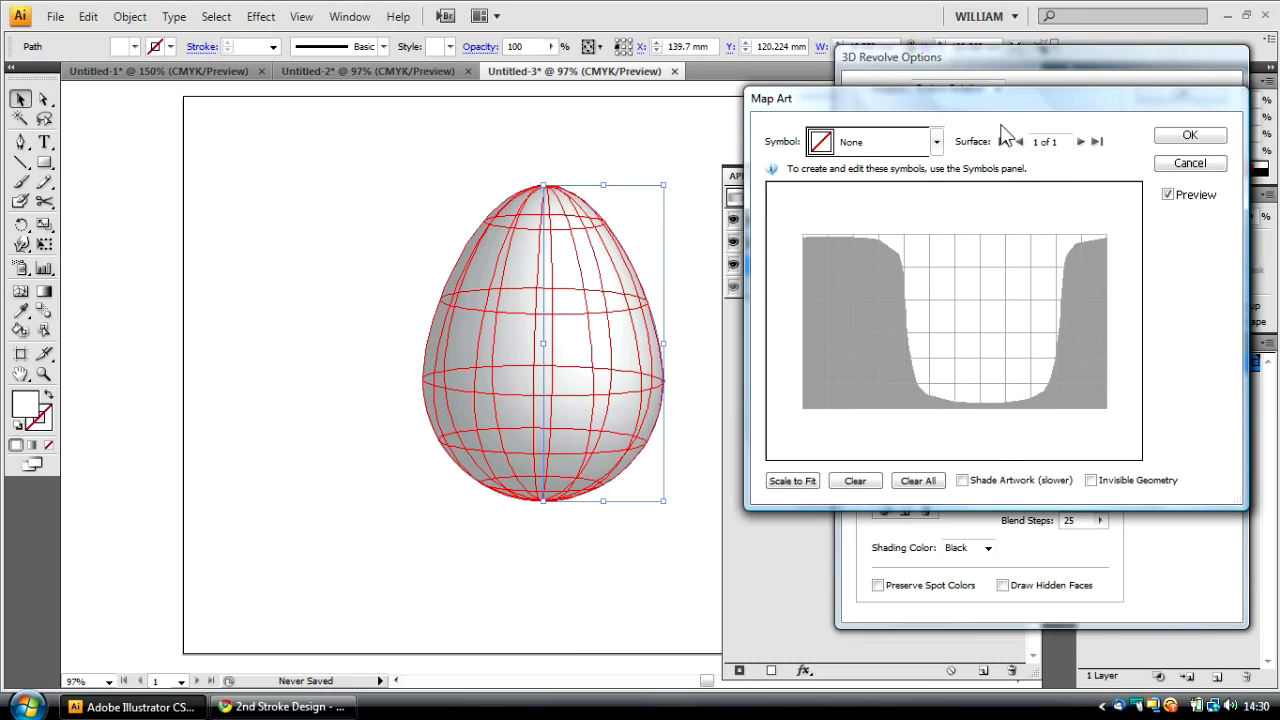
mouse_move(977, 165)
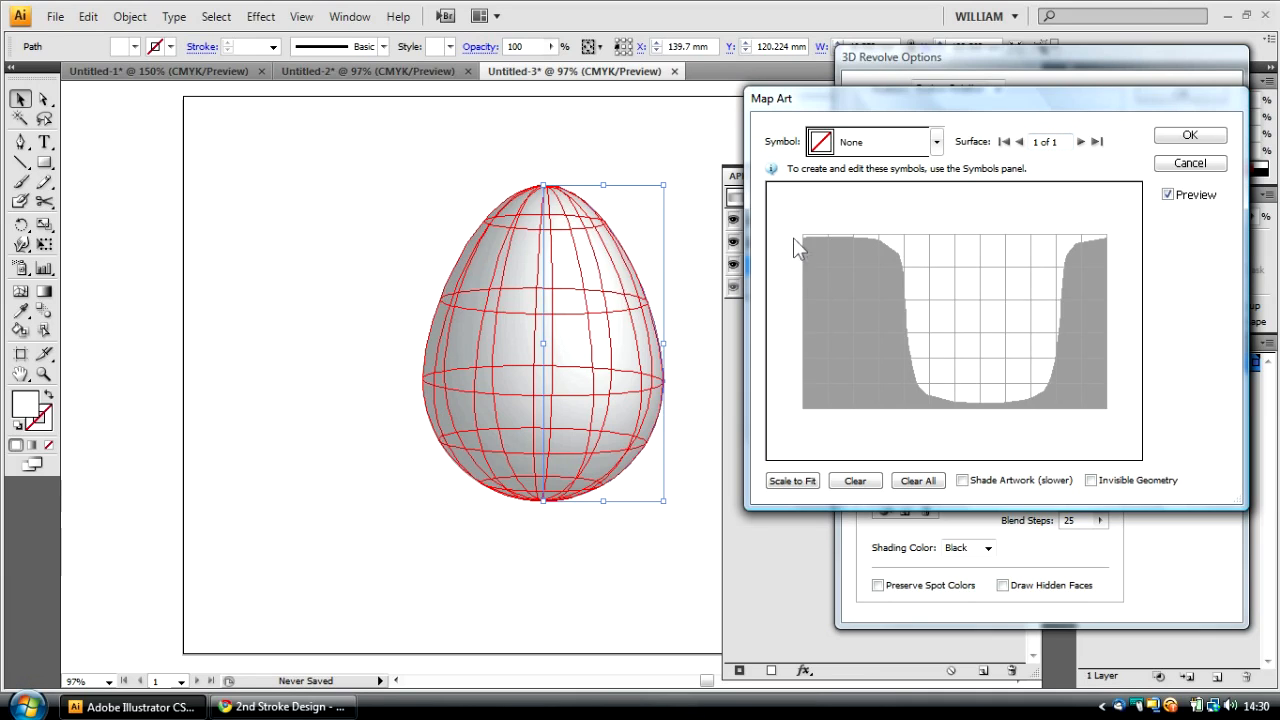
mouse_move(985, 323)
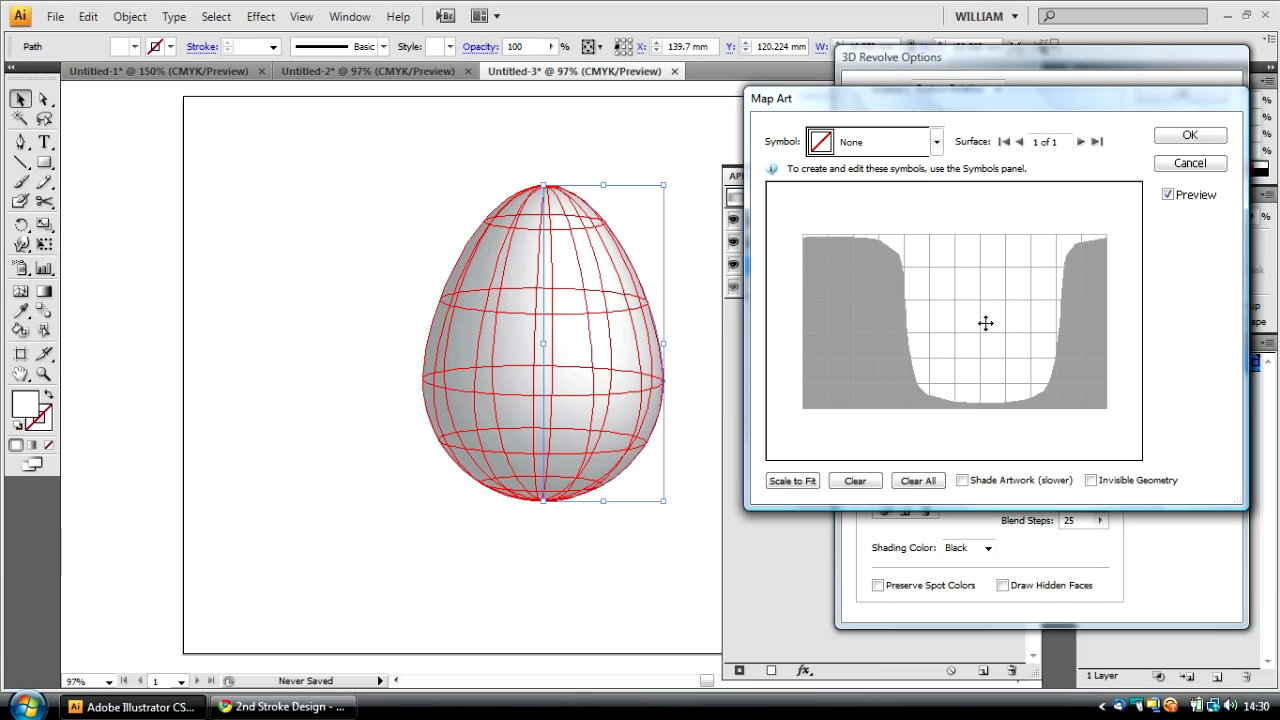
mouse_move(972, 309)
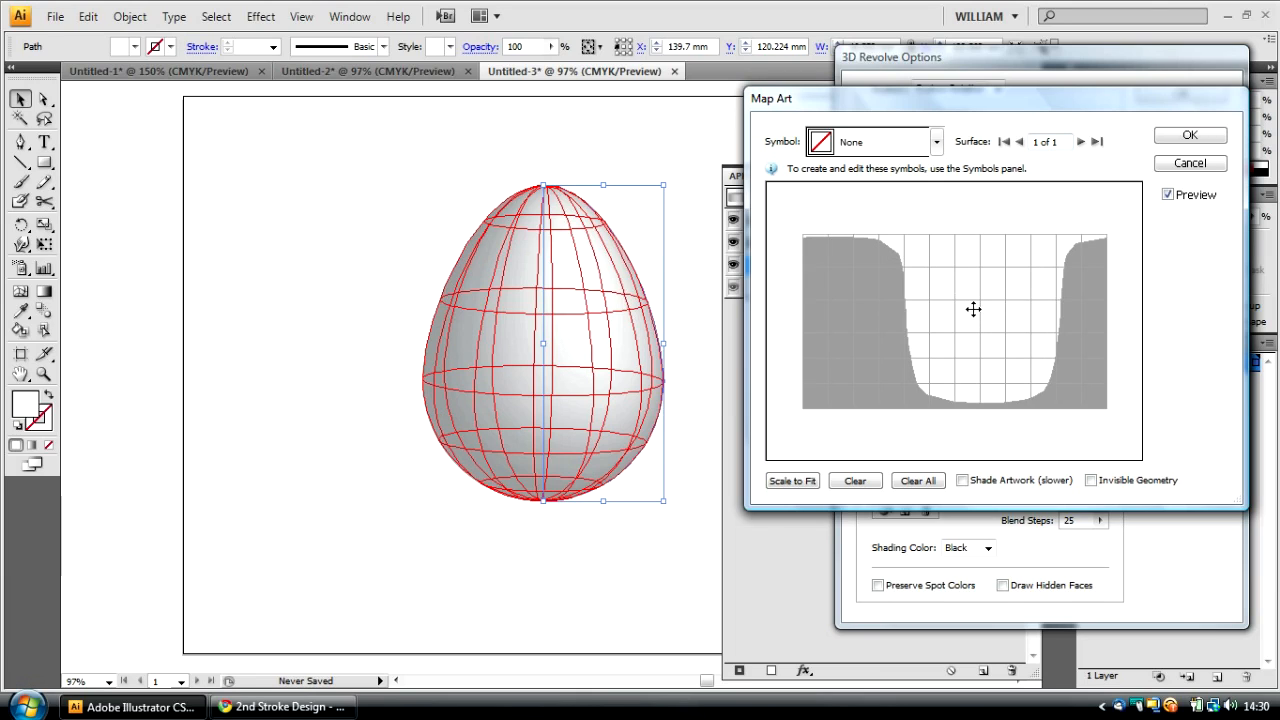
mouse_move(800, 248)
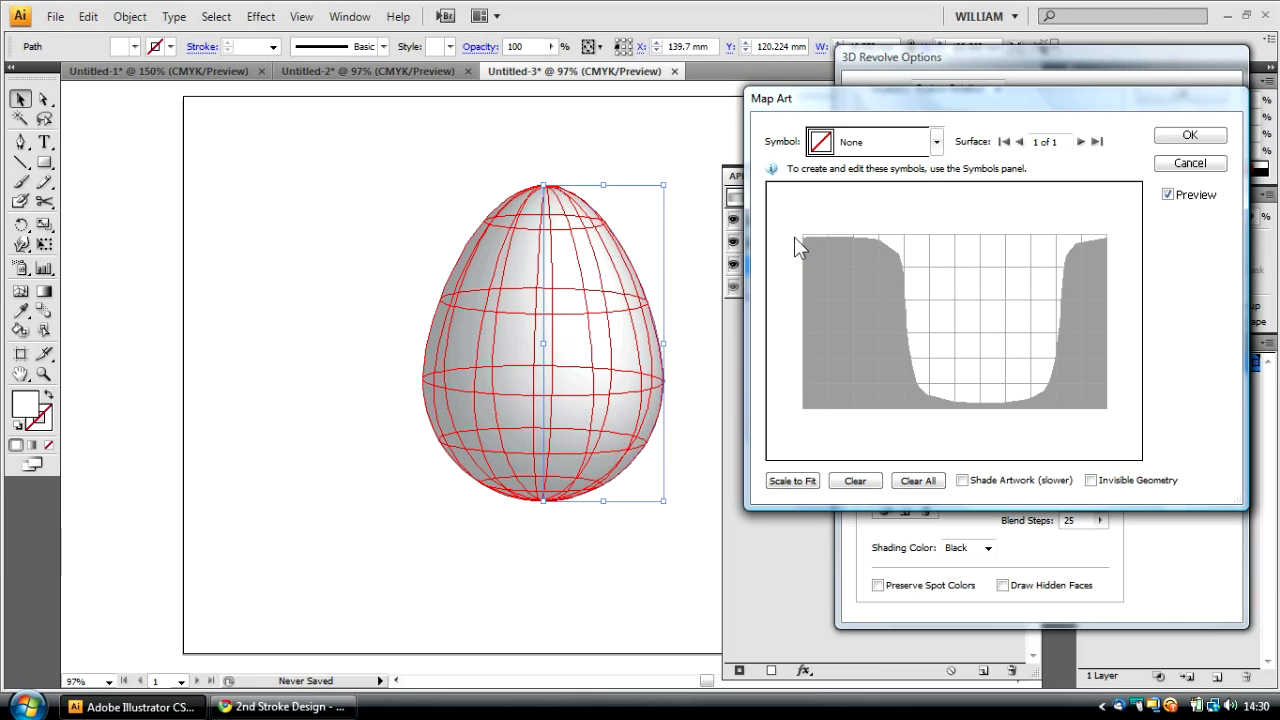
mouse_move(316, 216)
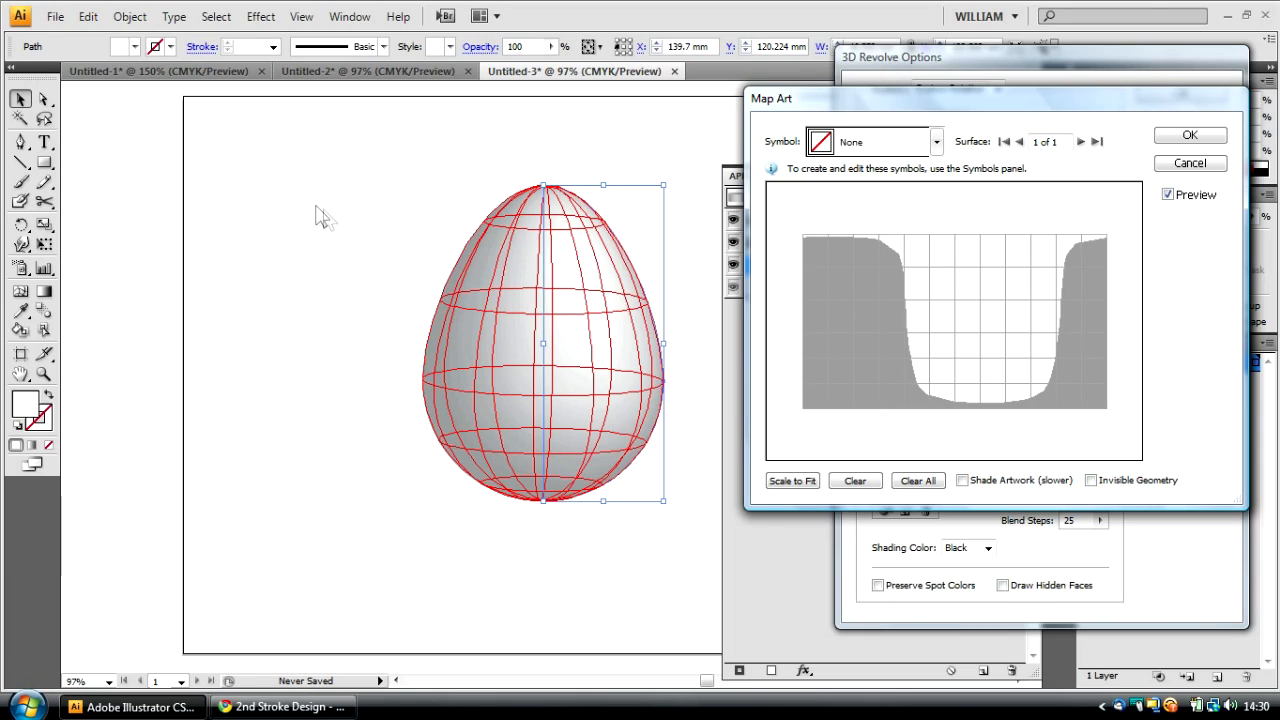
mouse_move(662, 343)
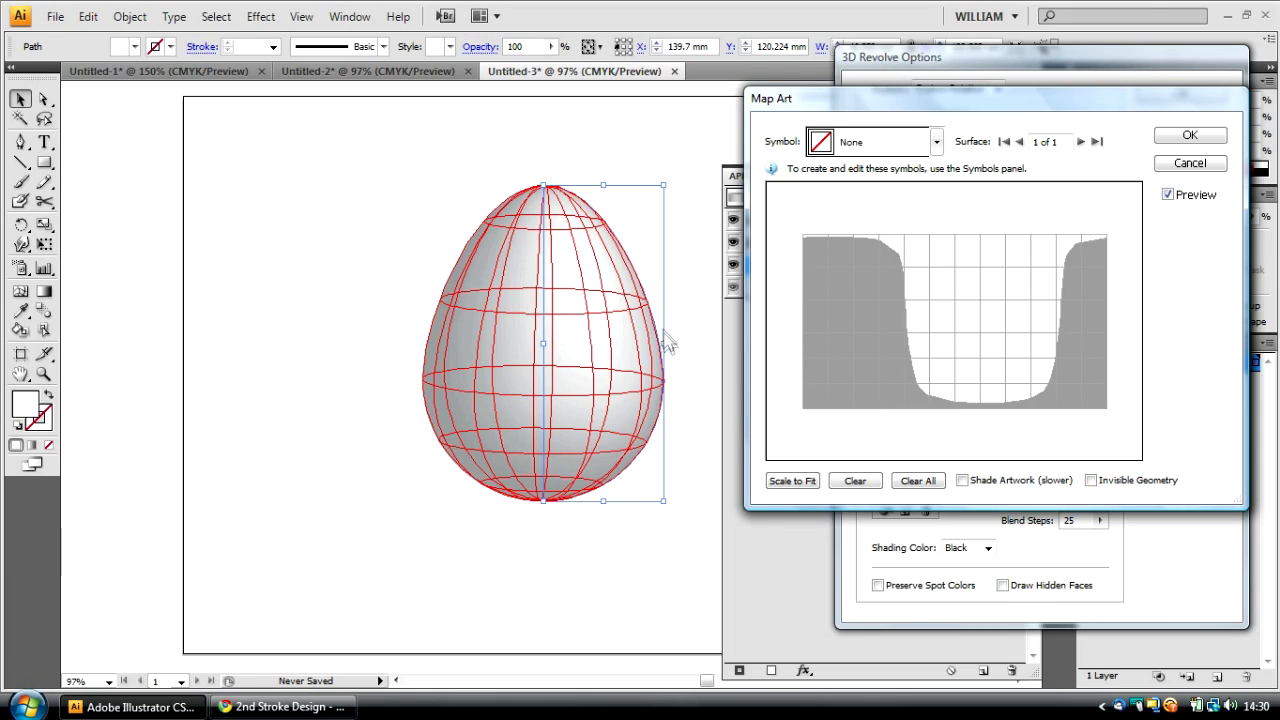
mouse_move(955, 309)
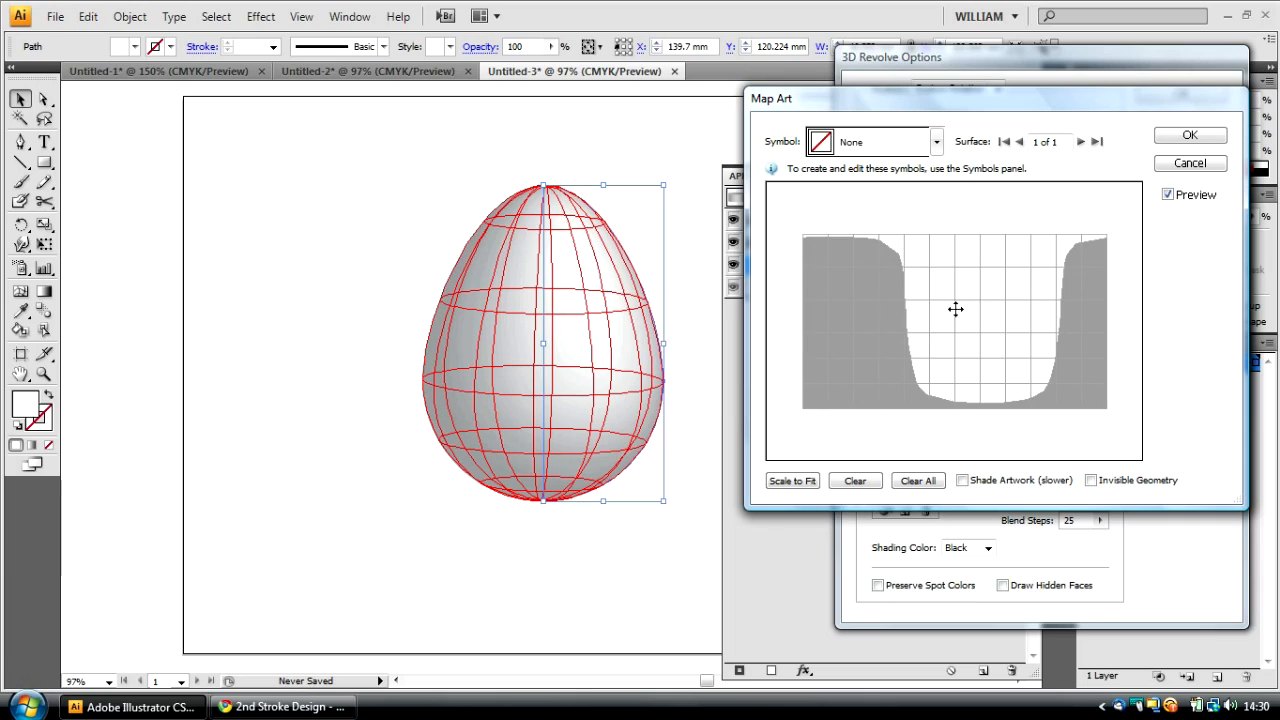
mouse_move(702, 205)
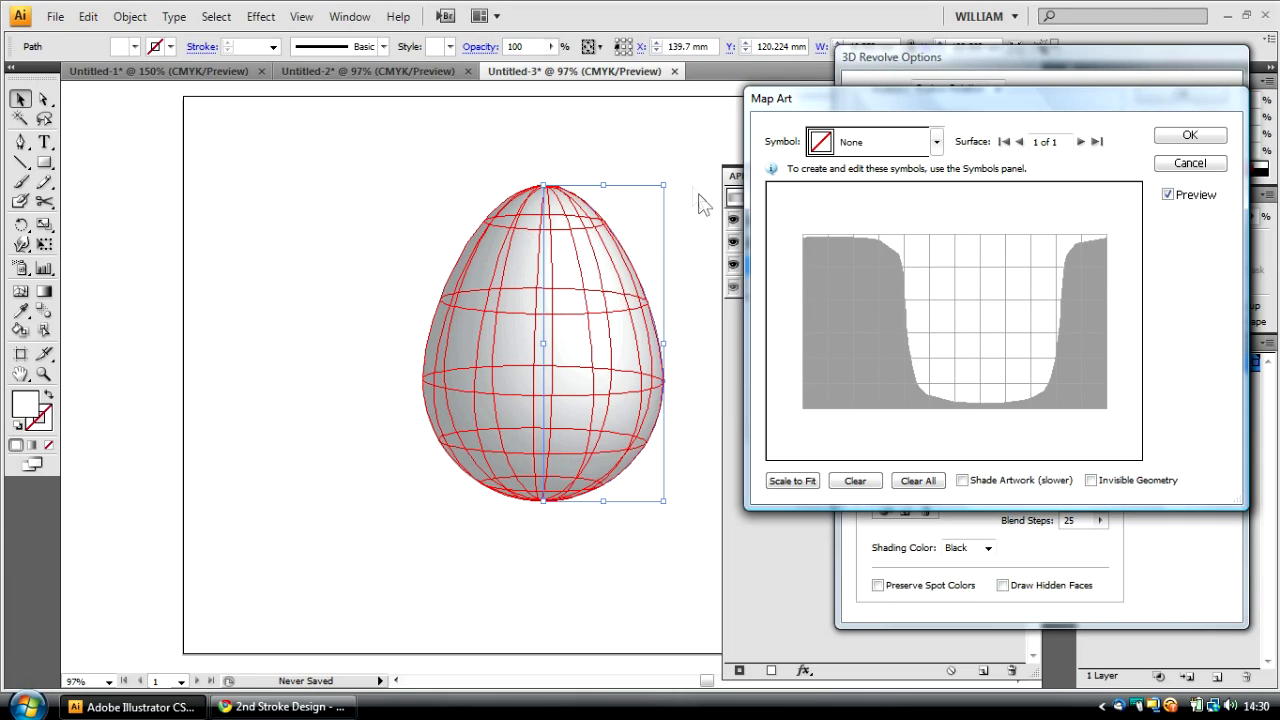
mouse_move(847, 296)
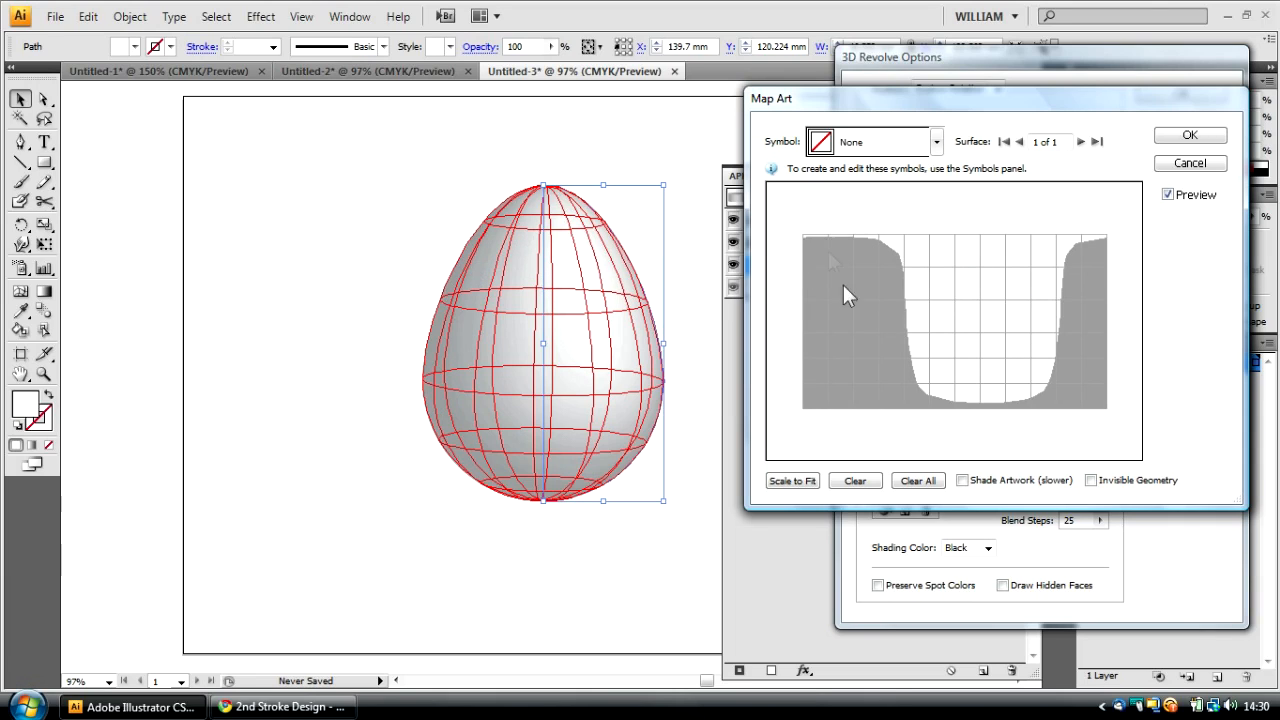
mouse_move(776, 166)
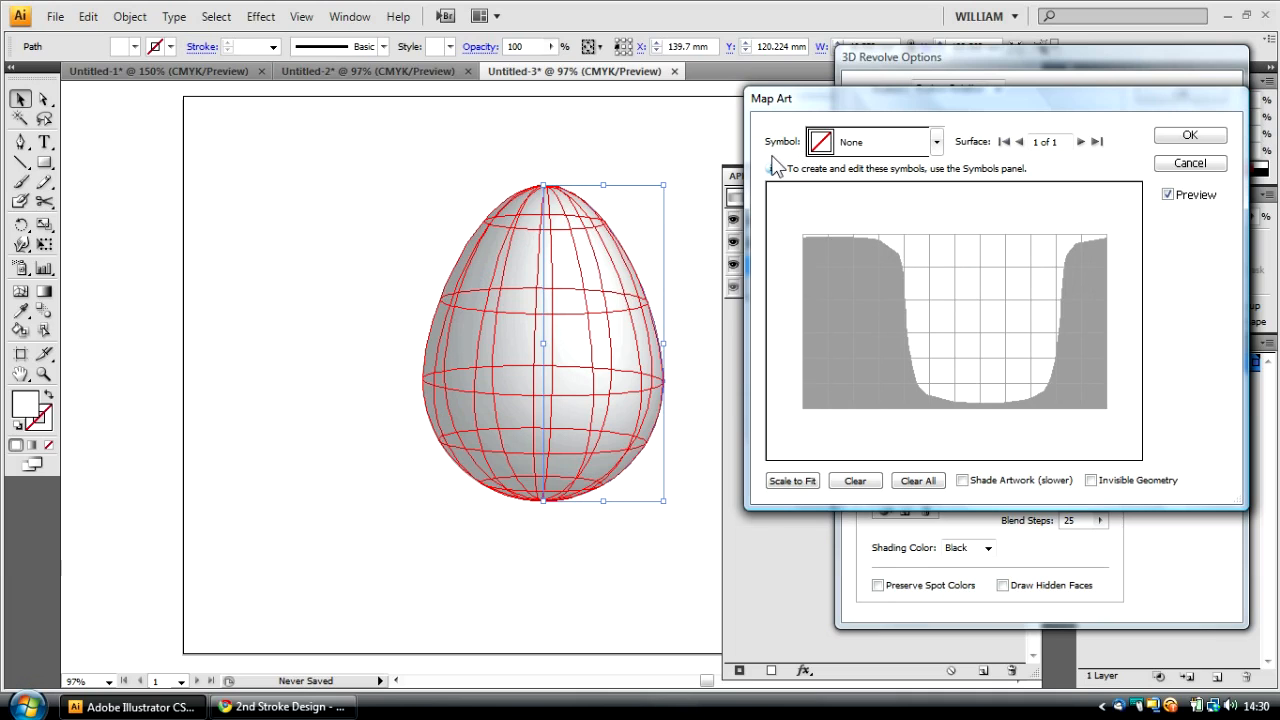
Step: Map the Eastr Egg Wrapper symbol onto the egg, scaled to fit with Shade Artwork on
left_click(936, 141)
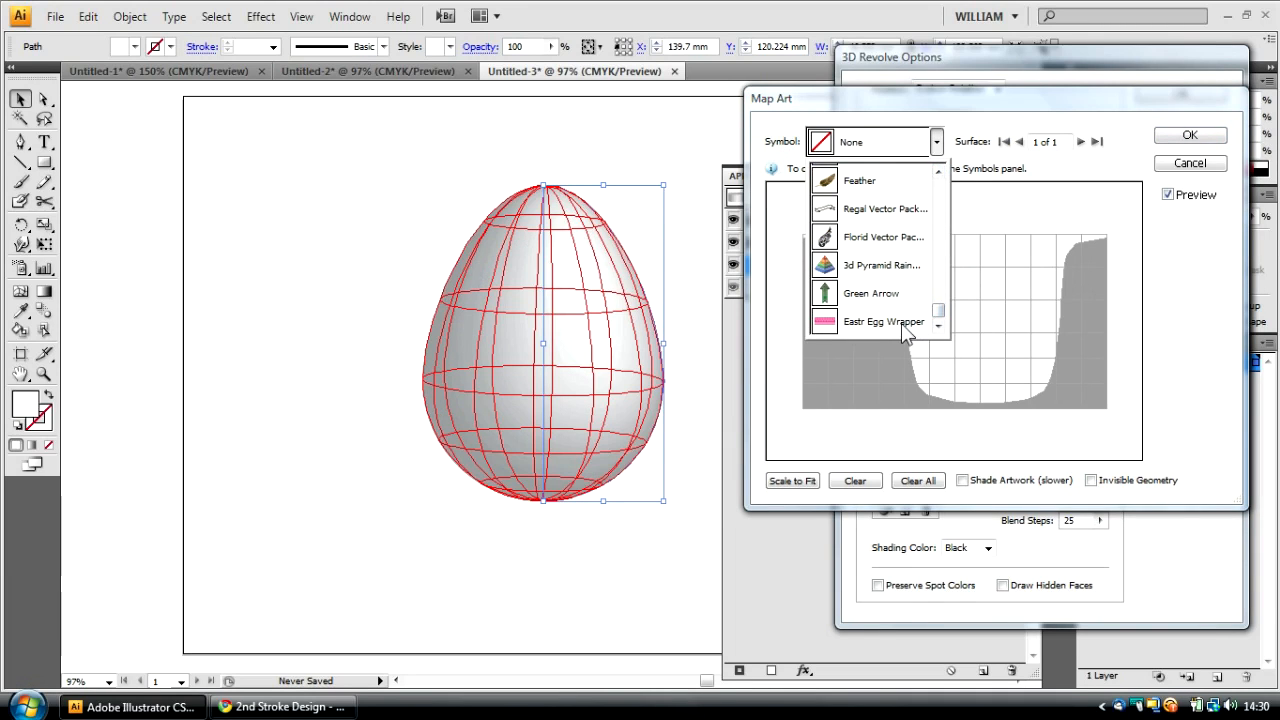
left_click(883, 321)
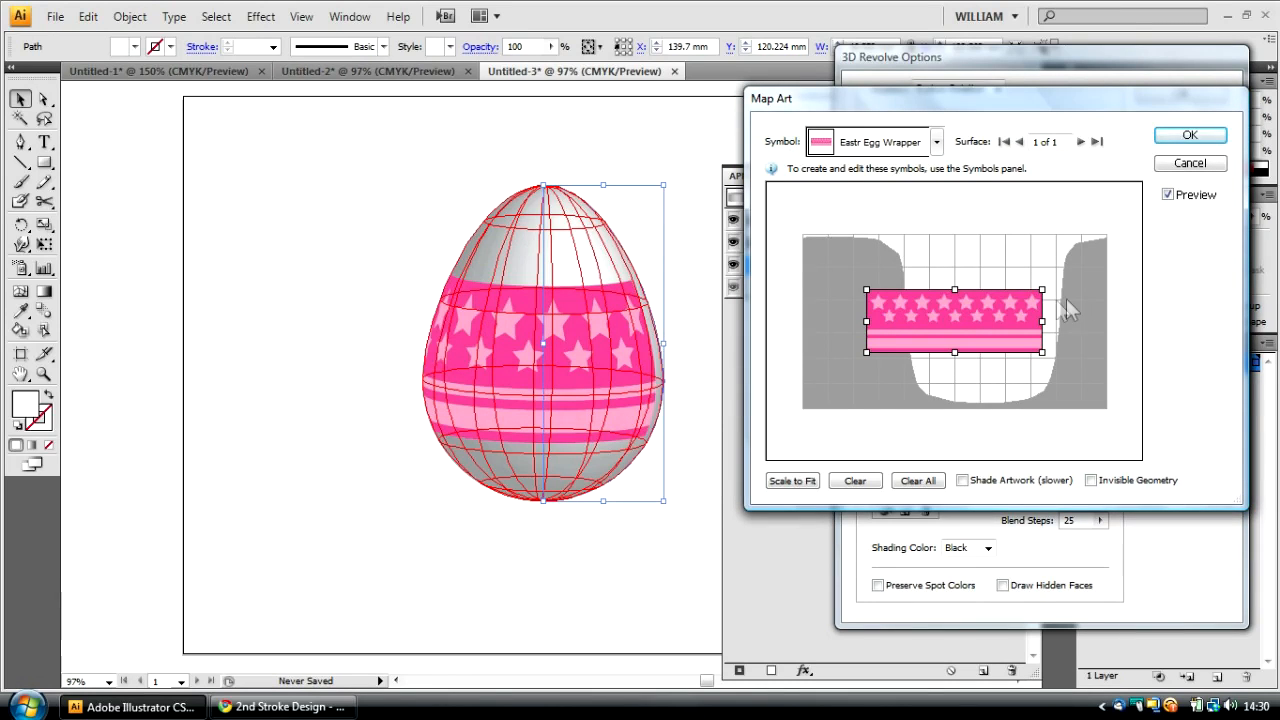
left_click_drag(1043, 322, 1112, 322)
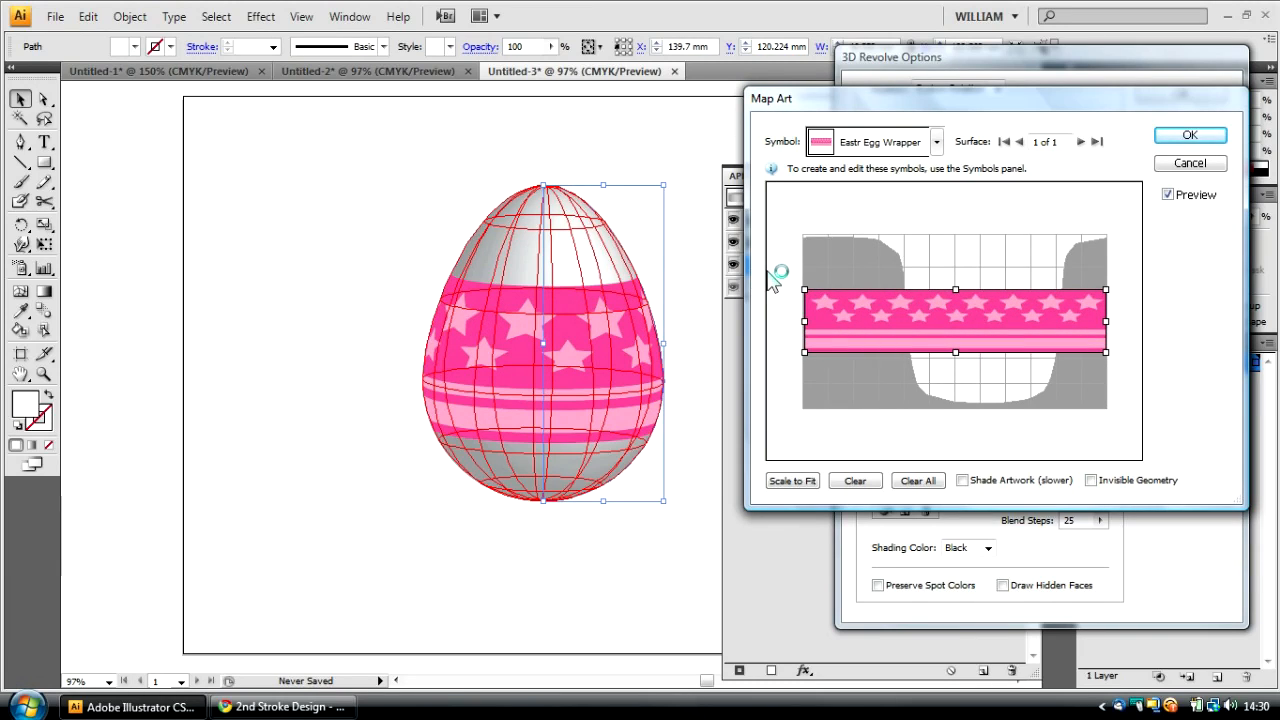
left_click(792, 480)
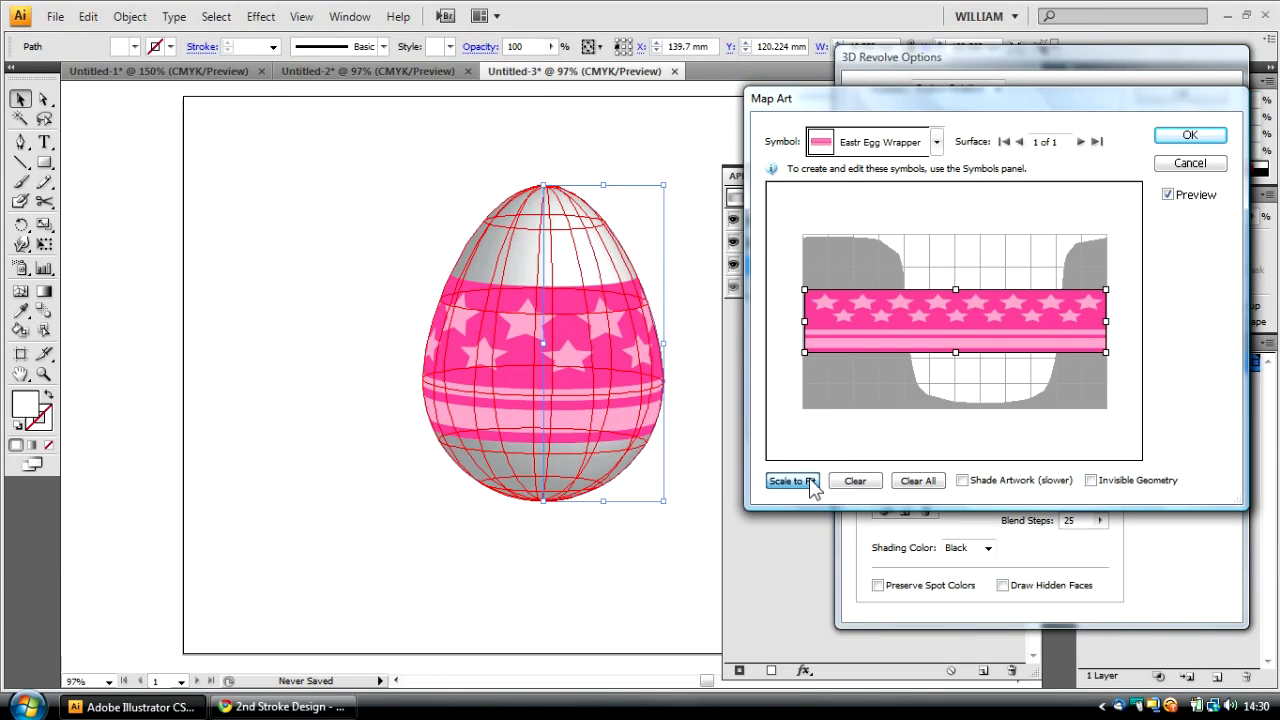
left_click(792, 480)
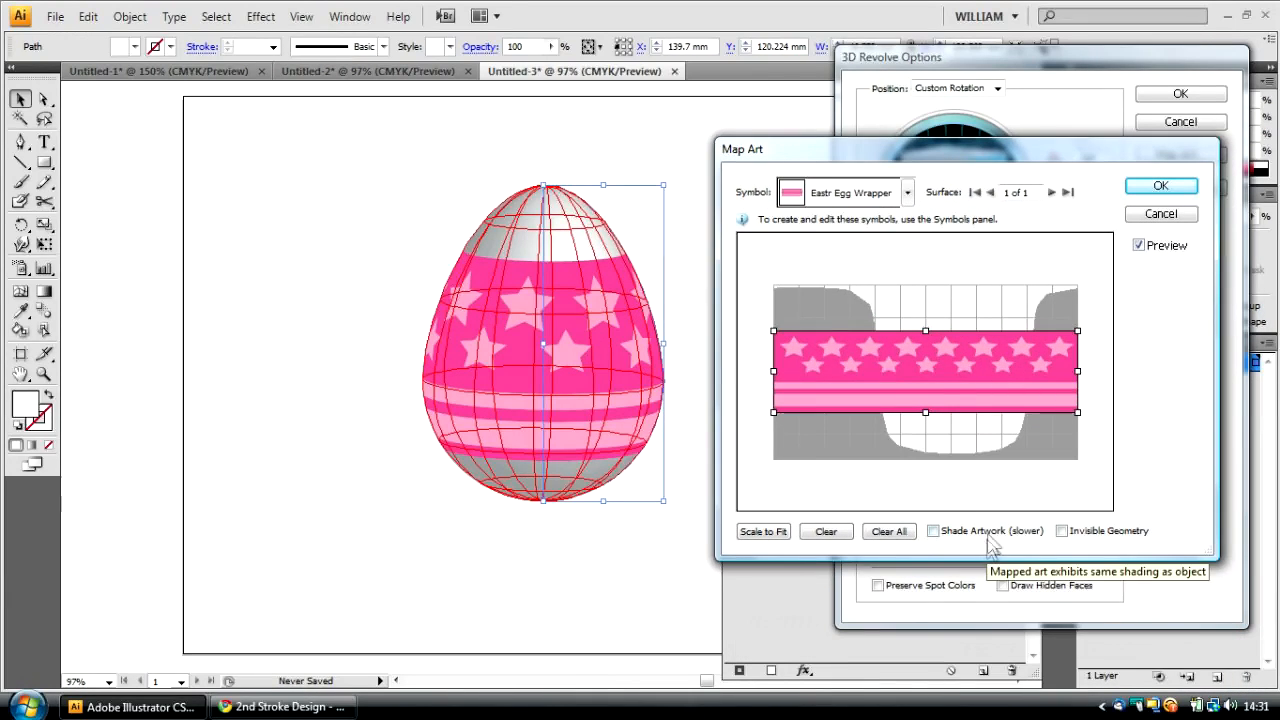
left_click(933, 531)
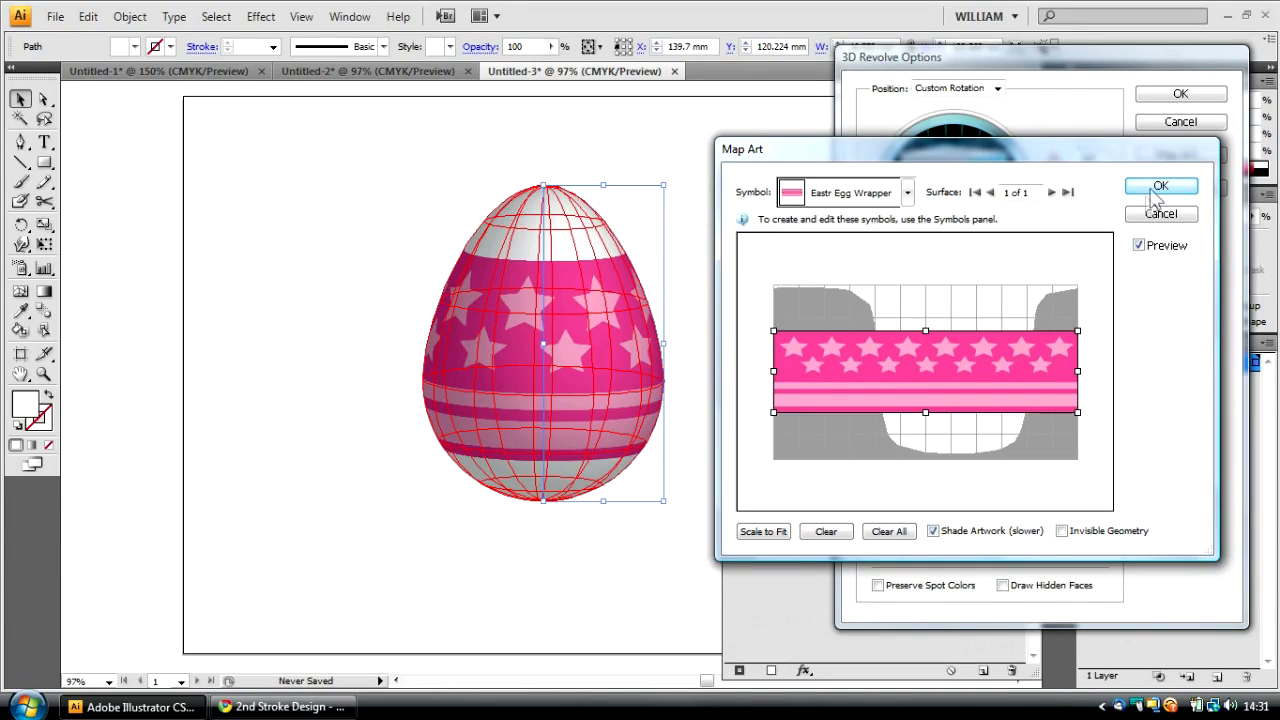
left_click(1161, 185)
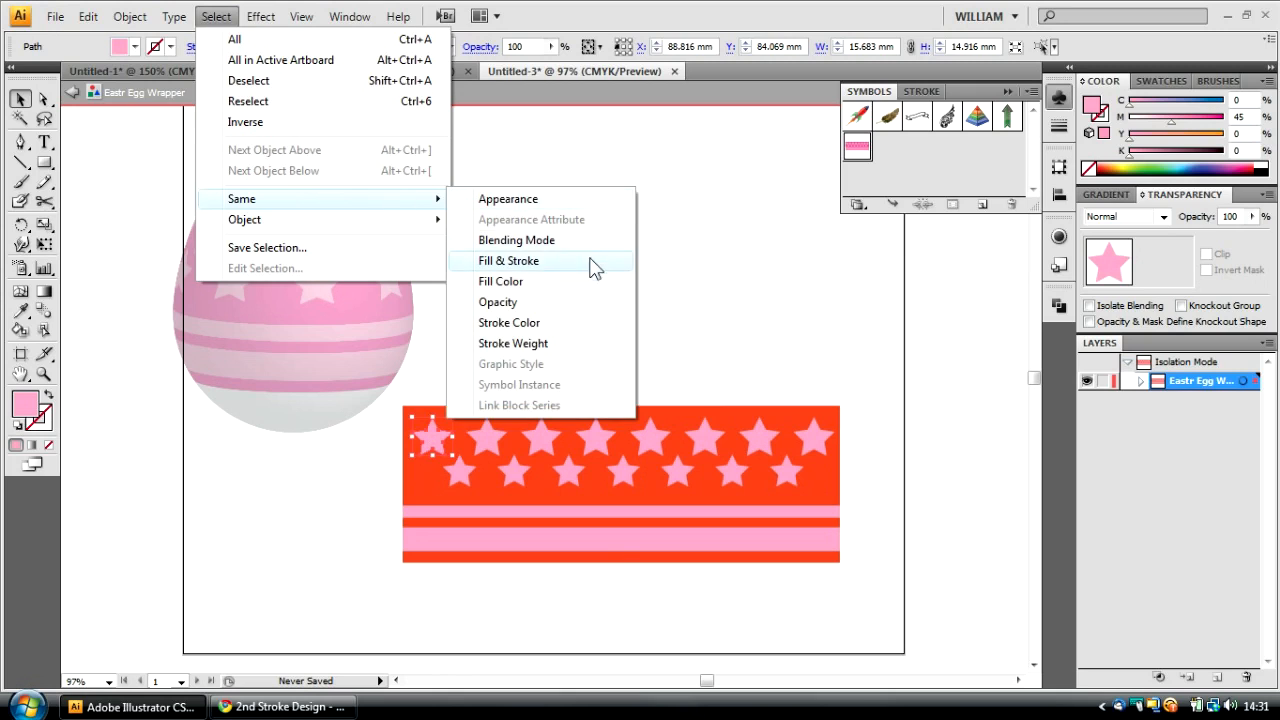
Step: Select all stars sharing the pink fill and recolour the wrapper to orange on red
left_click(508, 260)
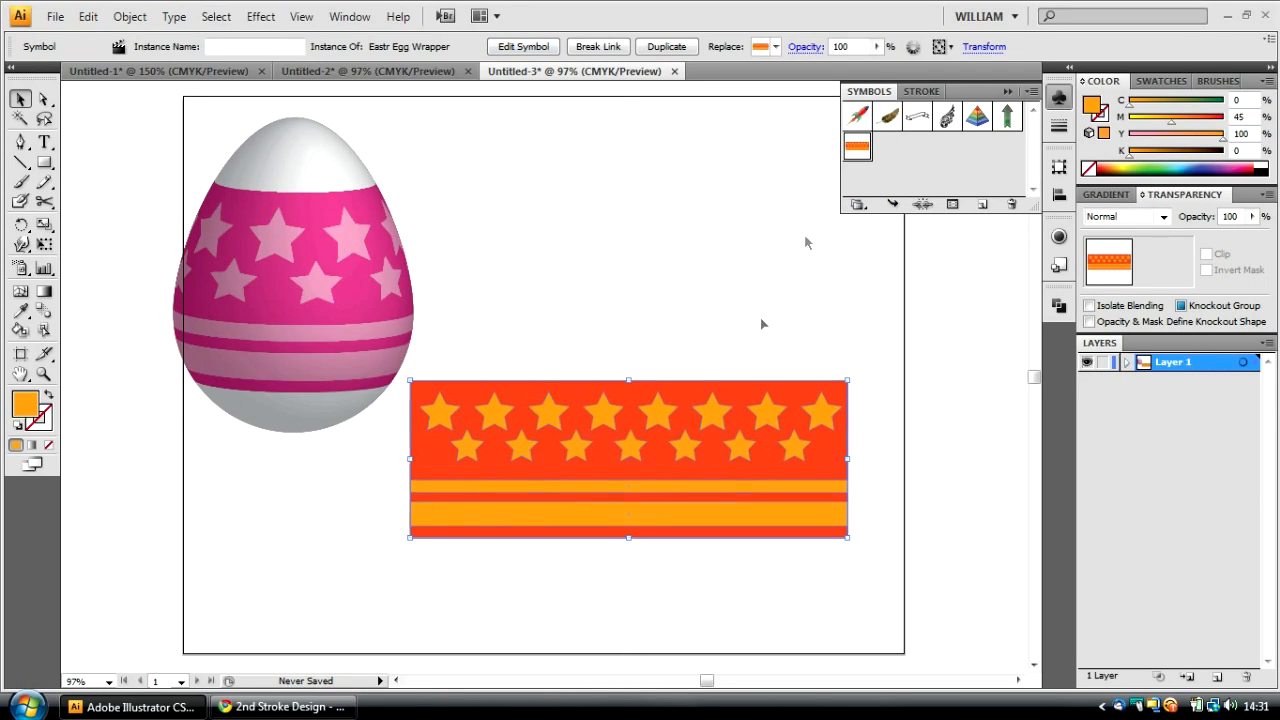
left_click_drag(628, 458, 702, 368)
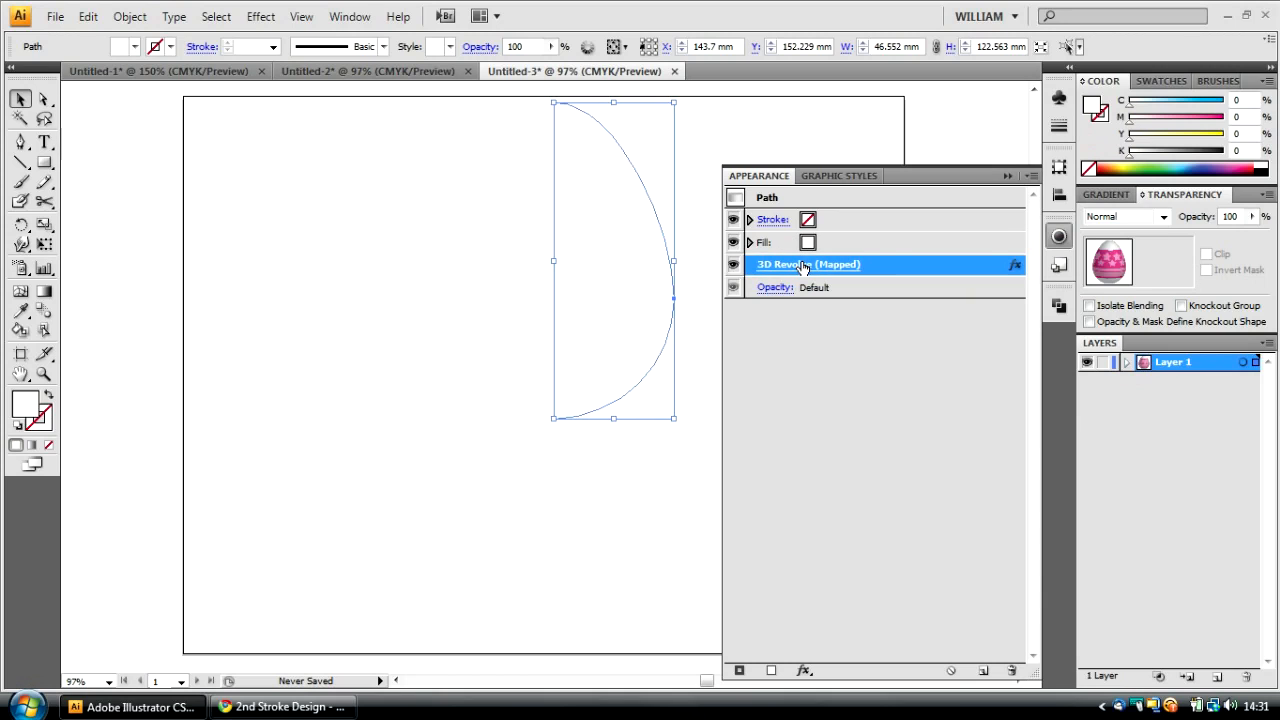
Step: Reapply the egg's 3D Revolve (Mapped) settings so it shows the updated red-orange wrapper
double_click(805, 264)
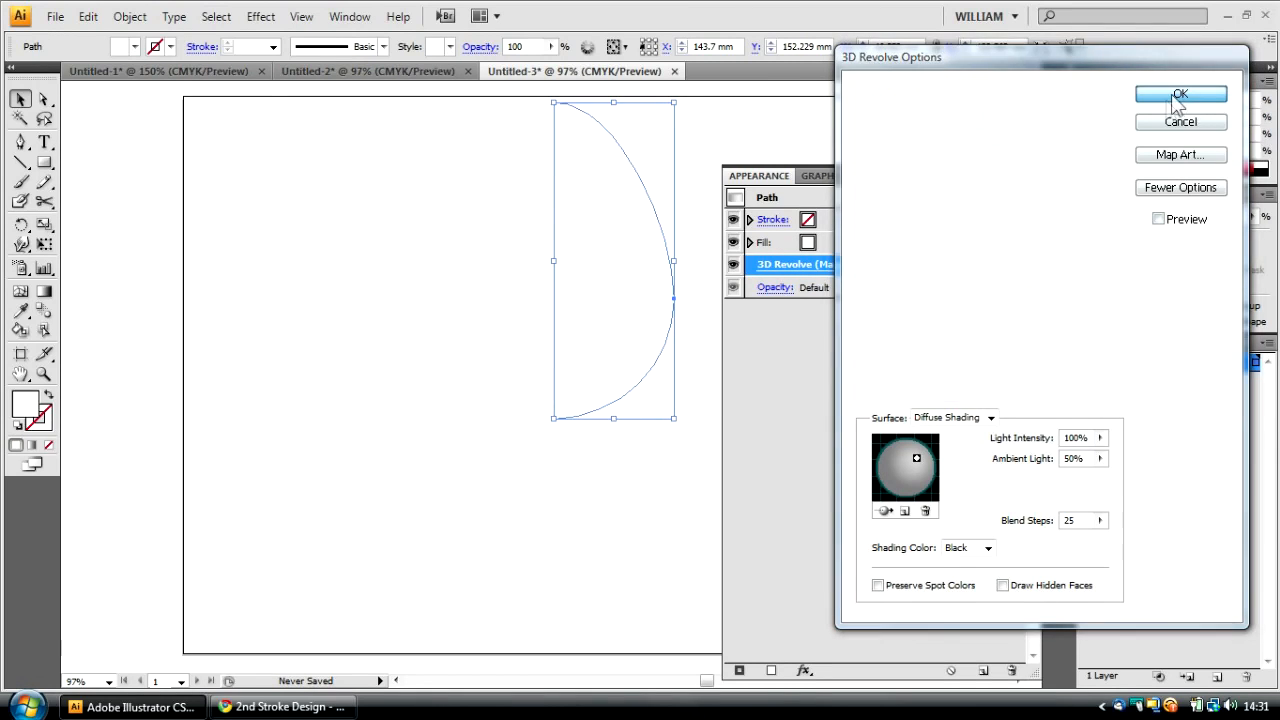
left_click(1180, 94)
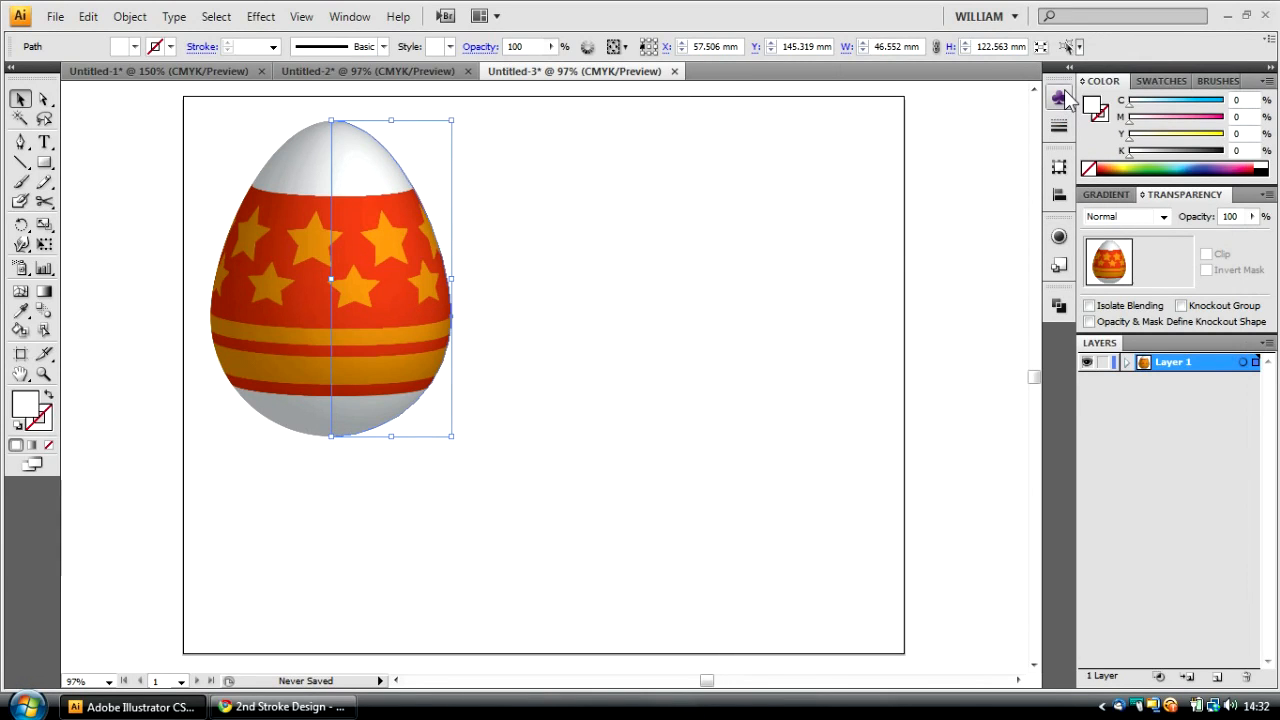
left_click(1052, 98)
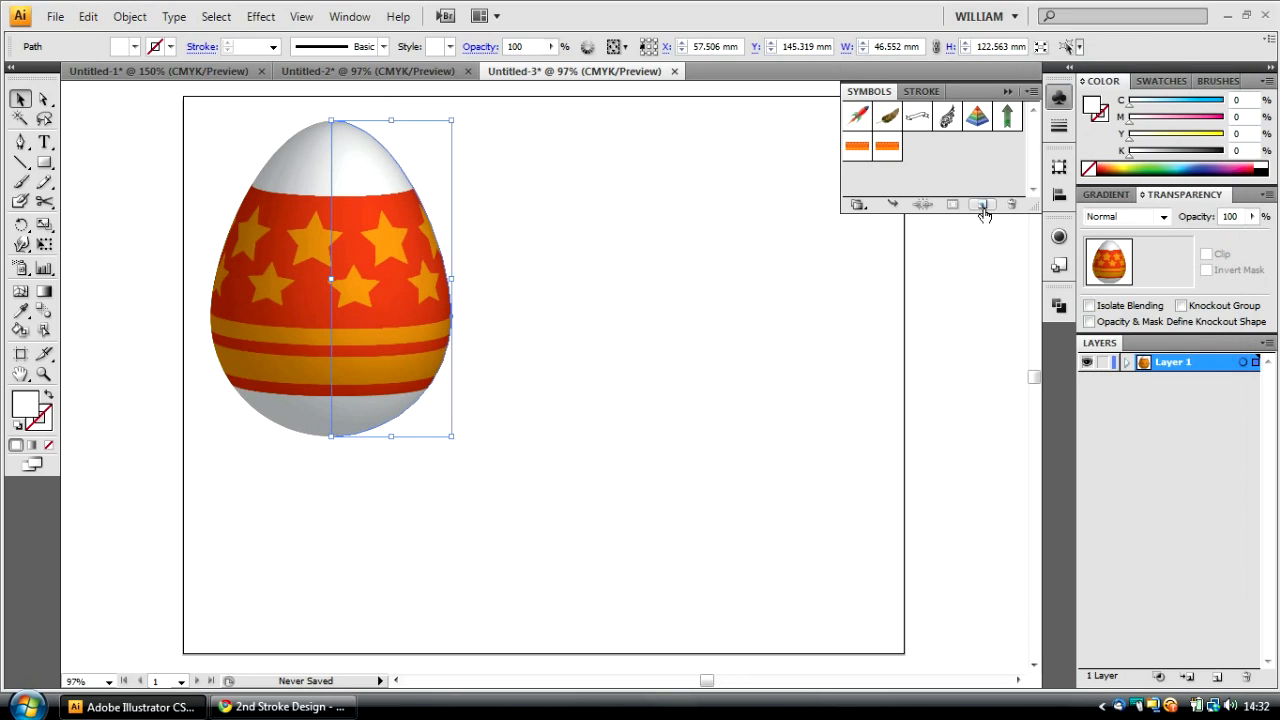
Step: Duplicate the egg wrapper symbol and edit the copy, giving its background a purple fill
left_click(862, 148)
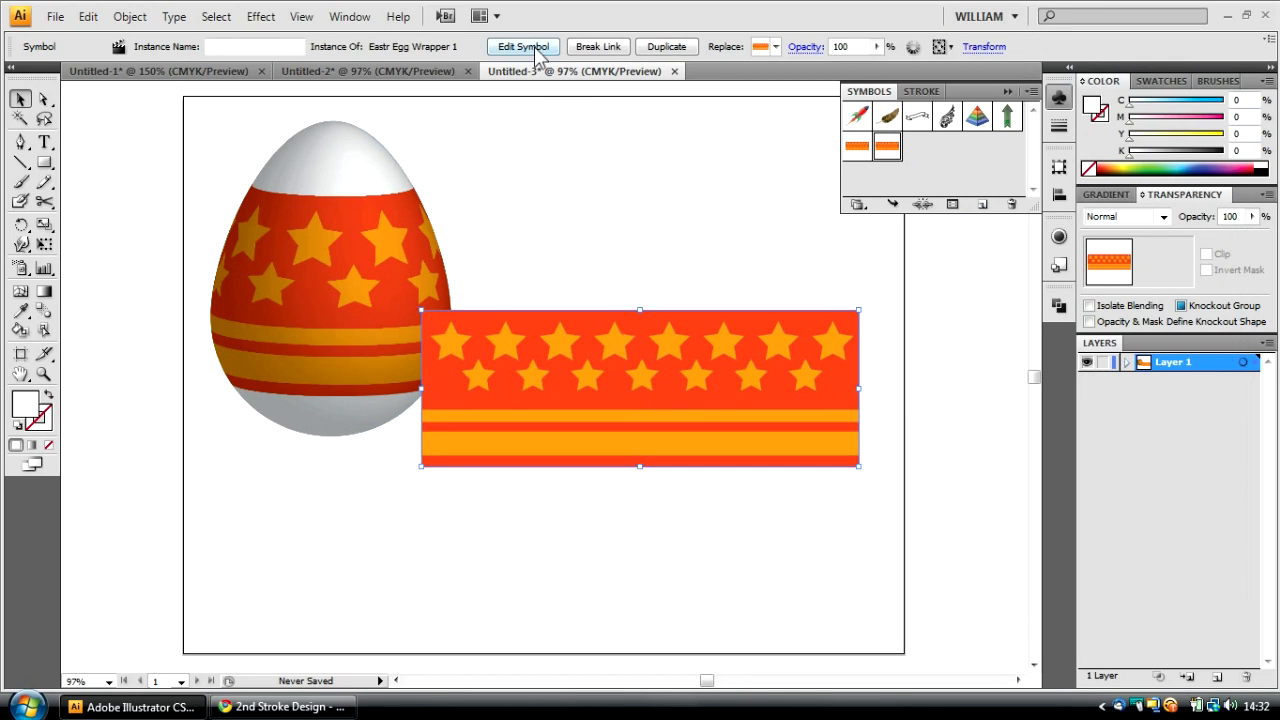
left_click(523, 46)
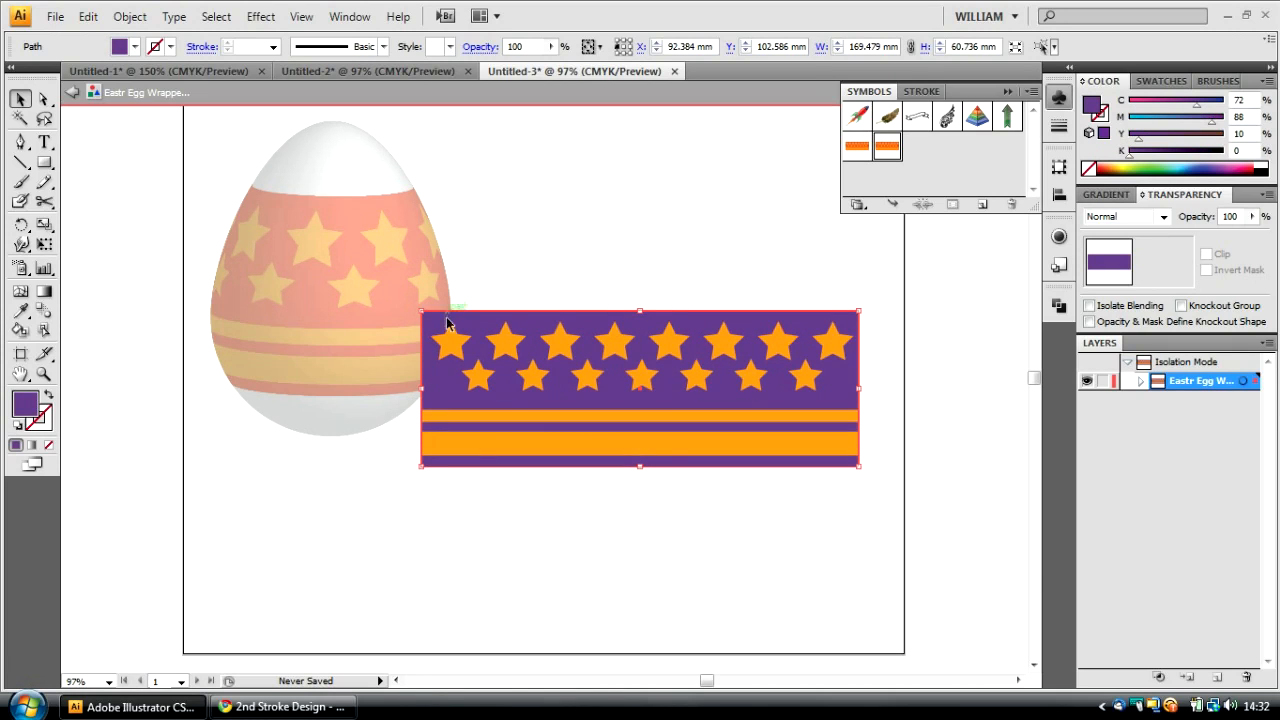
left_click(353, 379)
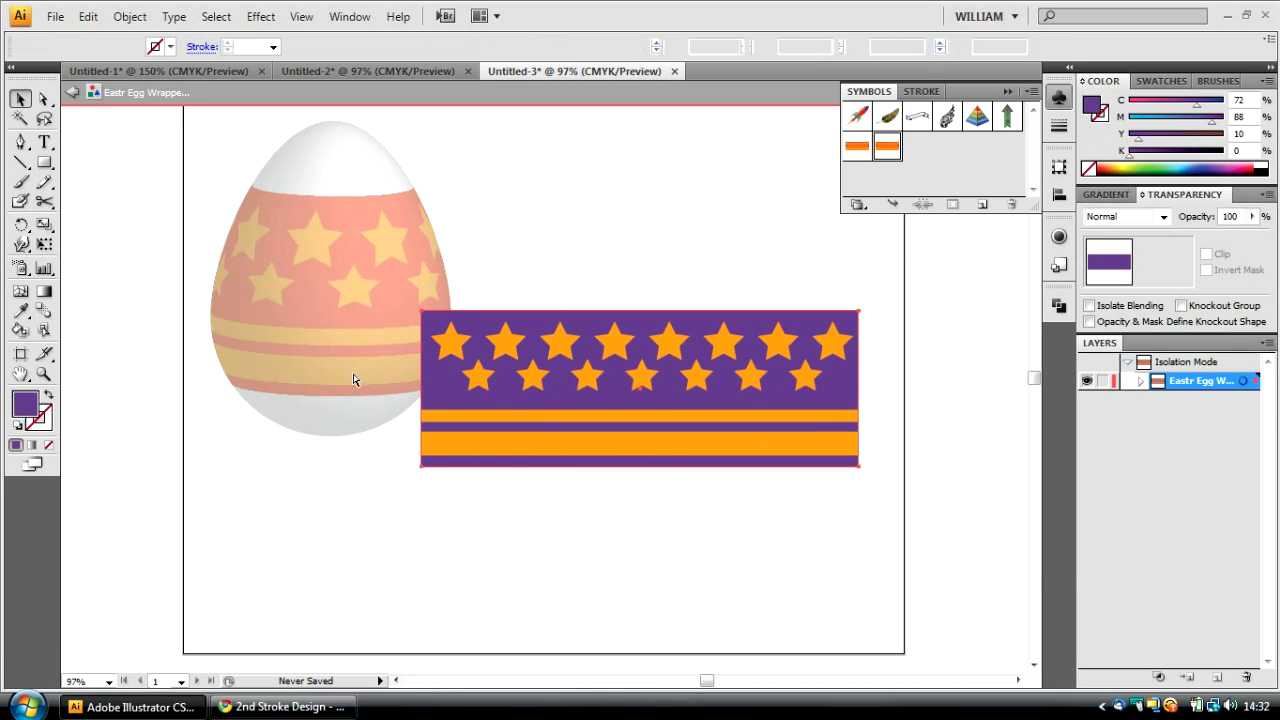
left_click(503, 340)
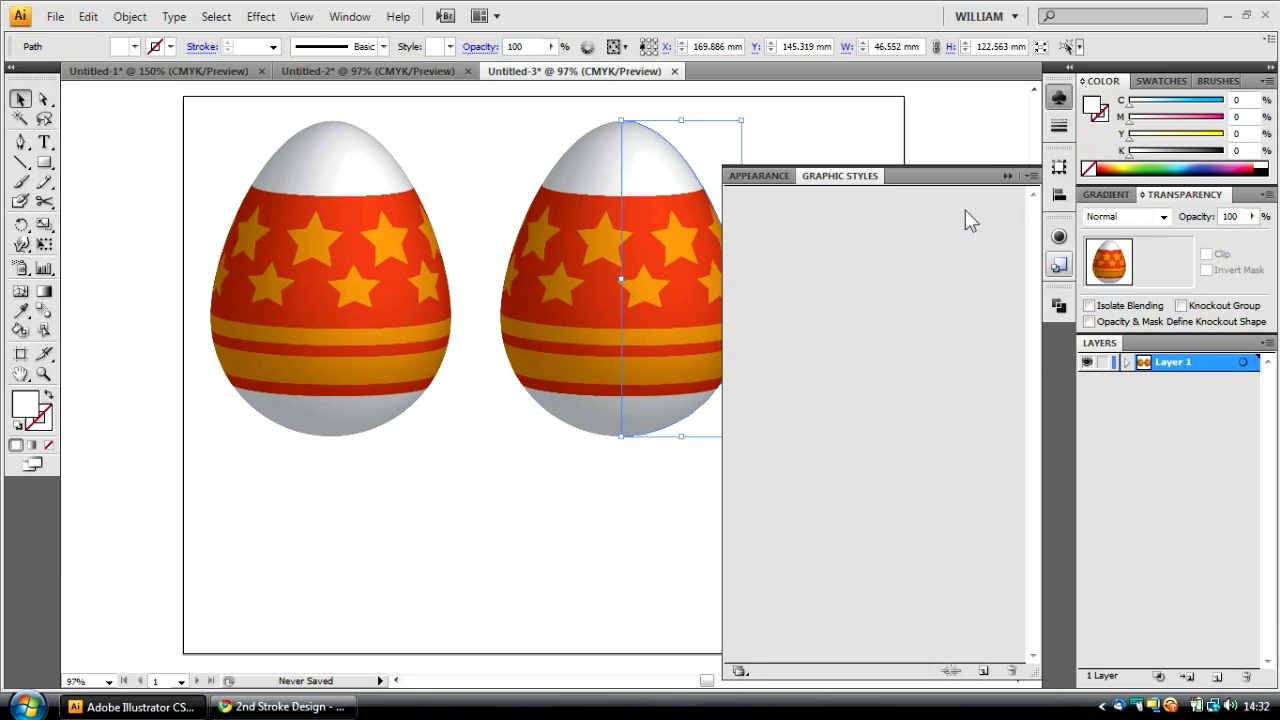
Step: Map the duplicated purple-and-teal wrapper symbol onto the second egg's 3D Revolve surface
left_click(758, 175)
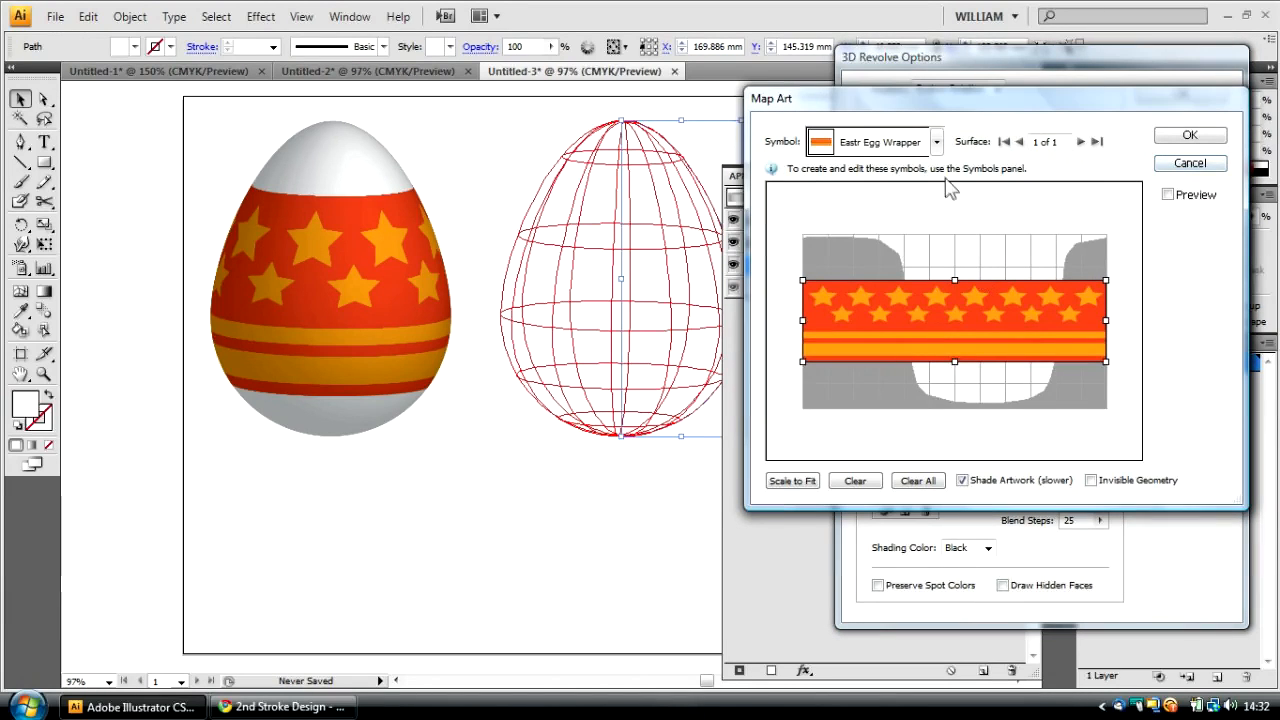
left_click(936, 141)
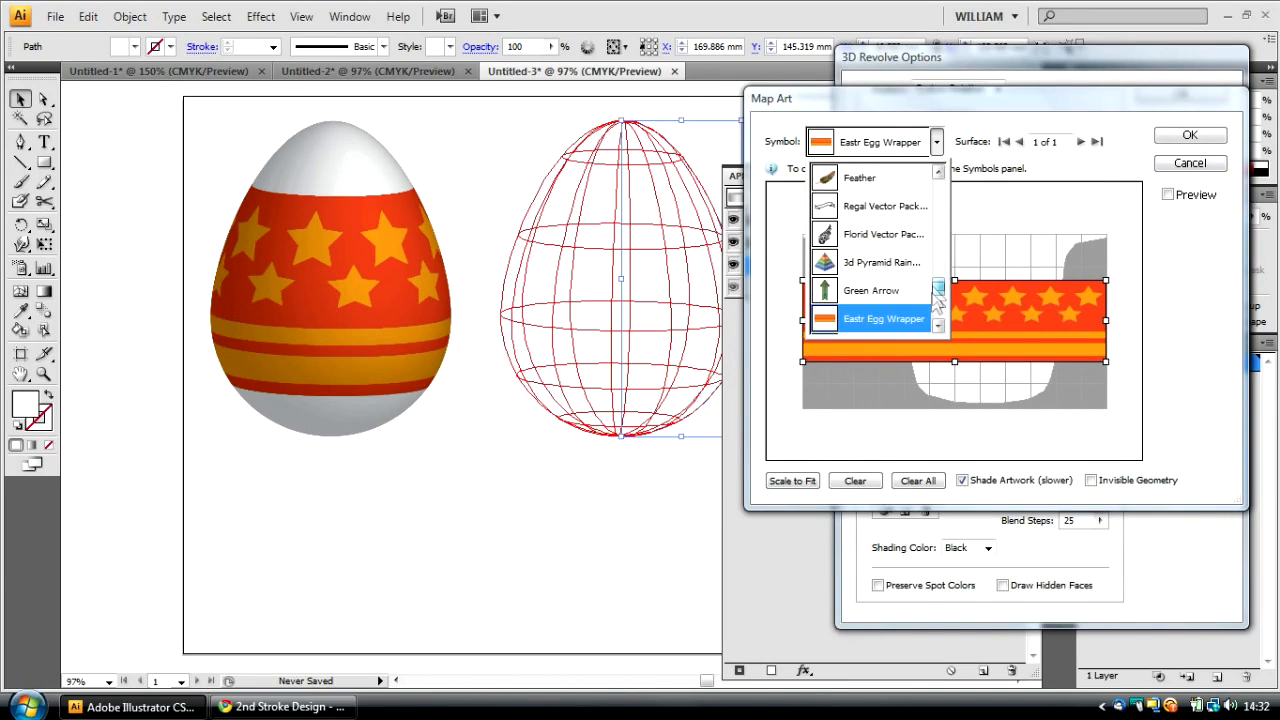
left_click(884, 318)
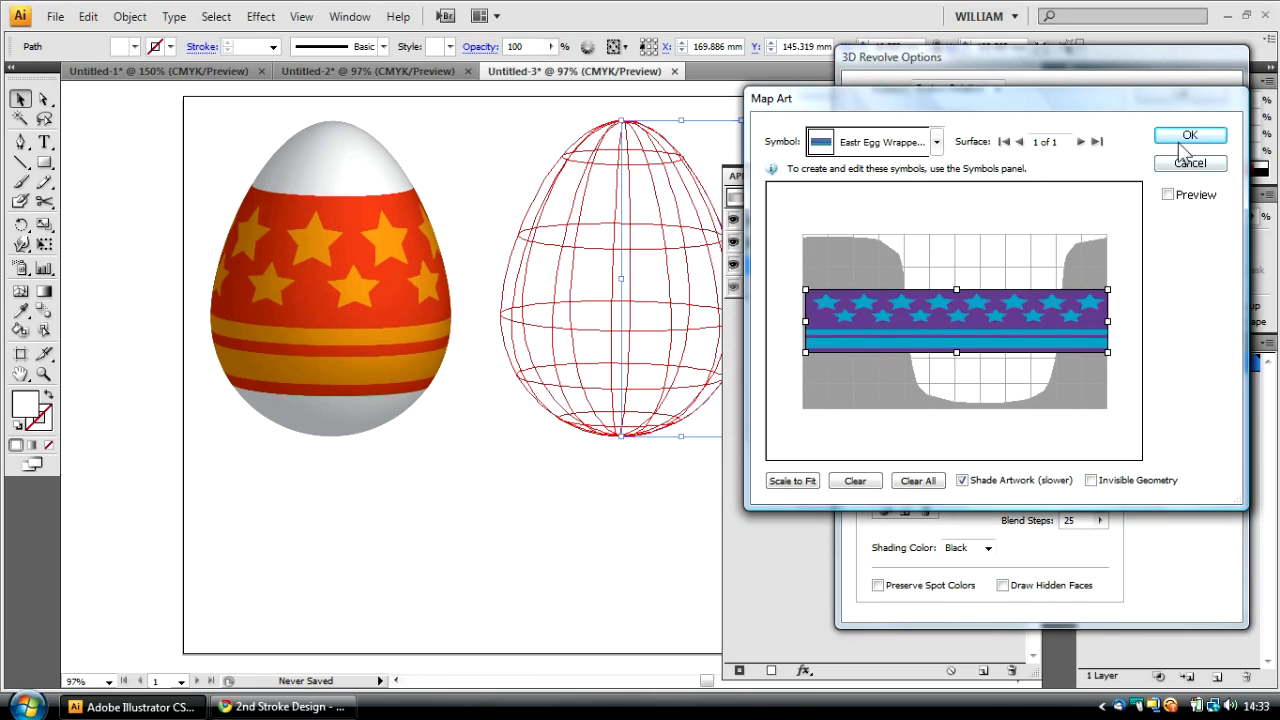
left_click(1181, 136)
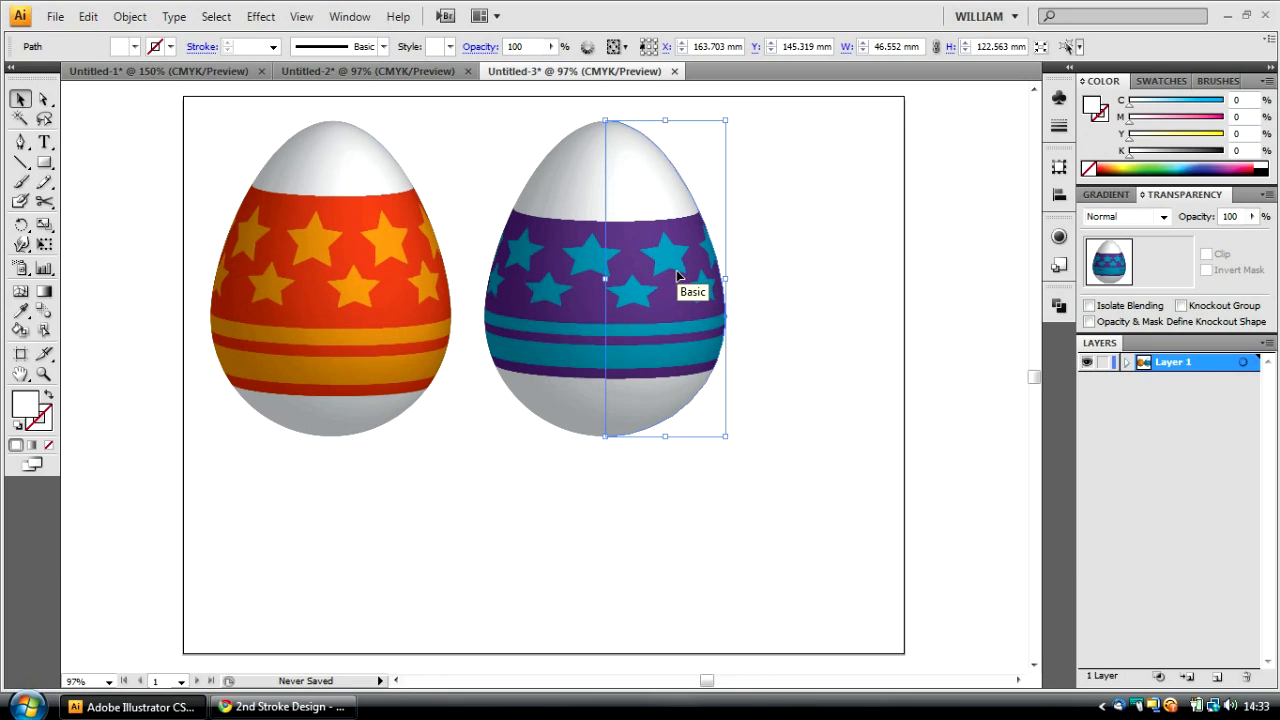
Step: Marquee-select the plain egg profile path on the artboard
left_click_drag(665, 278, 800, 458)
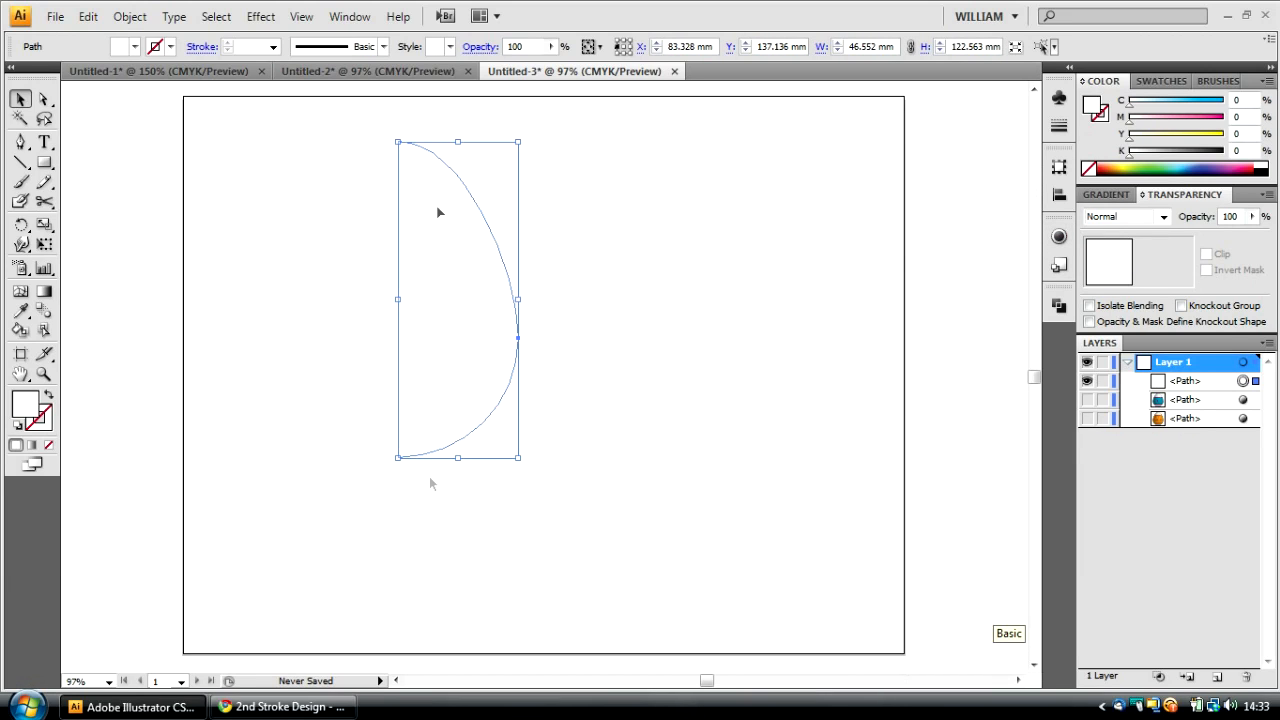
mouse_move(1130, 160)
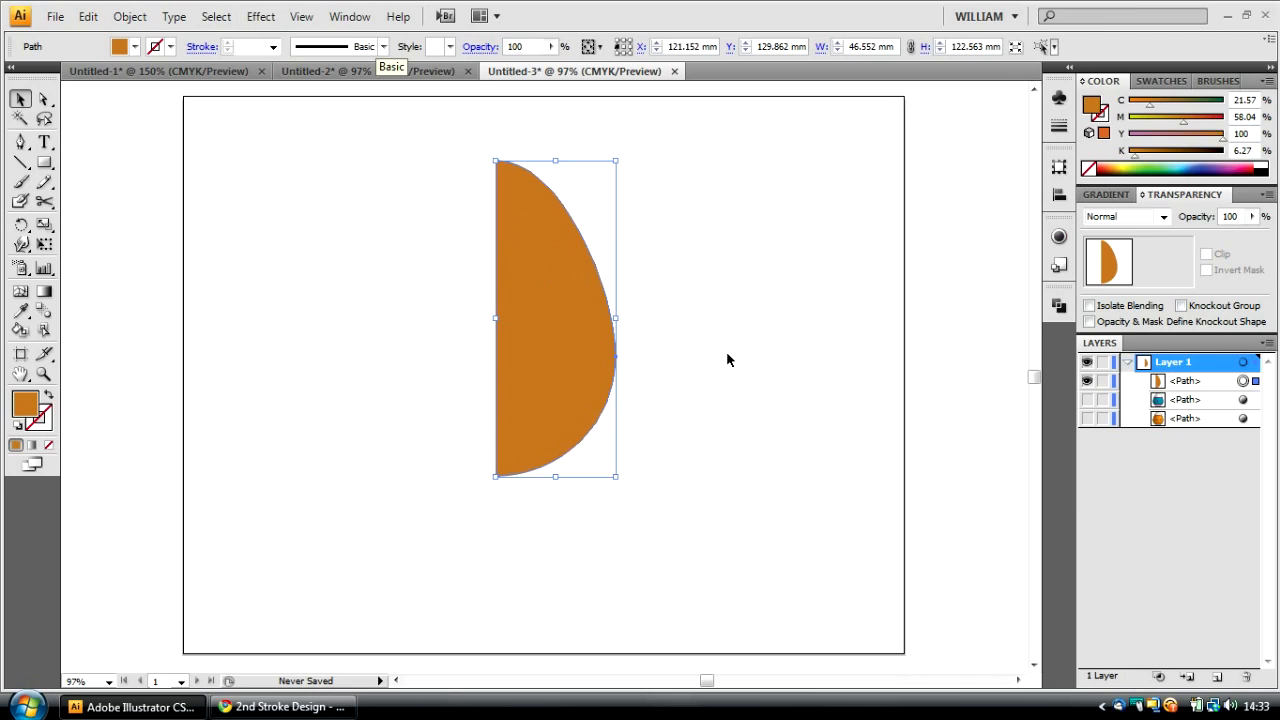
mouse_move(475, 280)
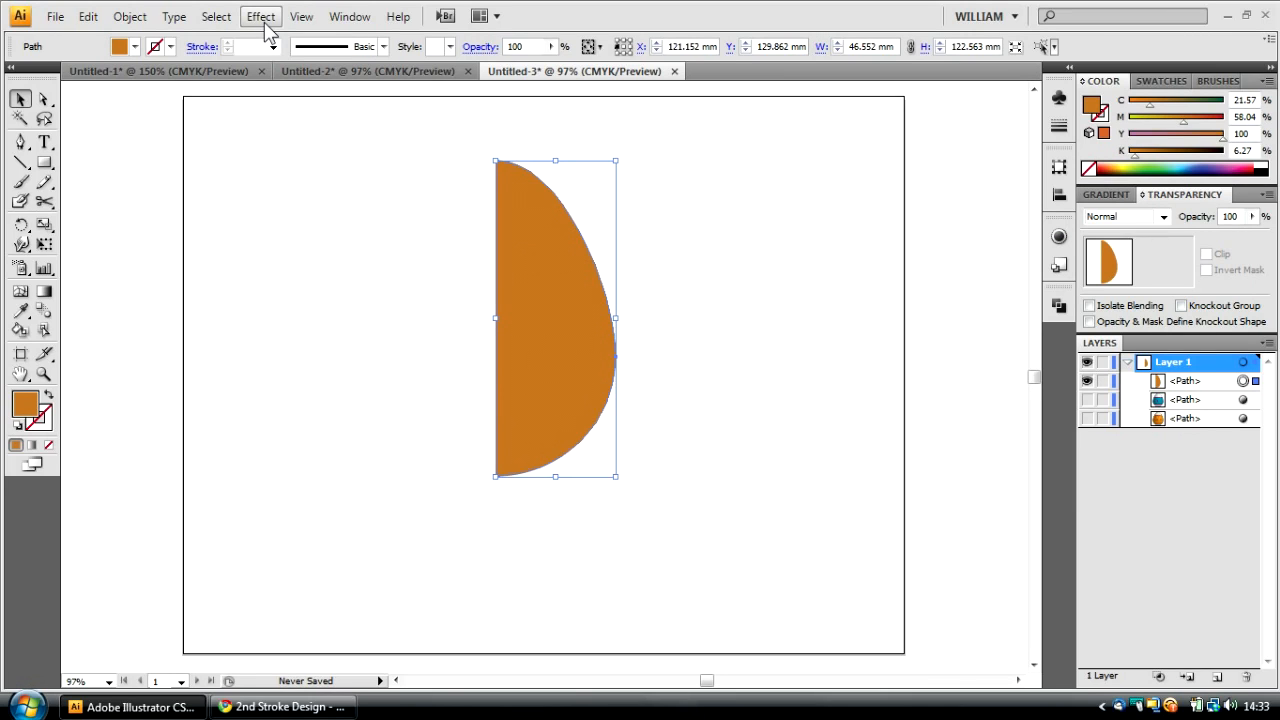
mouse_move(250, 46)
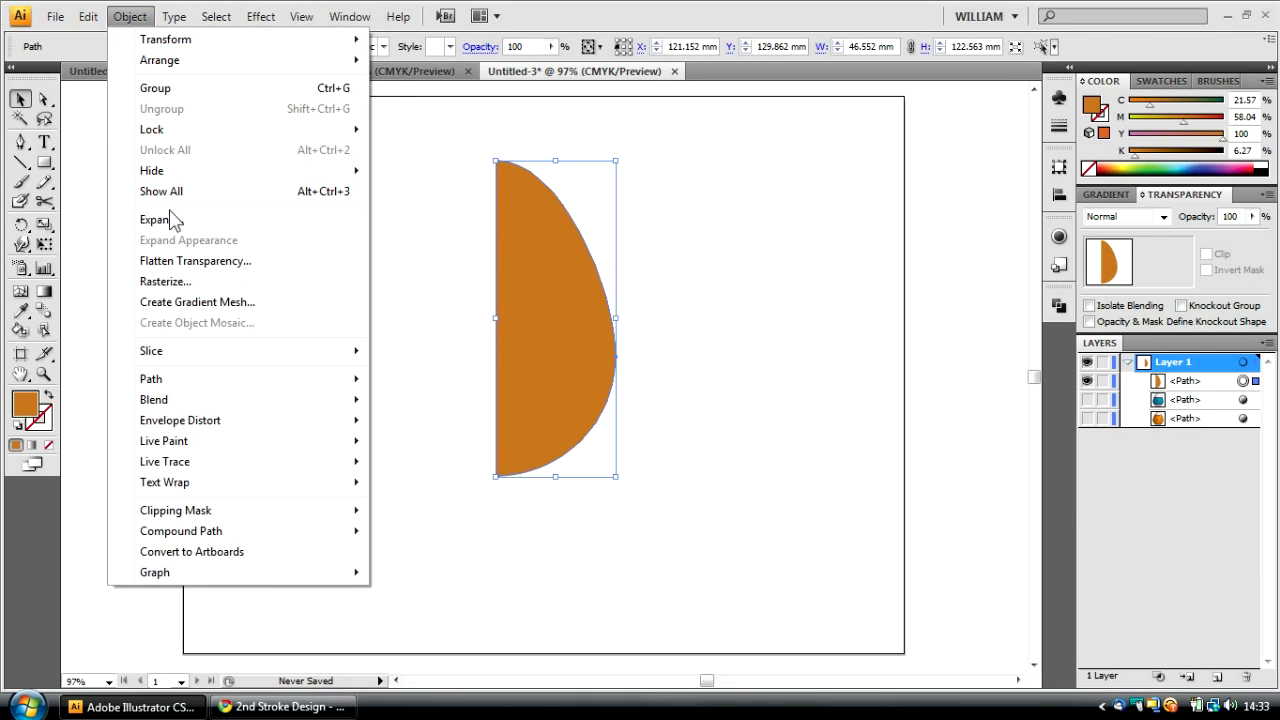
Step: Paste a copy over the brown half-egg and subtract the inner shape, leaving a thin shell
left_click(88, 16)
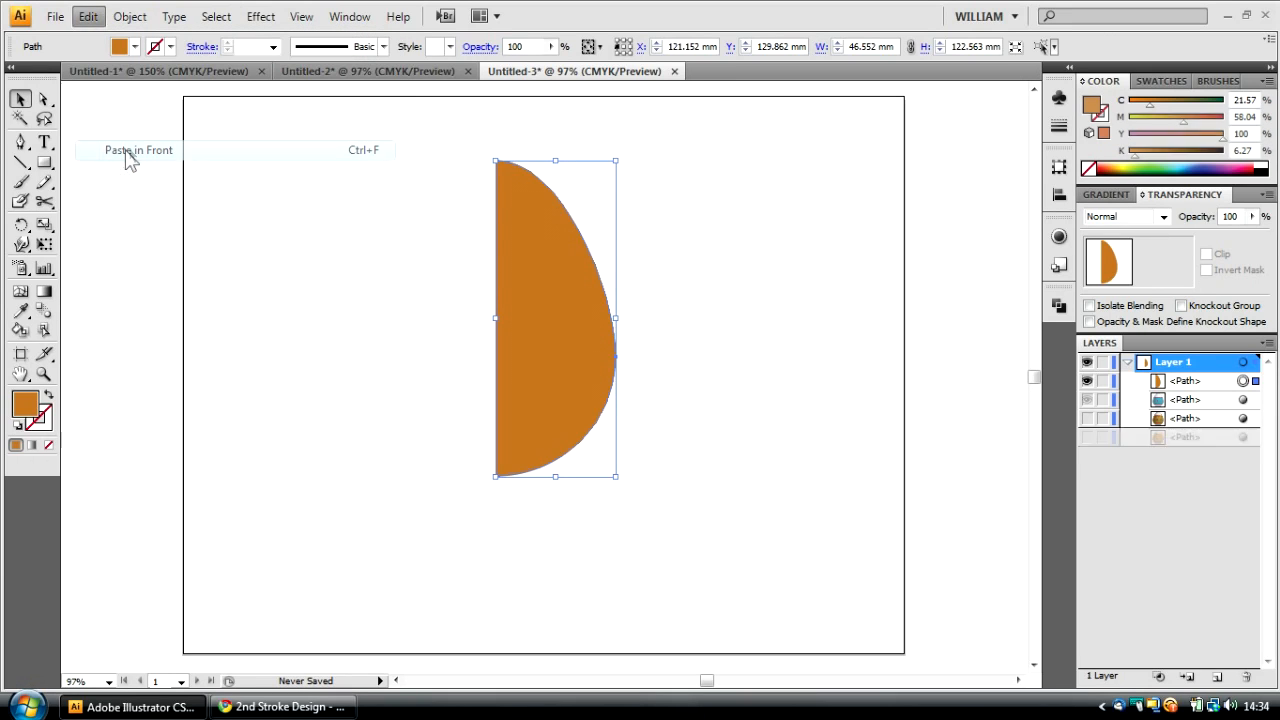
left_click(137, 150)
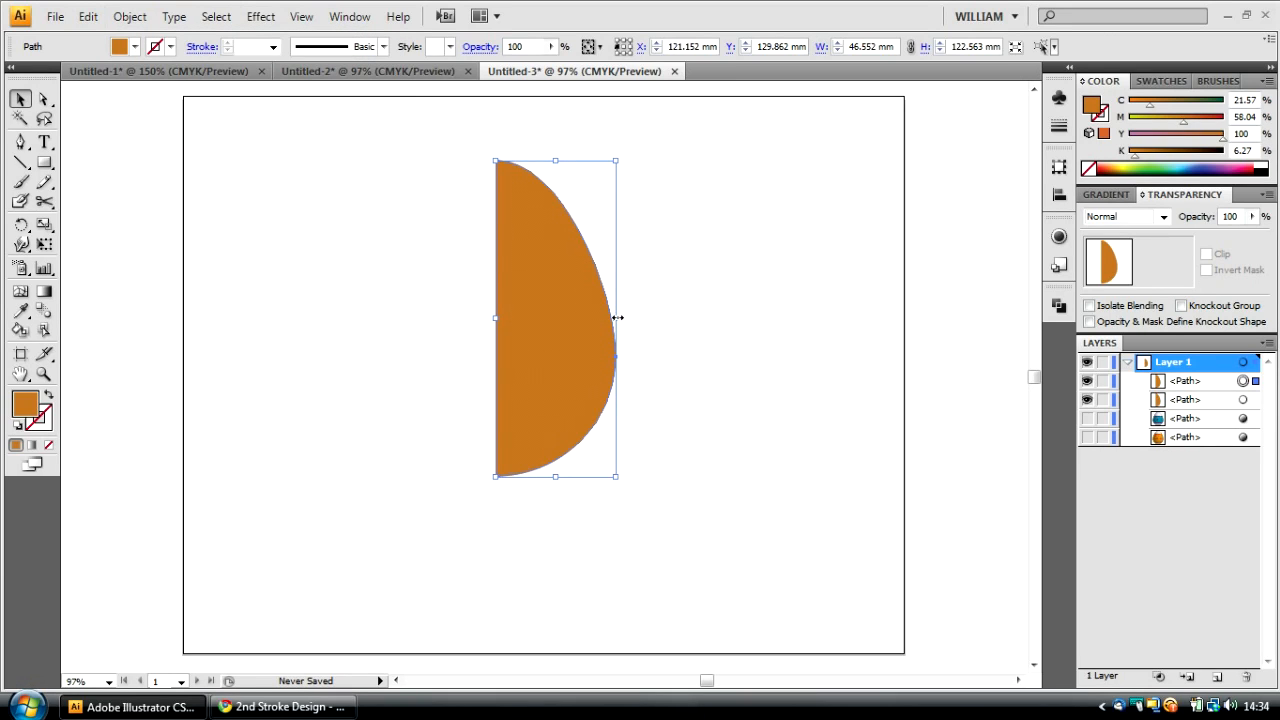
mouse_move(642, 335)
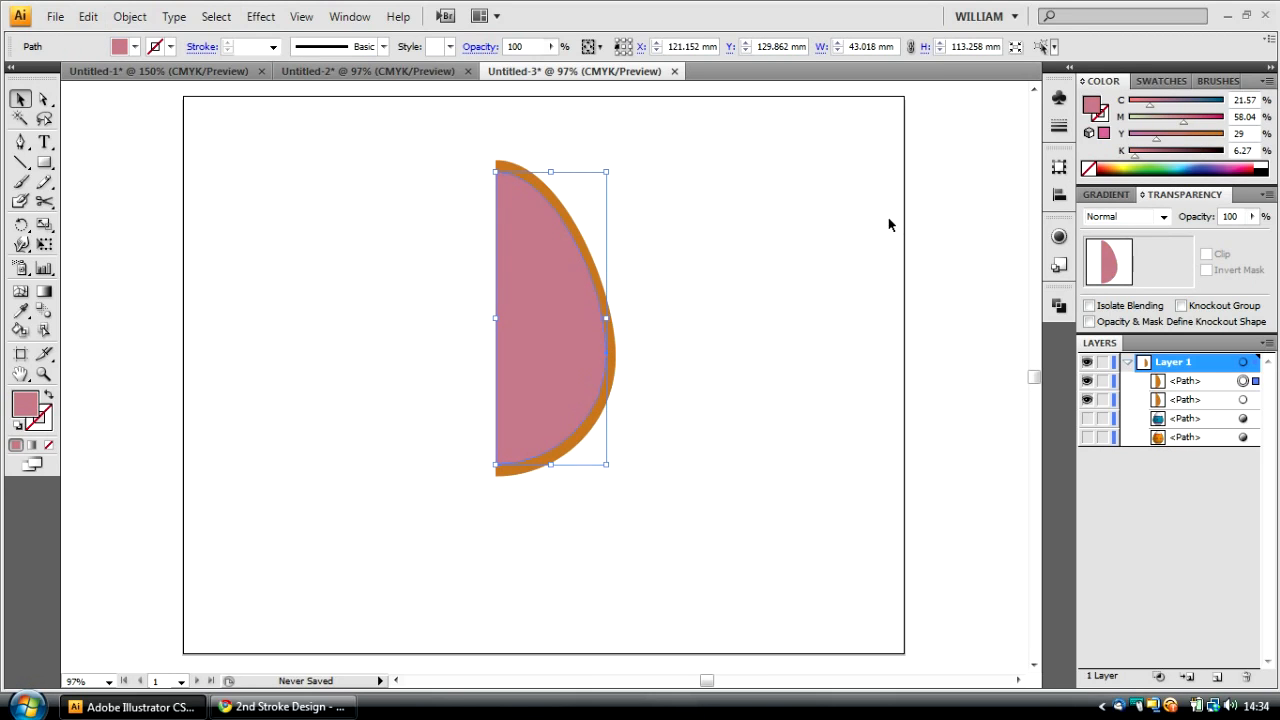
left_click(738, 470)
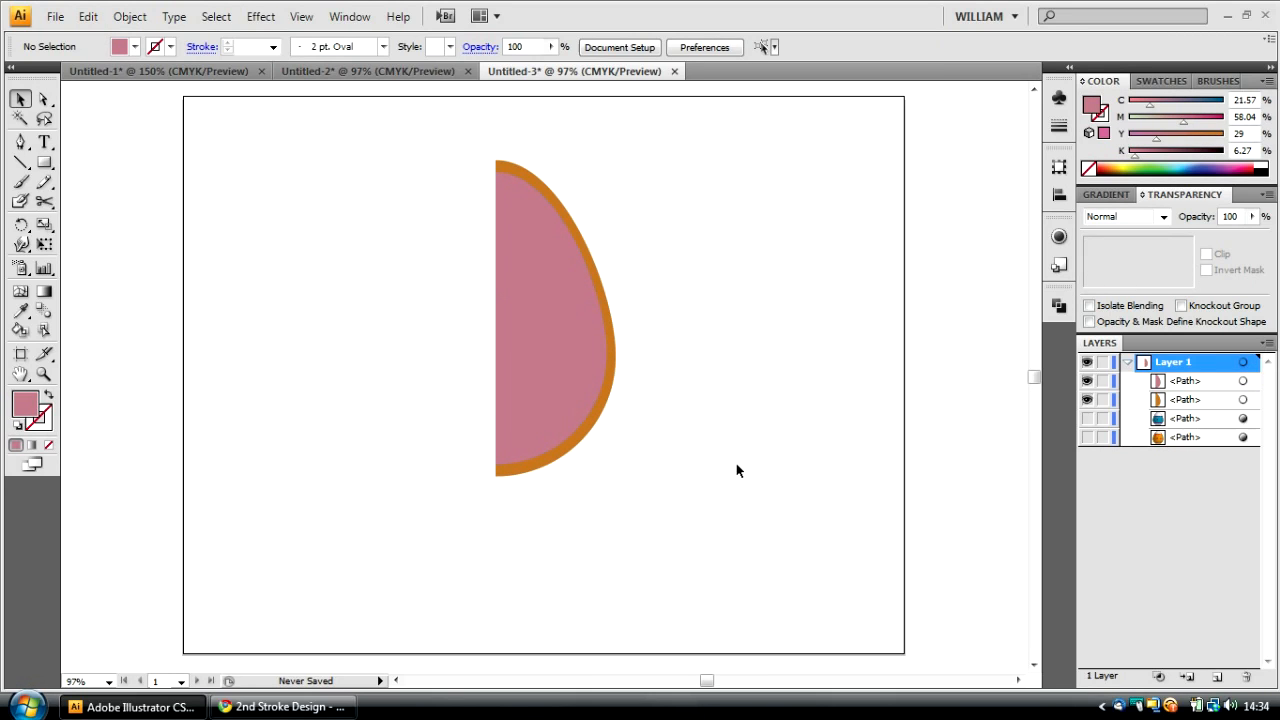
left_click(555, 330)
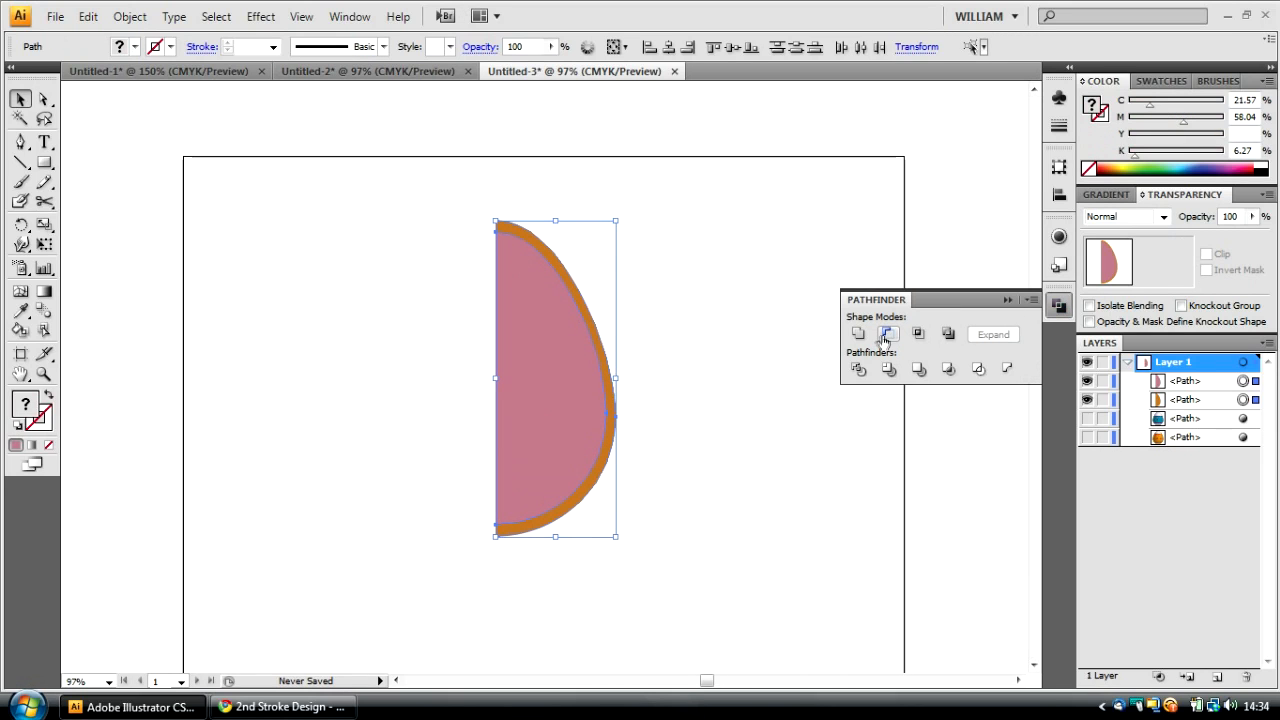
left_click(887, 333)
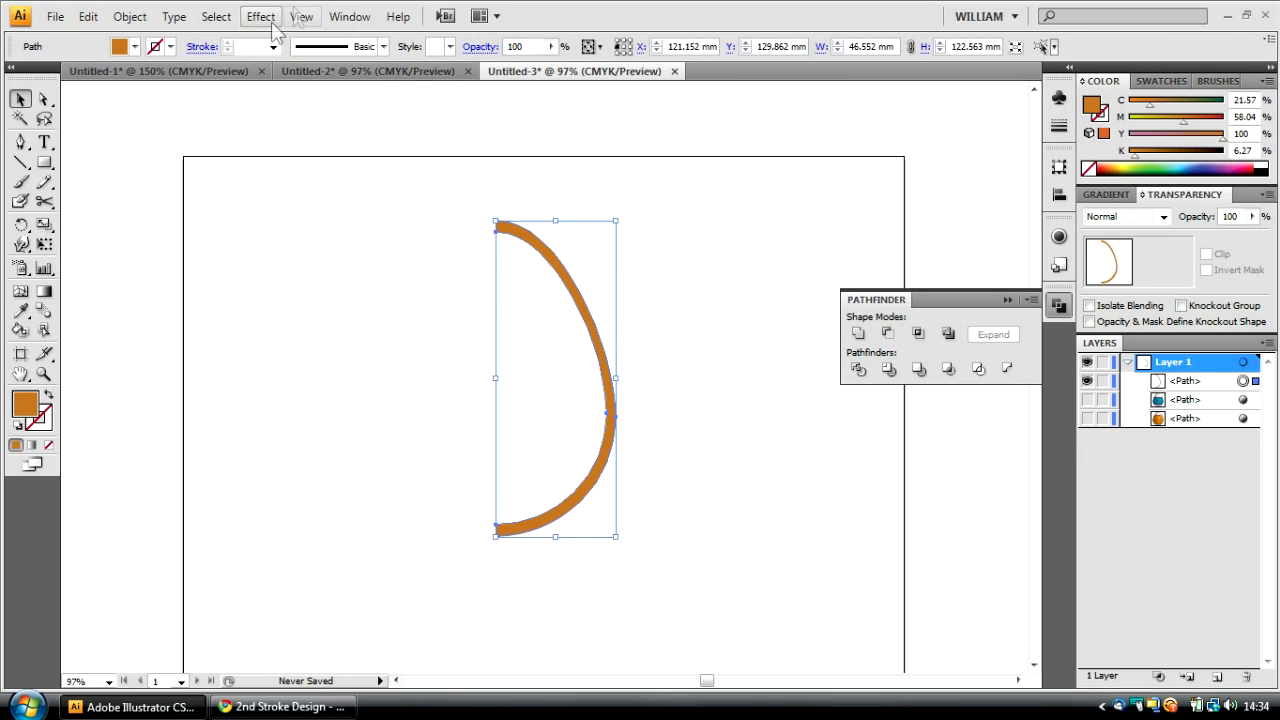
Step: Apply a 3D Revolve effect to the profile with a 180° angle
left_click(261, 16)
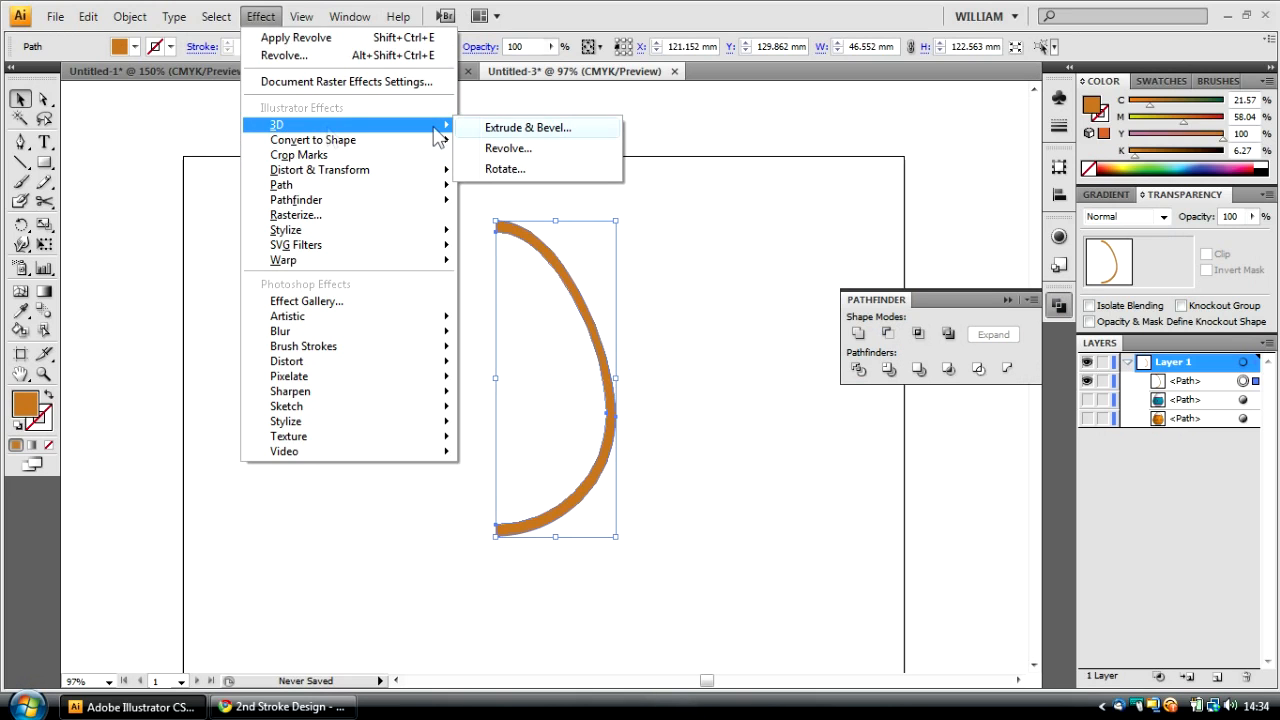
left_click(525, 127)
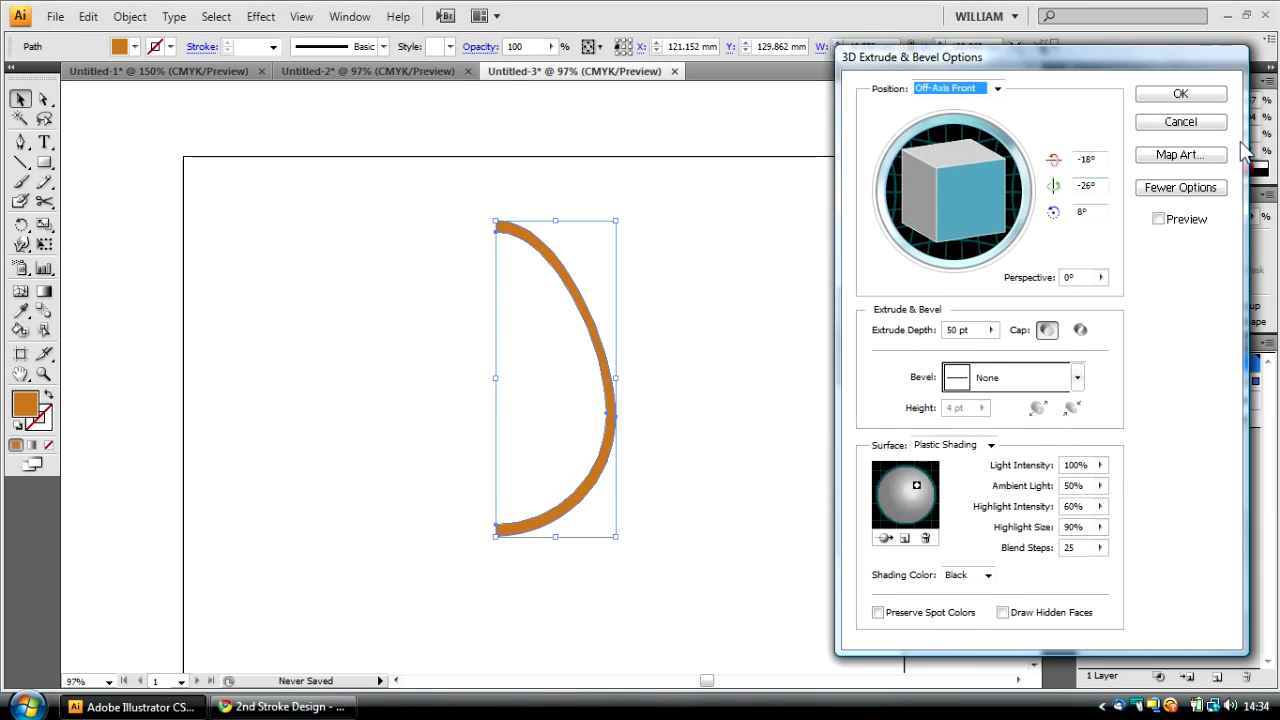
left_click(287, 16)
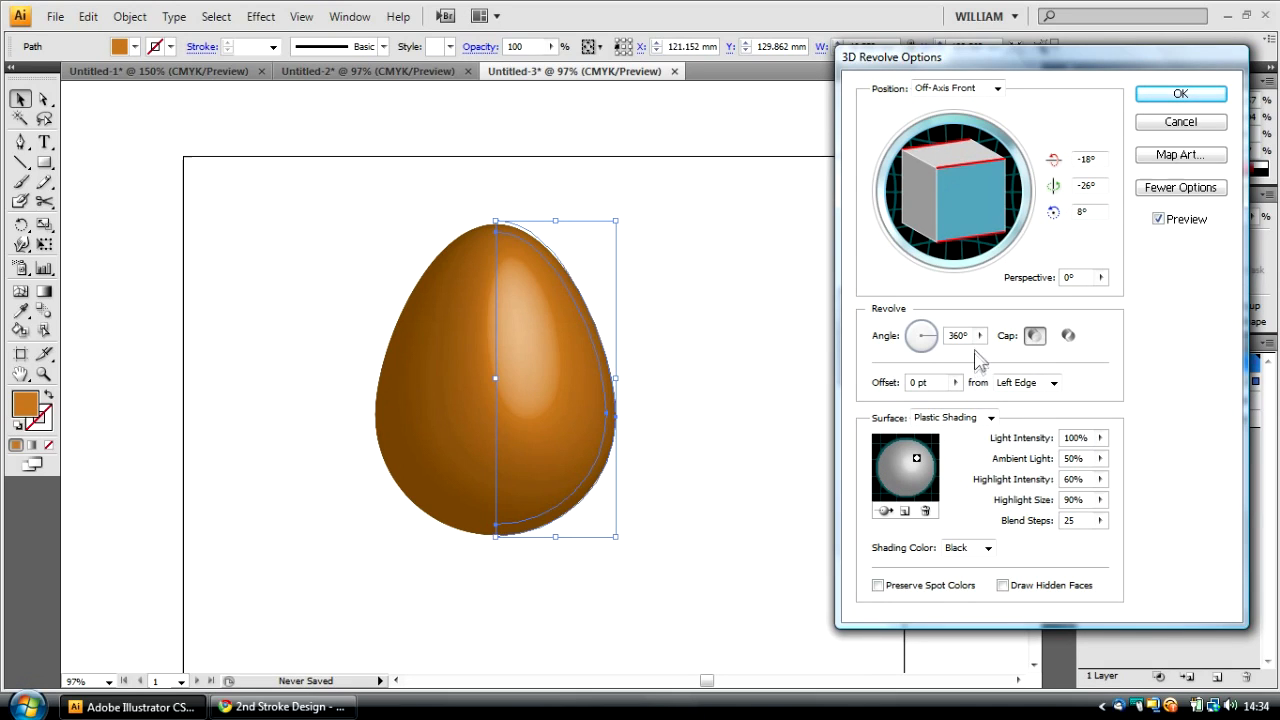
triple_click(953, 335)
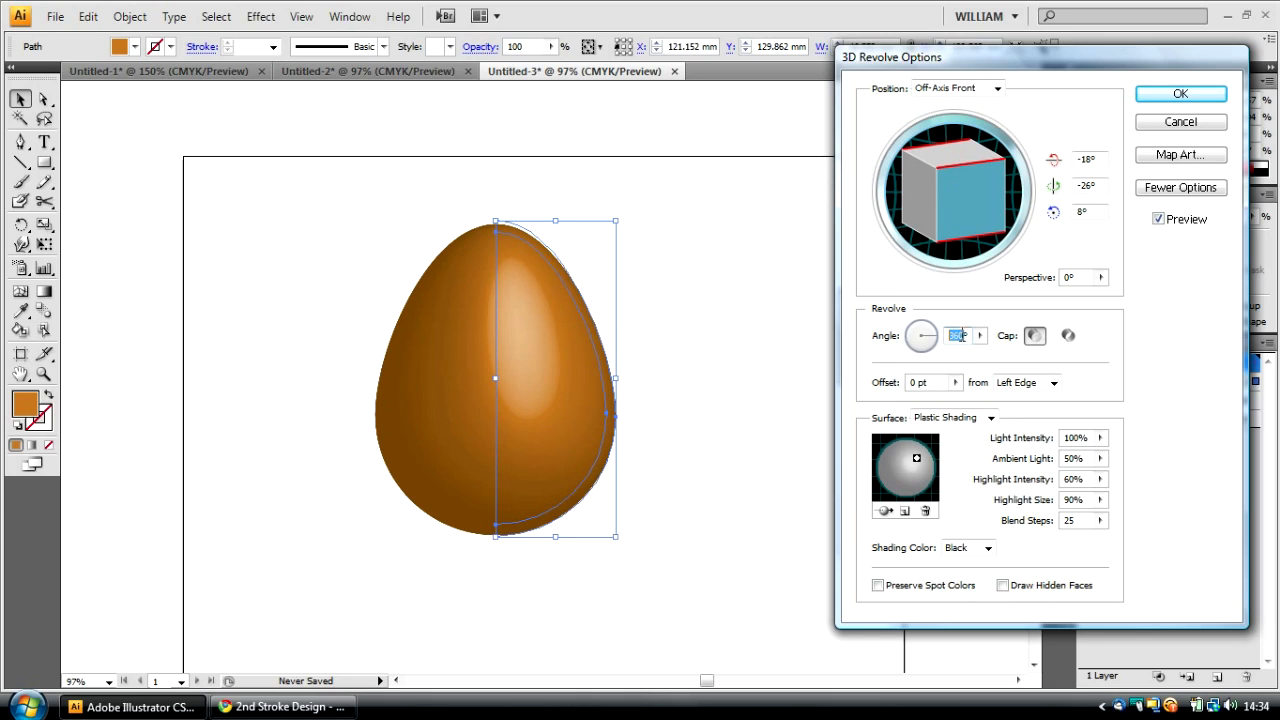
type("180")
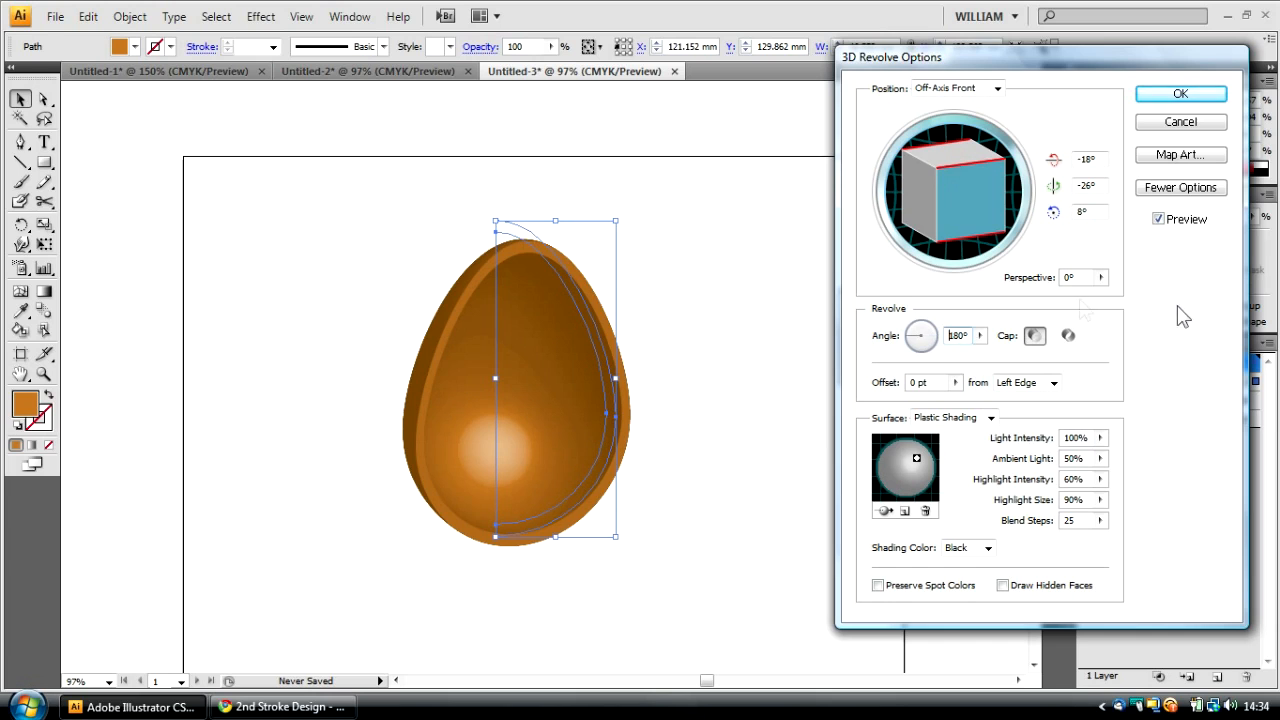
Step: Tilt the shell into a bowl with Diffuse Shading and lower ambient light, then stand a second shell upright
left_click_drag(960, 200, 975, 238)
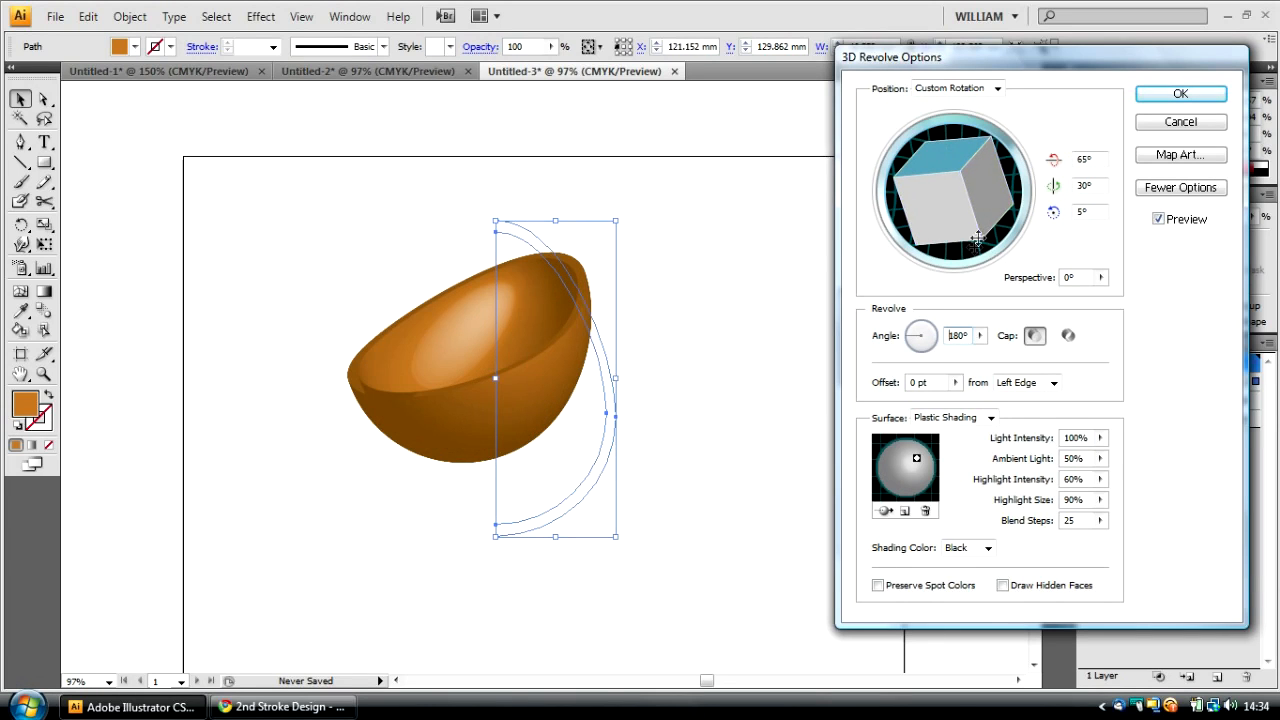
left_click_drag(975, 235, 980, 195)
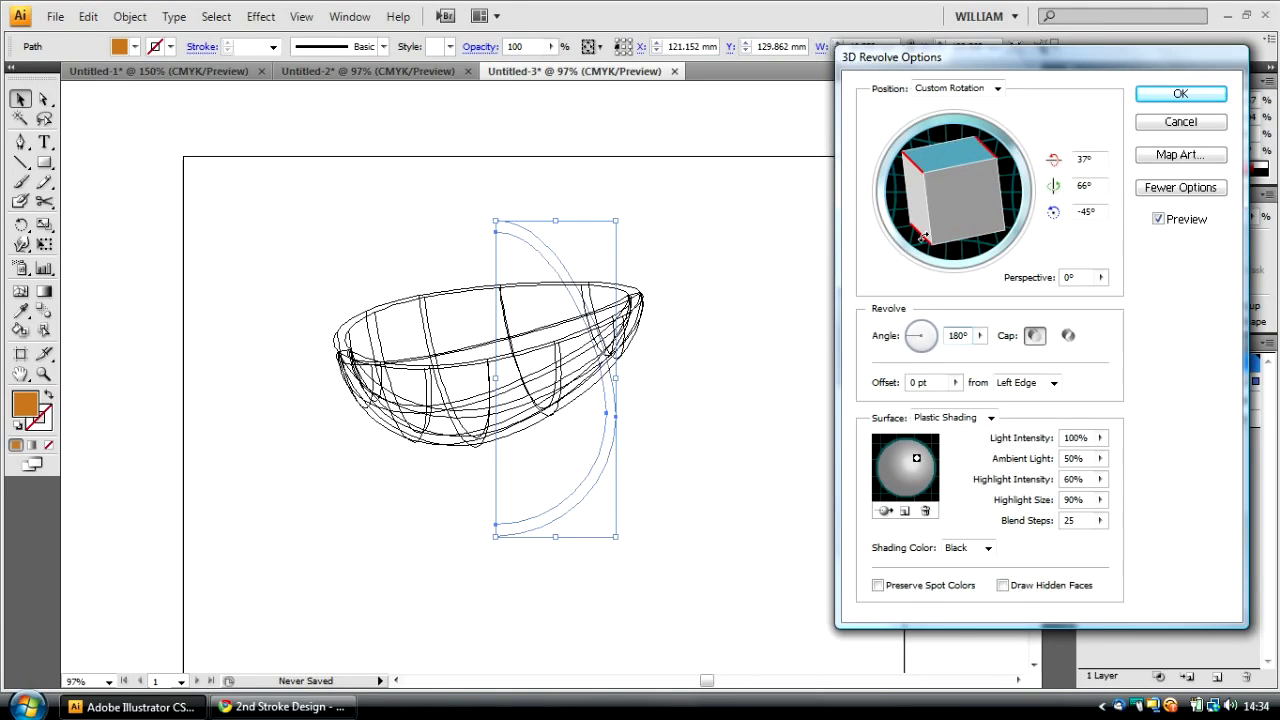
left_click(990, 417)
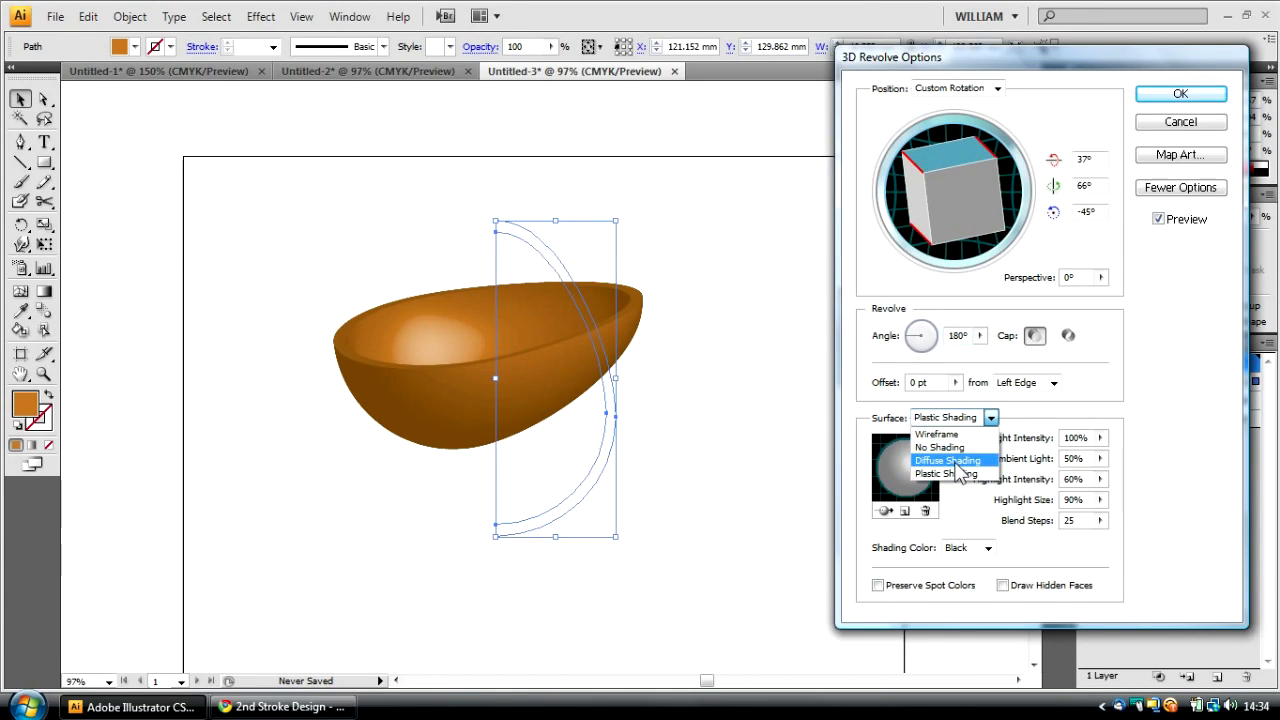
left_click(949, 459)
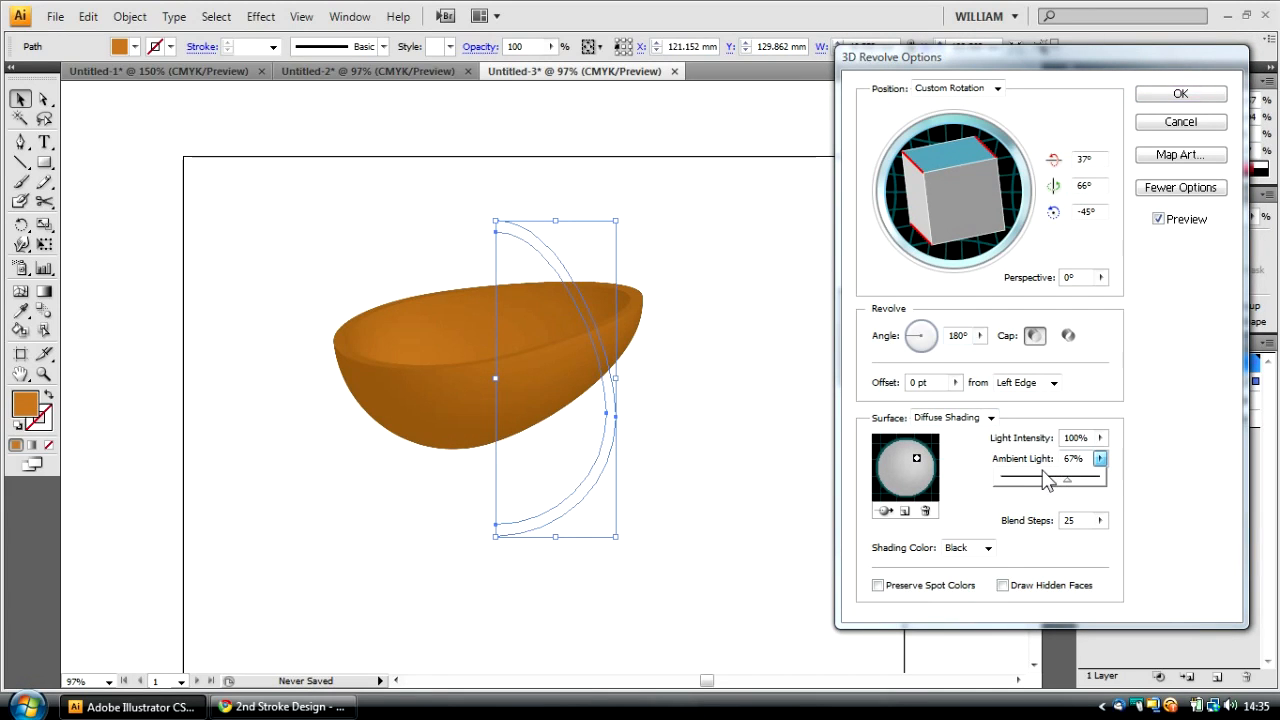
left_click_drag(1067, 479, 1030, 479)
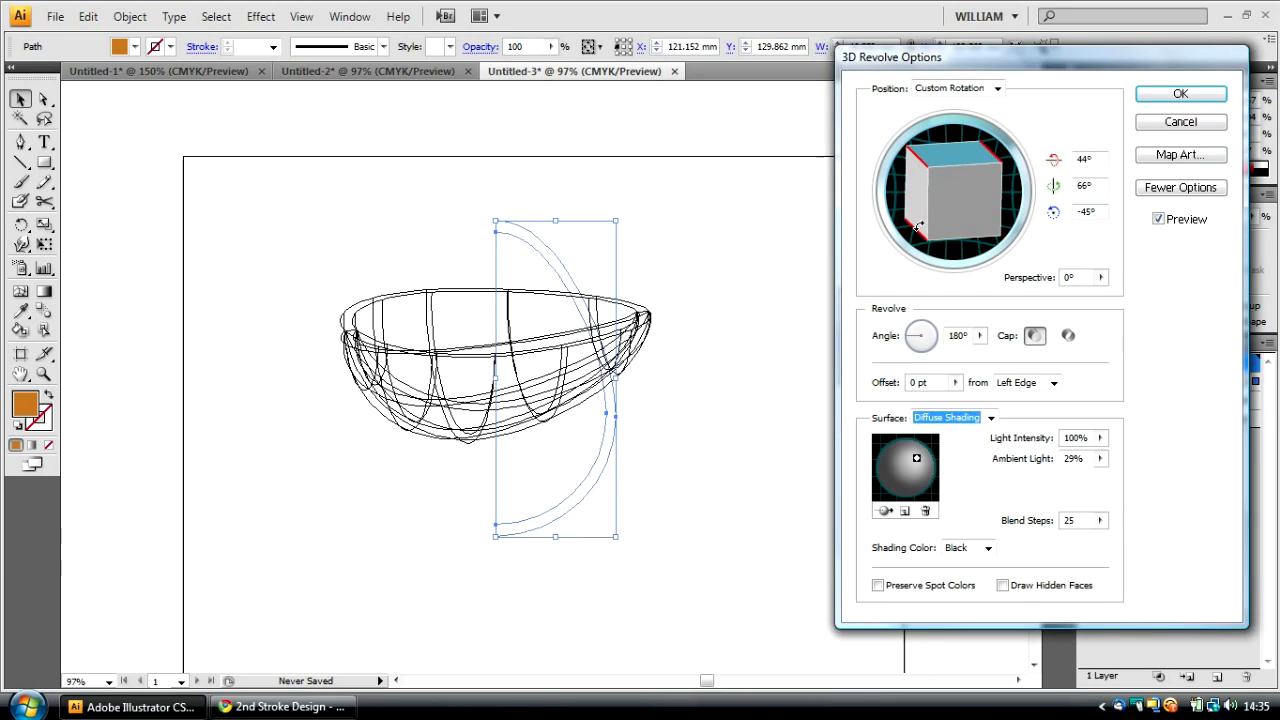
left_click(1176, 93)
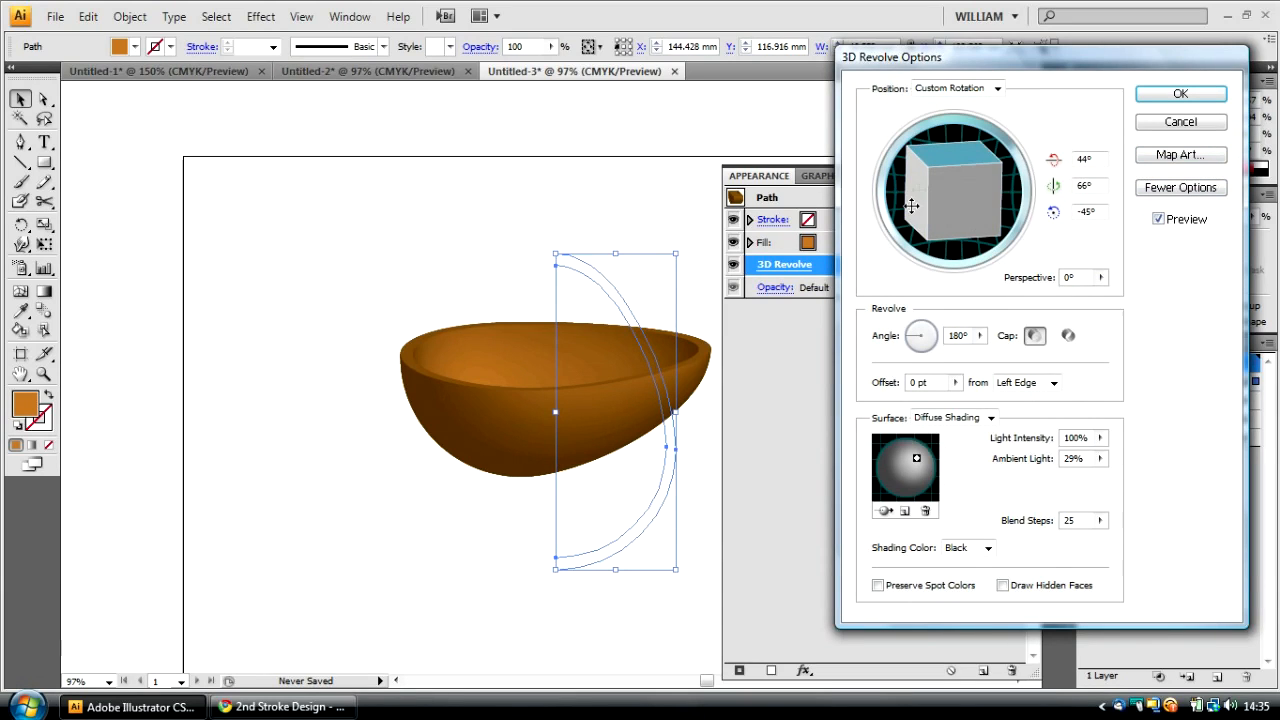
left_click_drag(911, 206, 890, 230)
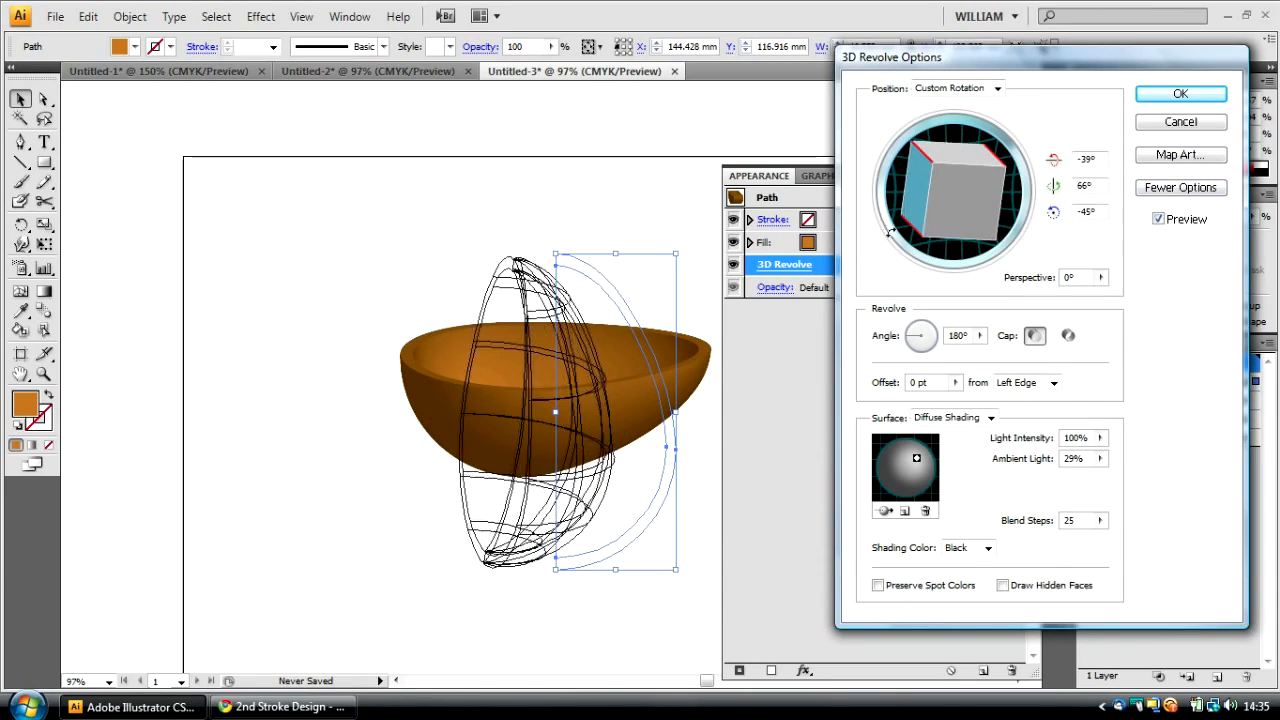
left_click(1188, 93)
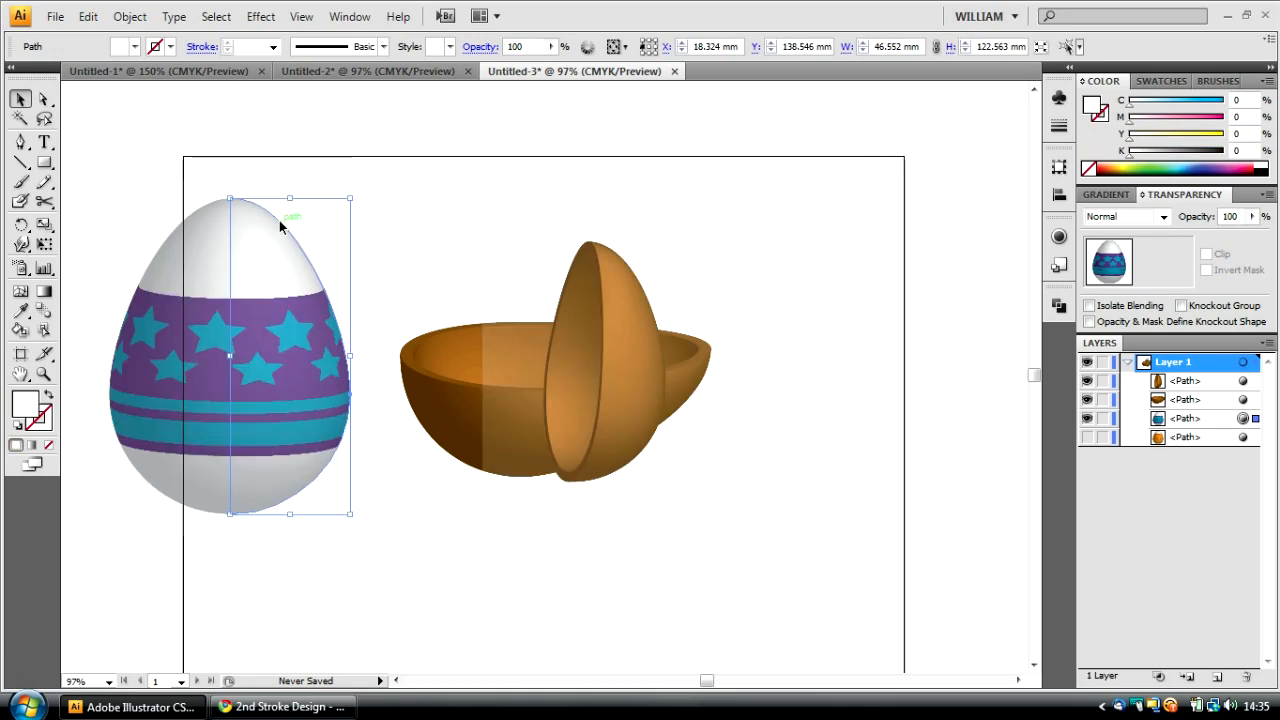
Step: Select the star-wrapped egg to move it in front of the chocolate shells
left_click(115, 16)
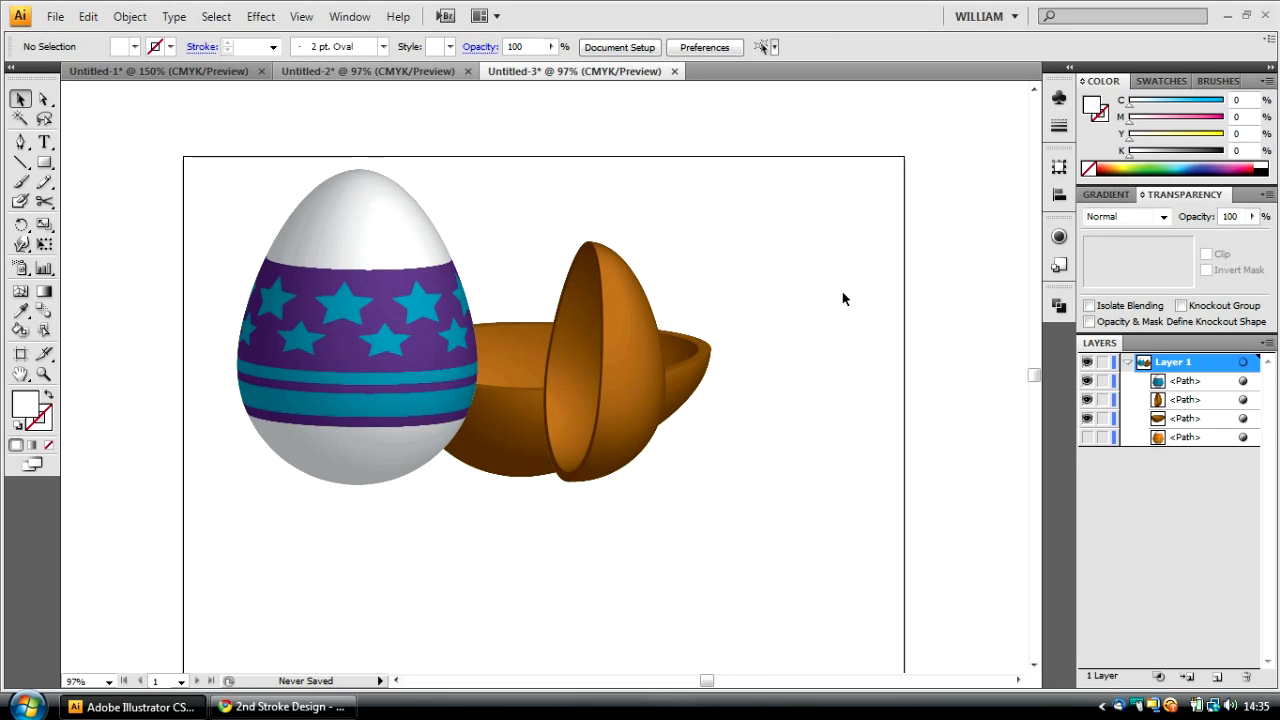
mouse_move(833, 275)
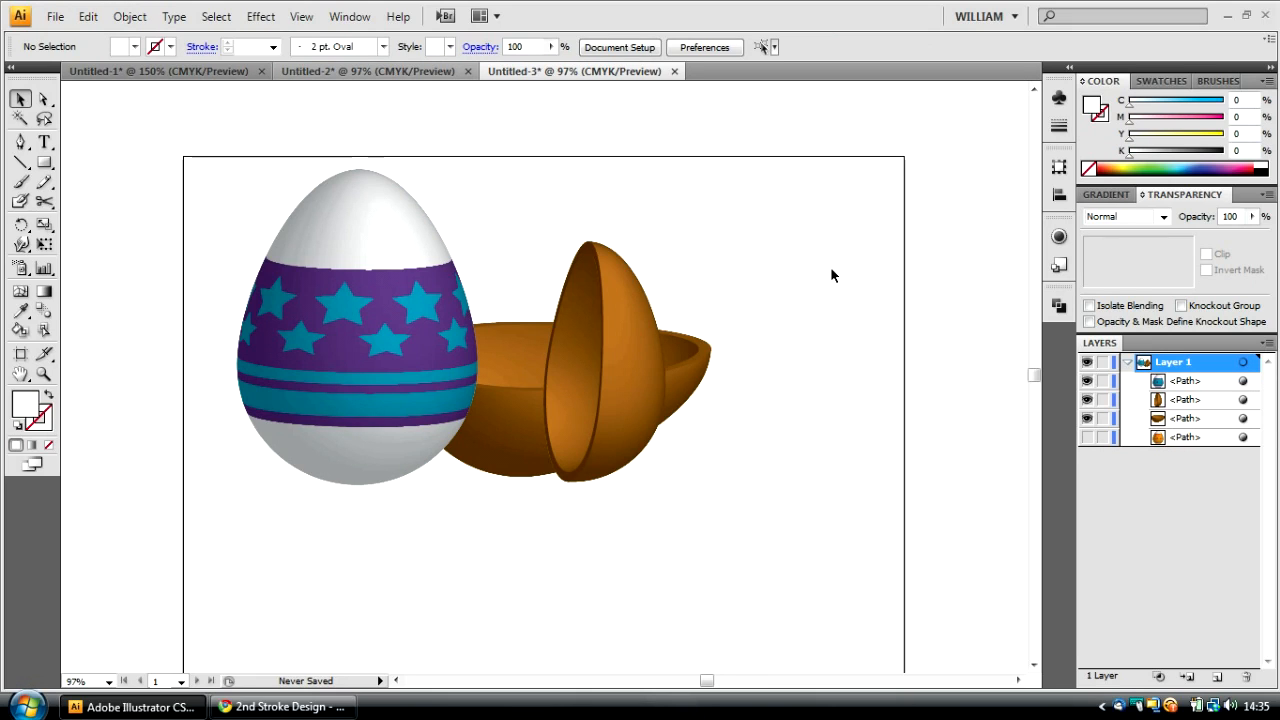
mouse_move(370, 604)
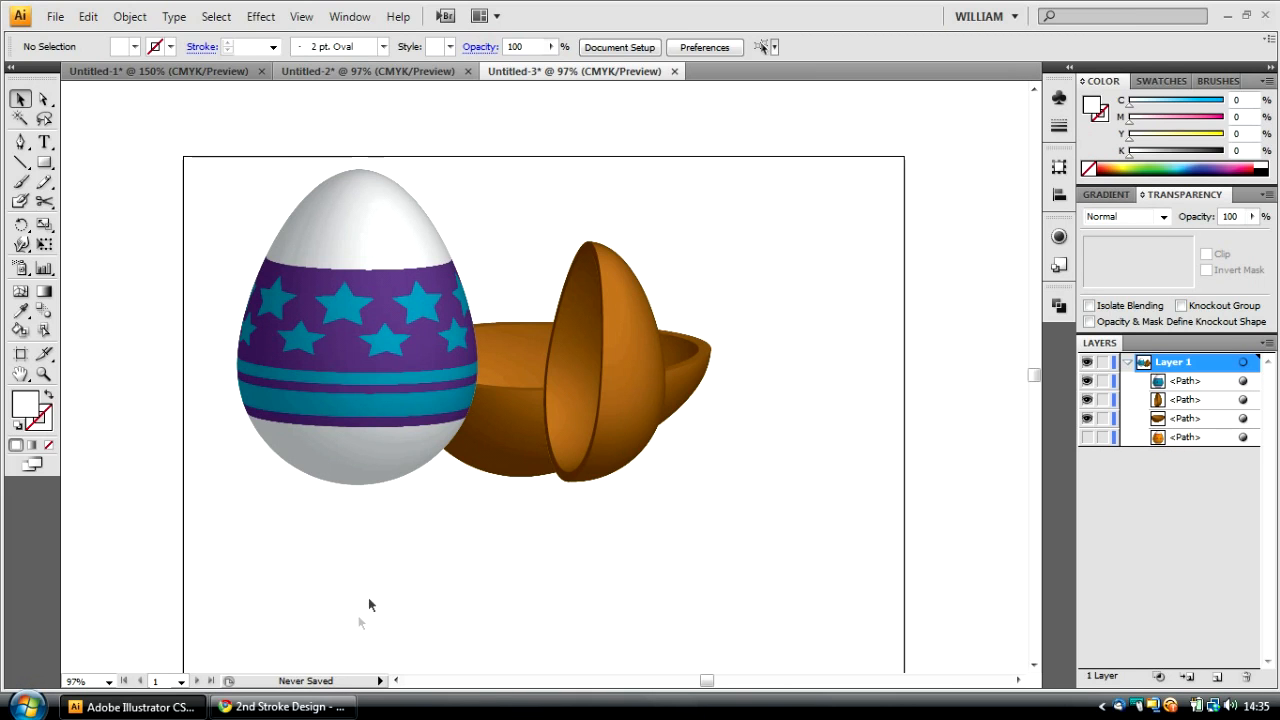
Step: Switch to Chrome and scroll the 2ndstroke.co.uk homepage toward the downloads link
left_click(283, 707)
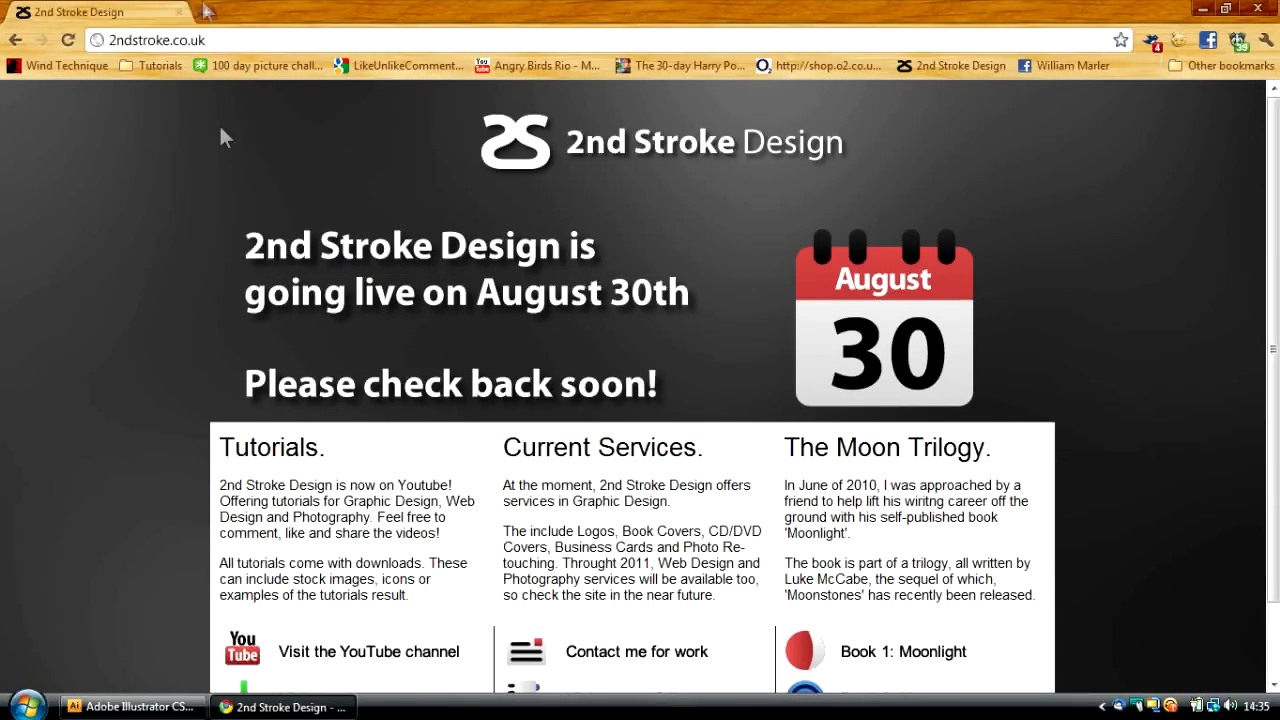
scroll("down", 3)
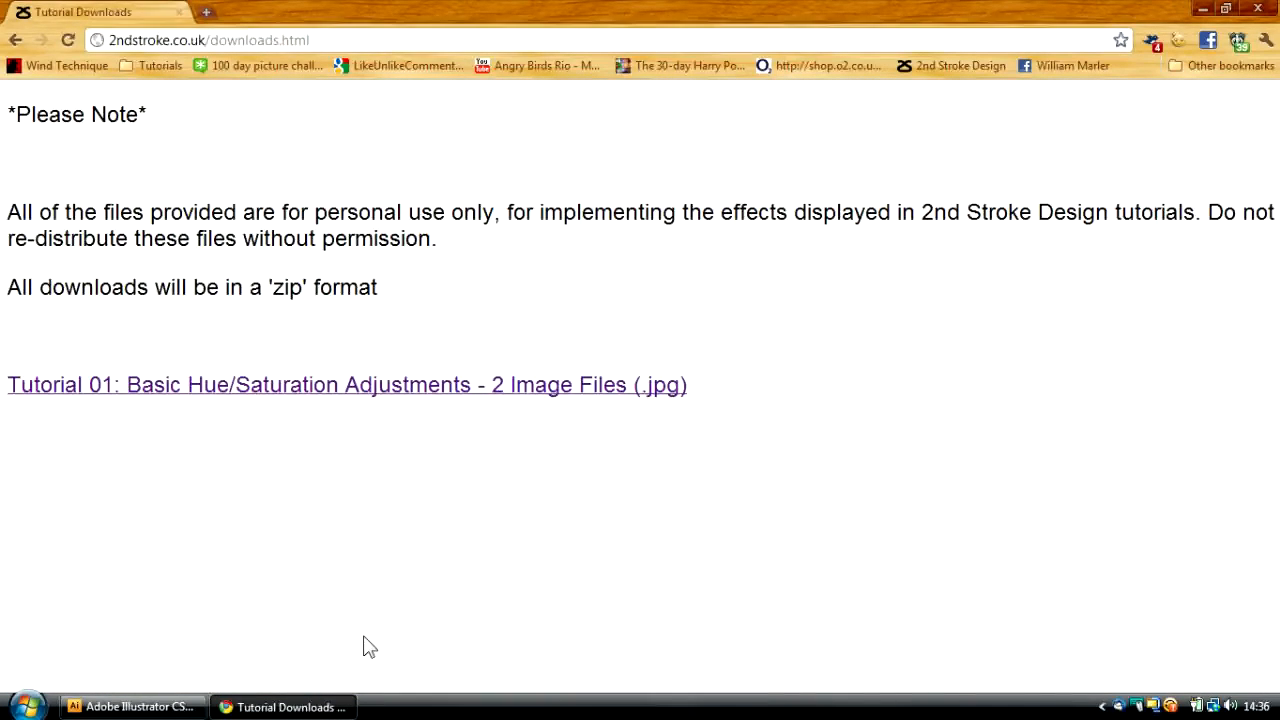
mouse_move(24, 447)
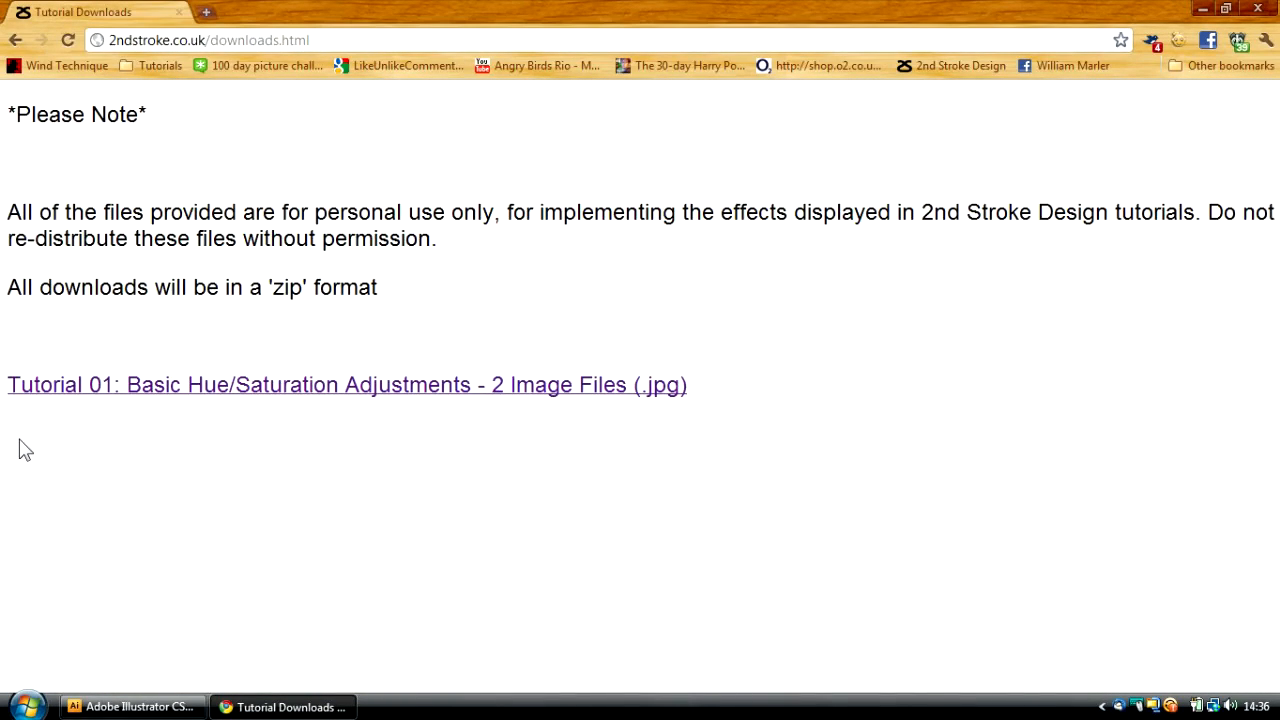
mouse_move(101, 428)
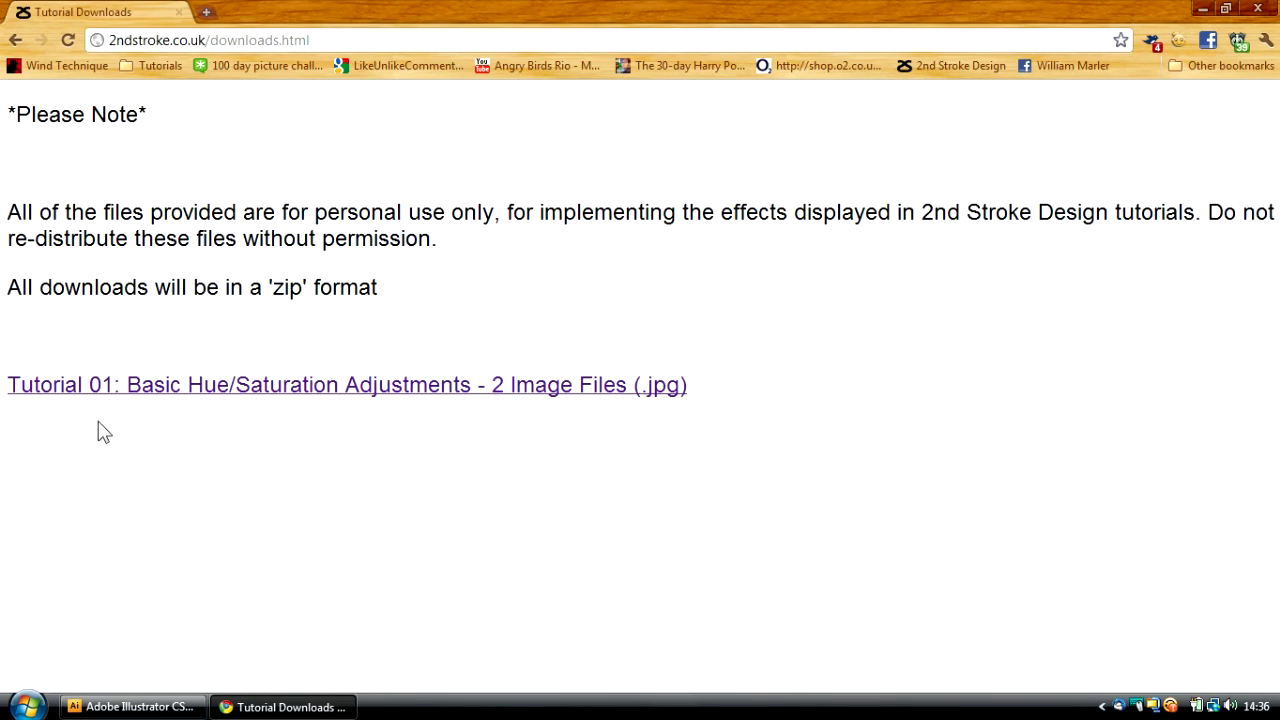
mouse_move(93, 408)
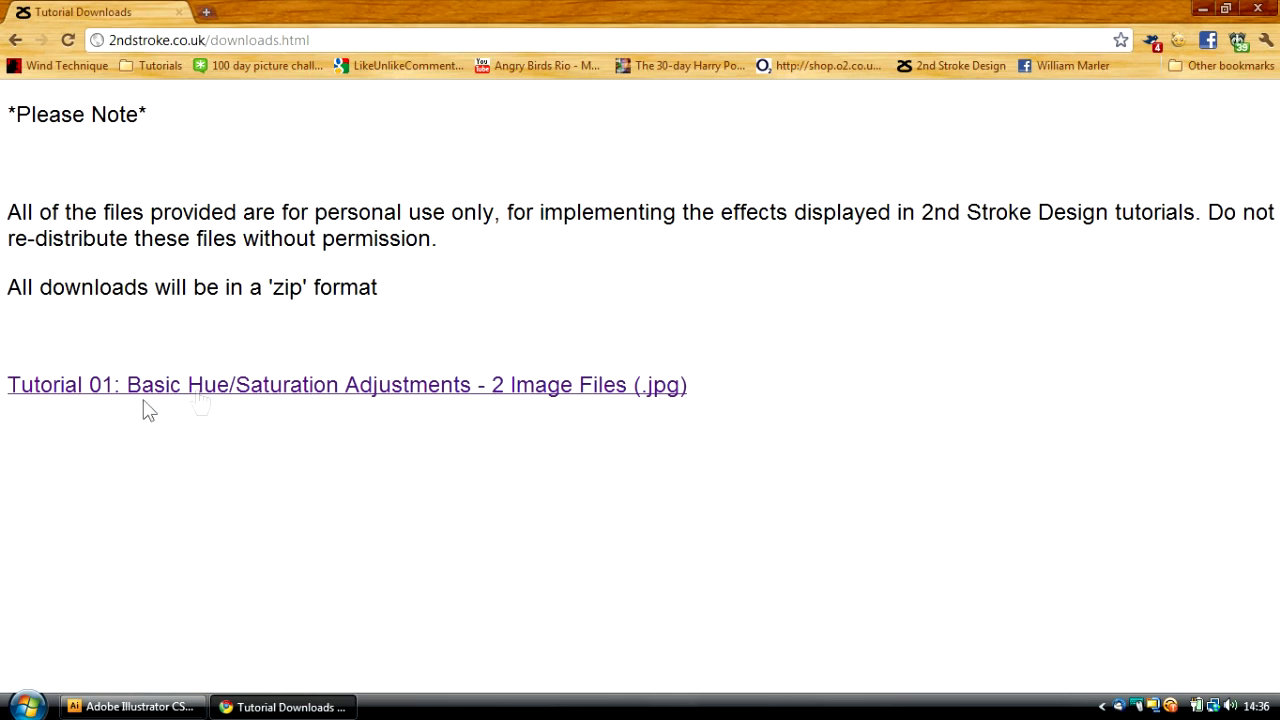
mouse_move(278, 383)
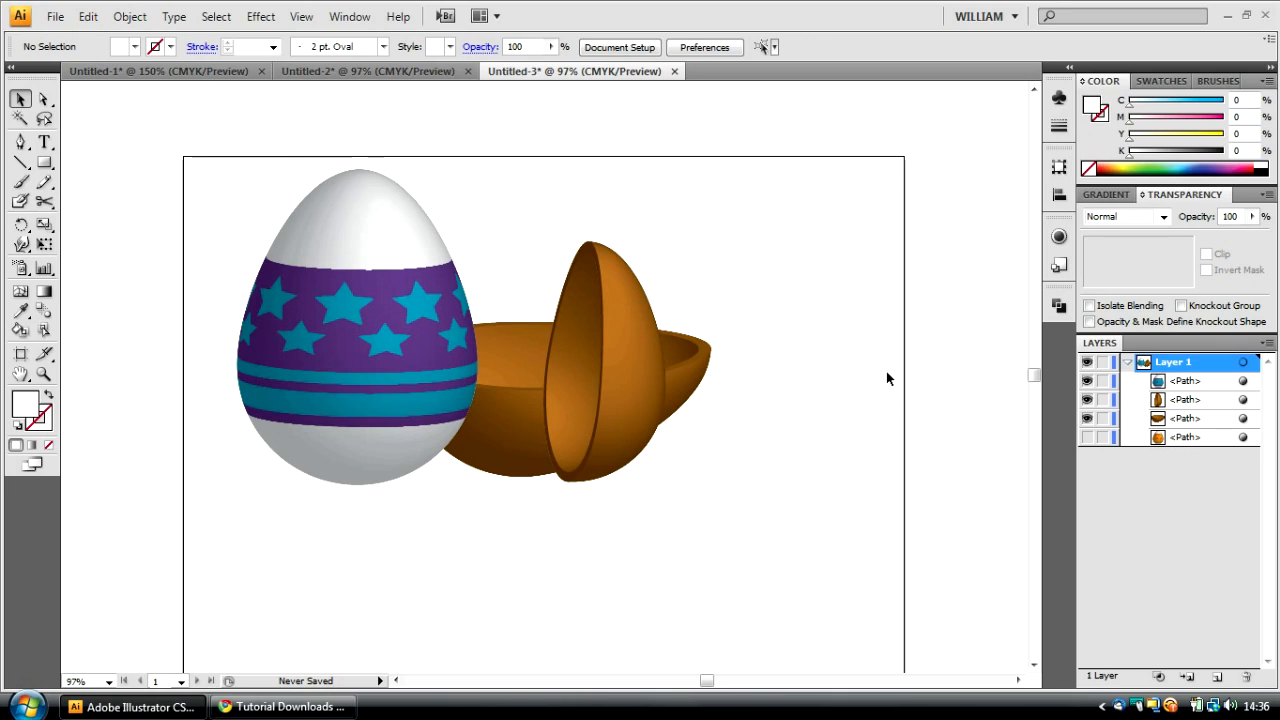
mouse_move(660, 292)
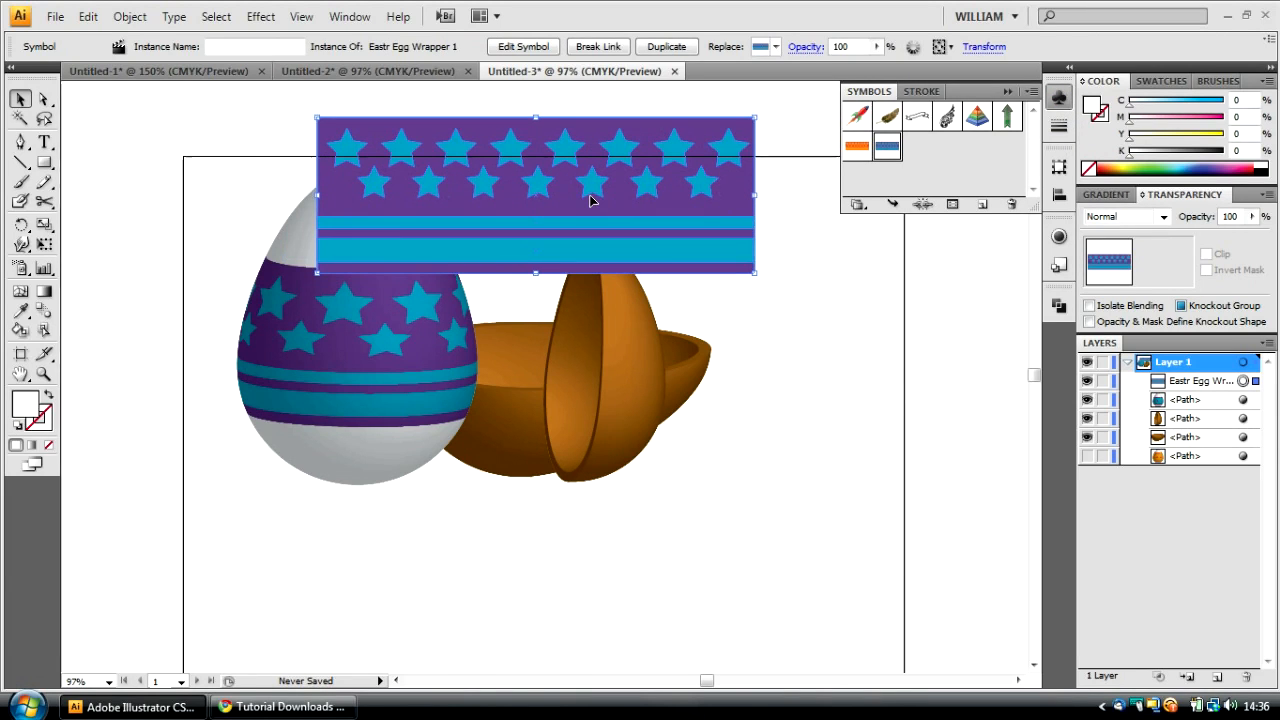
key("Delete")
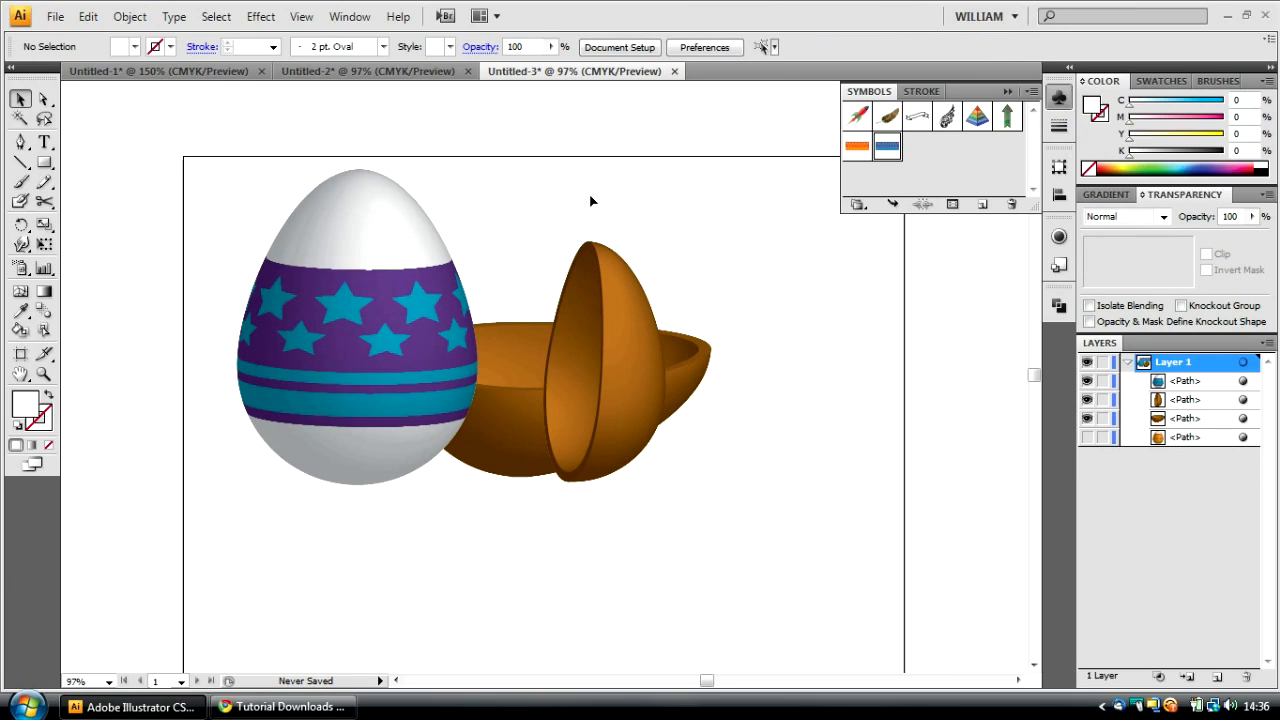
mouse_move(621, 222)
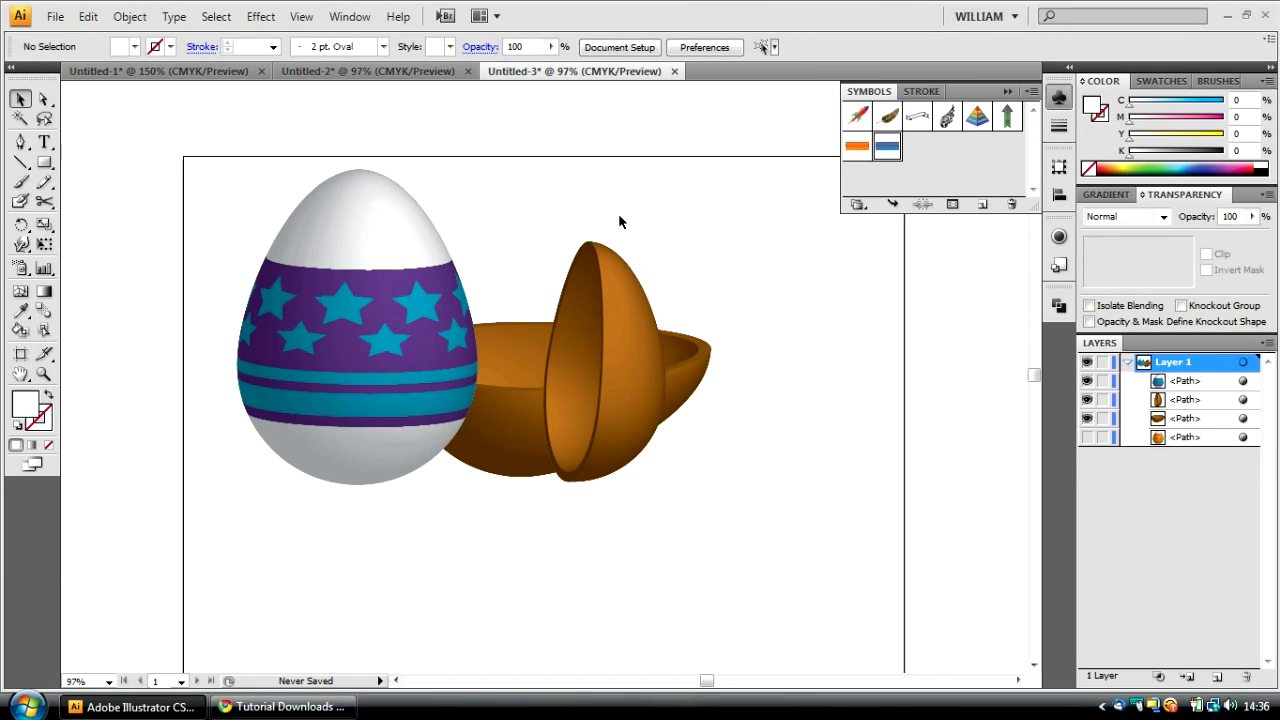